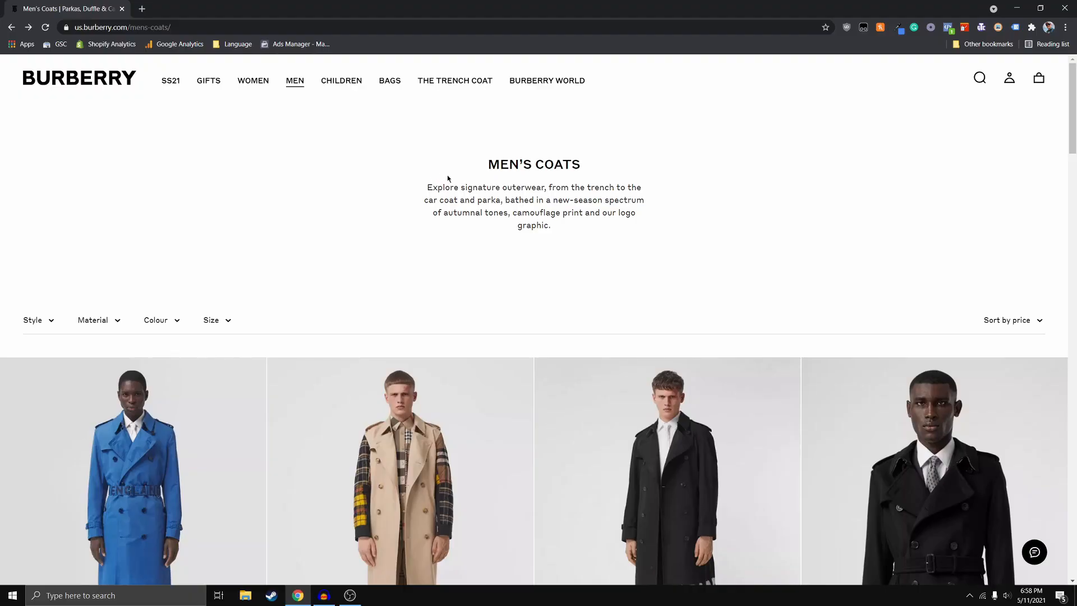
{"action": "mouse_move", "coordinate": [128, 83]}
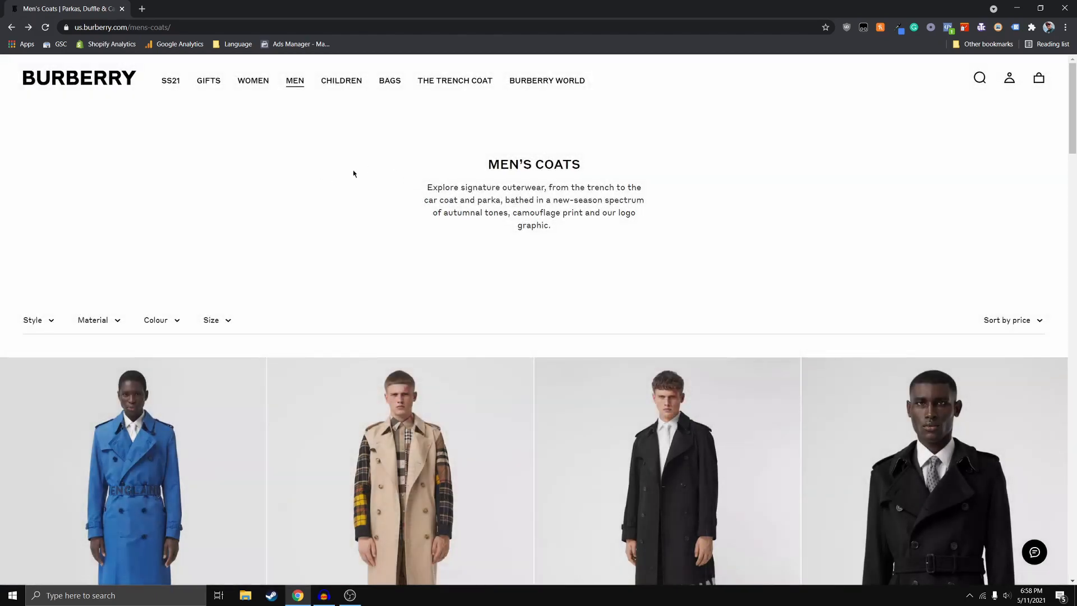
{"action": "mouse_move", "coordinate": [364, 156]}
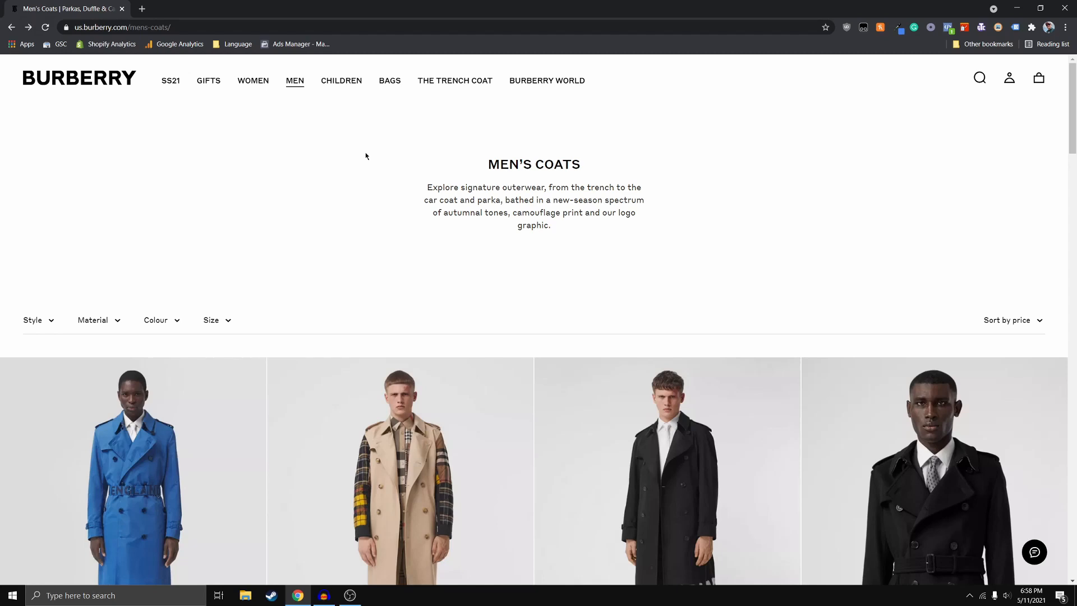
{"action": "mouse_move", "coordinate": [384, 162]}
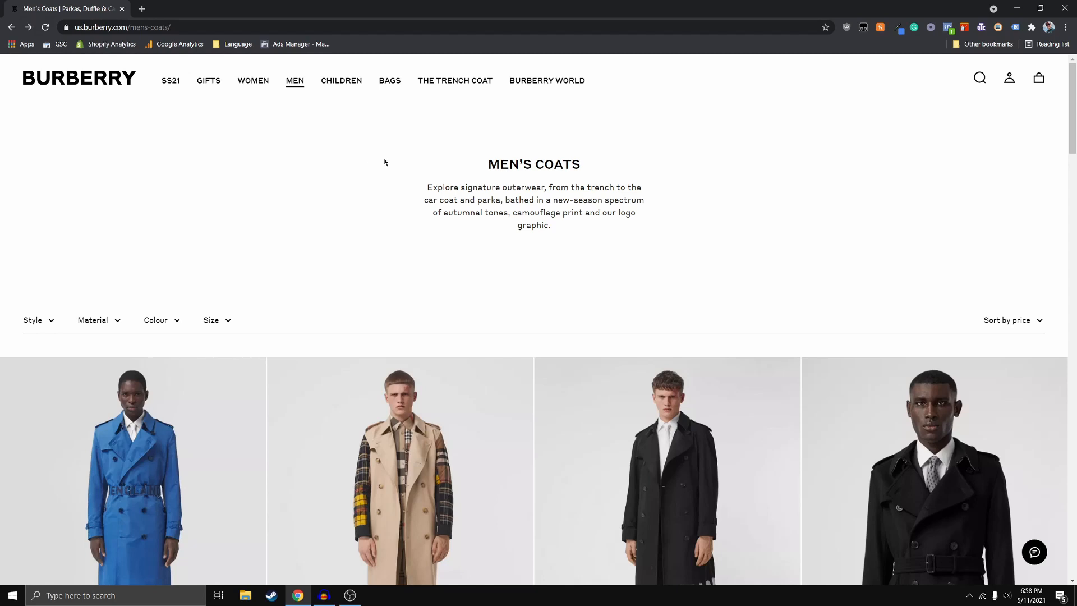
{"action": "mouse_move", "coordinate": [373, 172]}
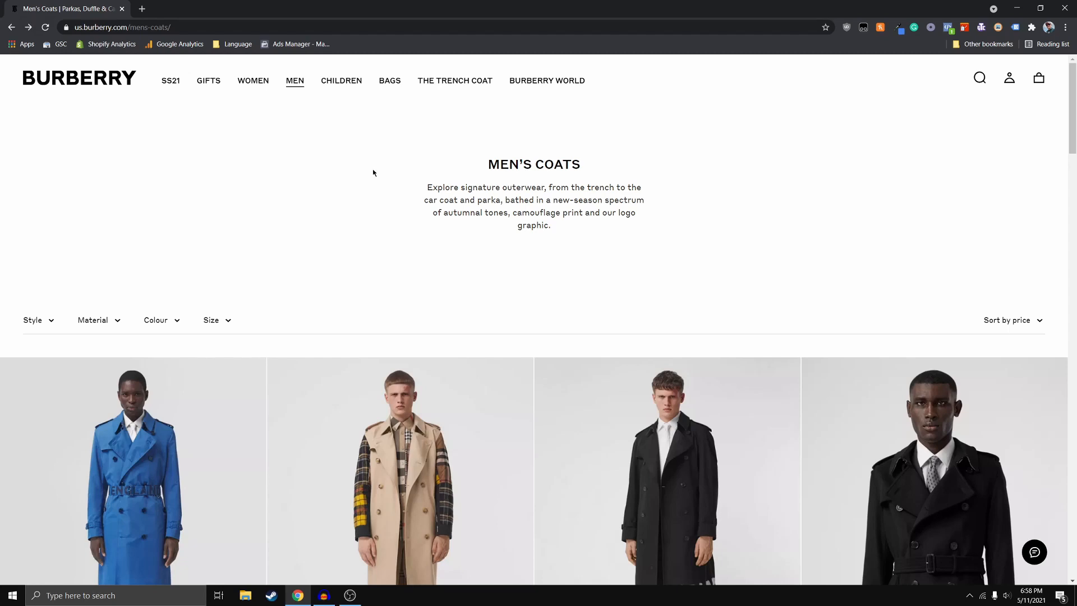
{"action": "mouse_move", "coordinate": [370, 189]}
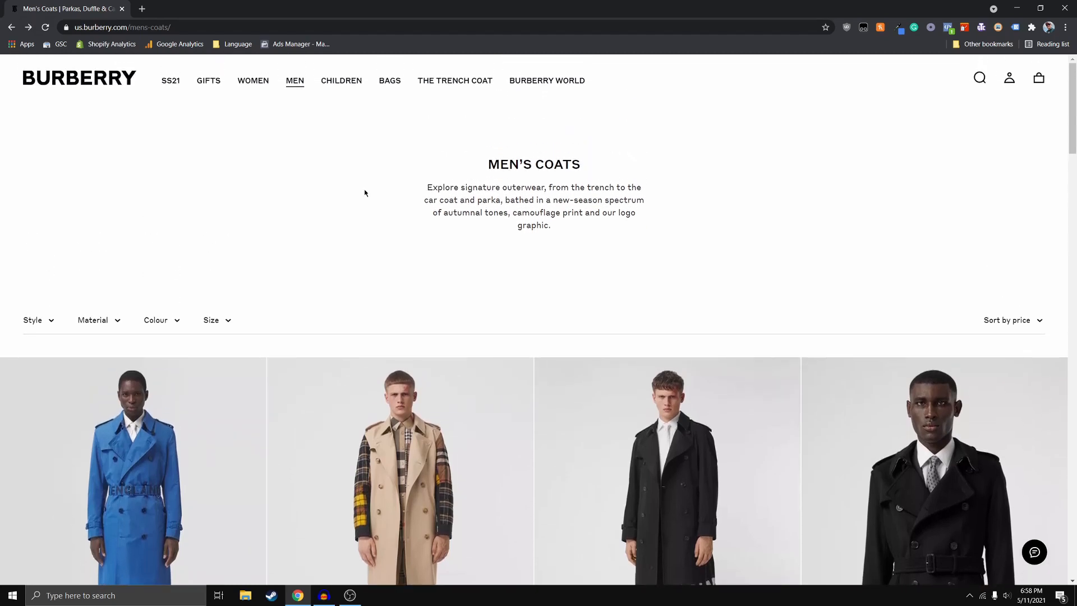
{"action": "mouse_move", "coordinate": [386, 191]}
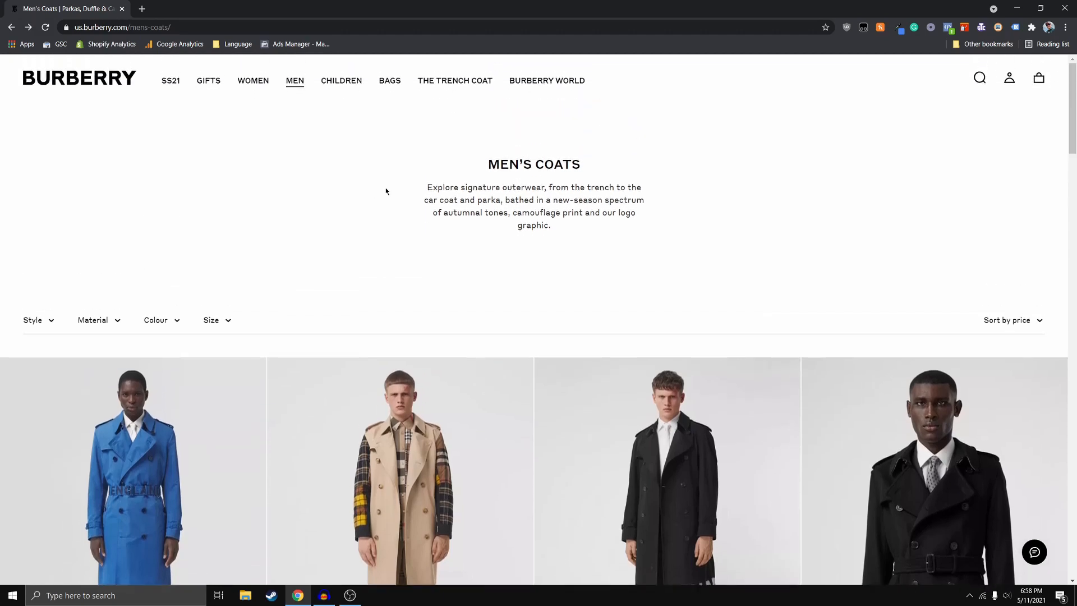
Open Burberry's Men's Quilts & Puffers collection from the MEN menu.
{"action": "left_click", "coordinate": [294, 80]}
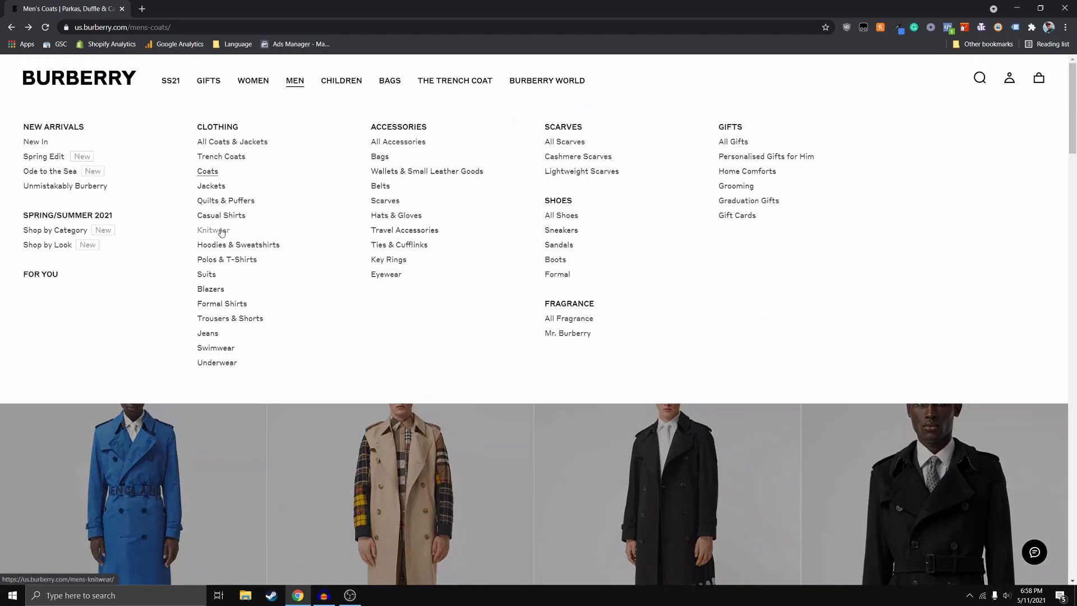
{"action": "left_click", "coordinate": [226, 199]}
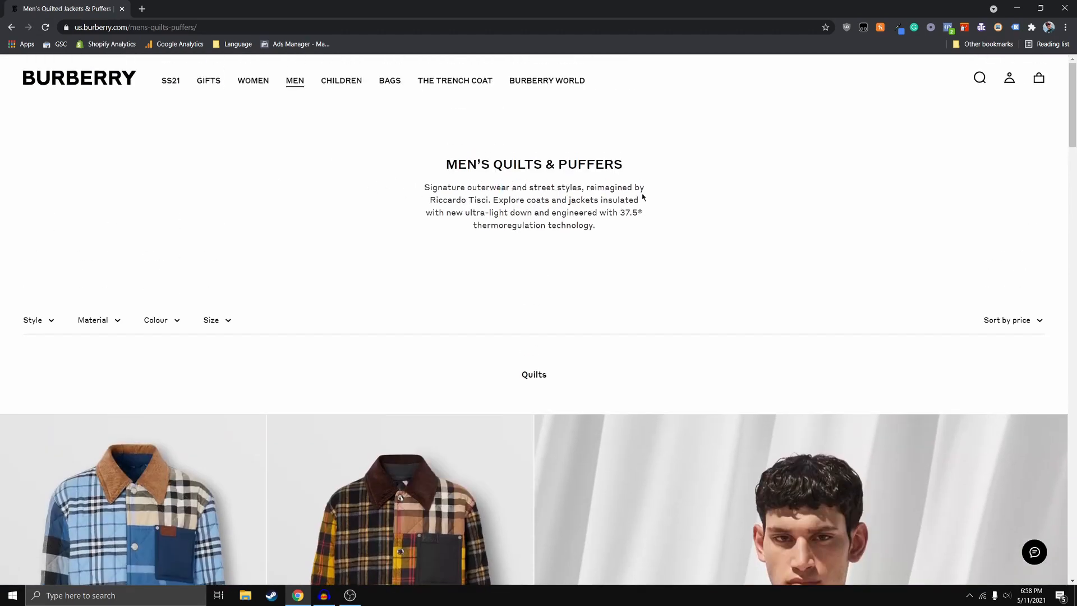
{"action": "scroll", "scroll_direction": "down", "scroll_amount": 3}
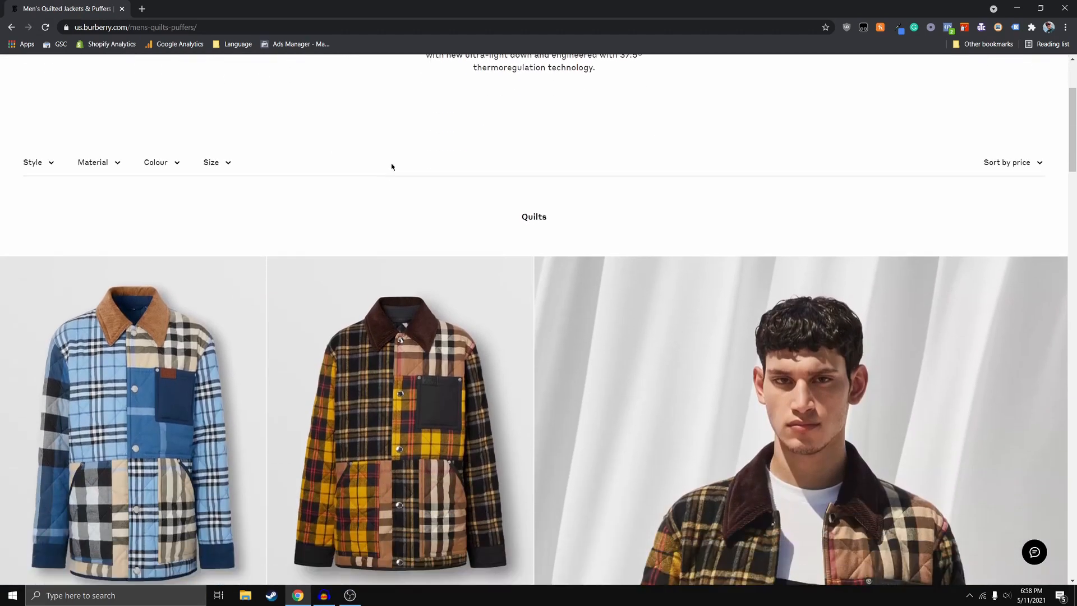
{"action": "scroll", "scroll_direction": "down", "scroll_amount": 3}
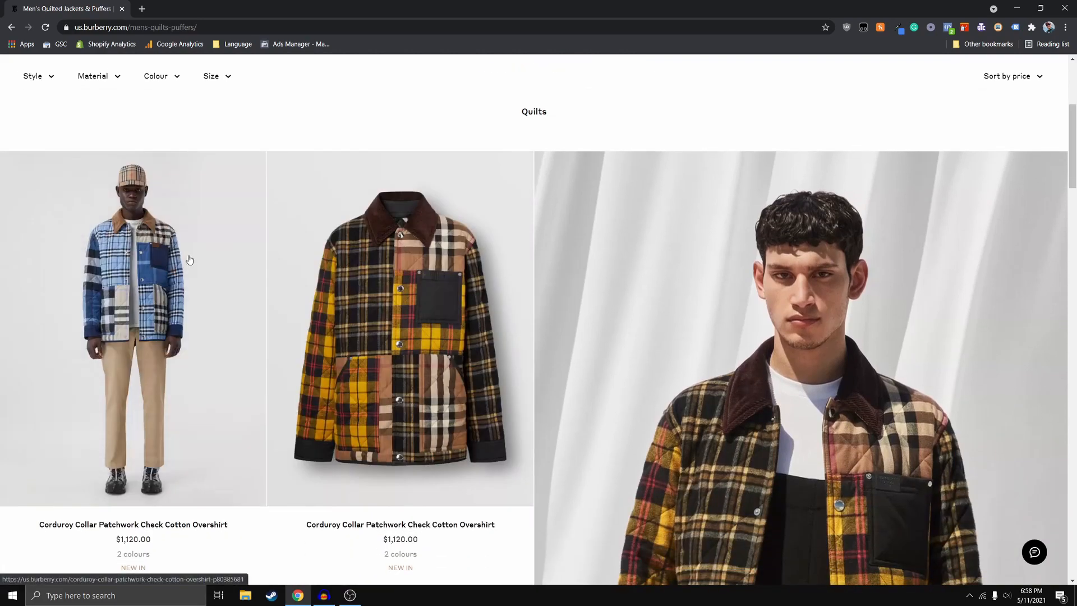
{"action": "mouse_move", "coordinate": [217, 116]}
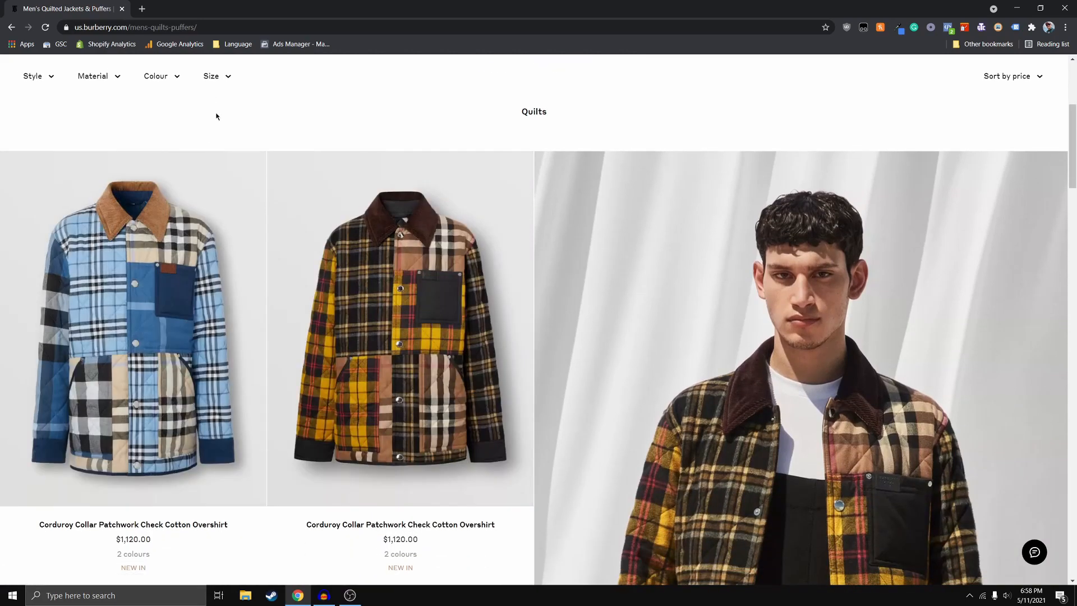
{"action": "mouse_move", "coordinate": [214, 297]}
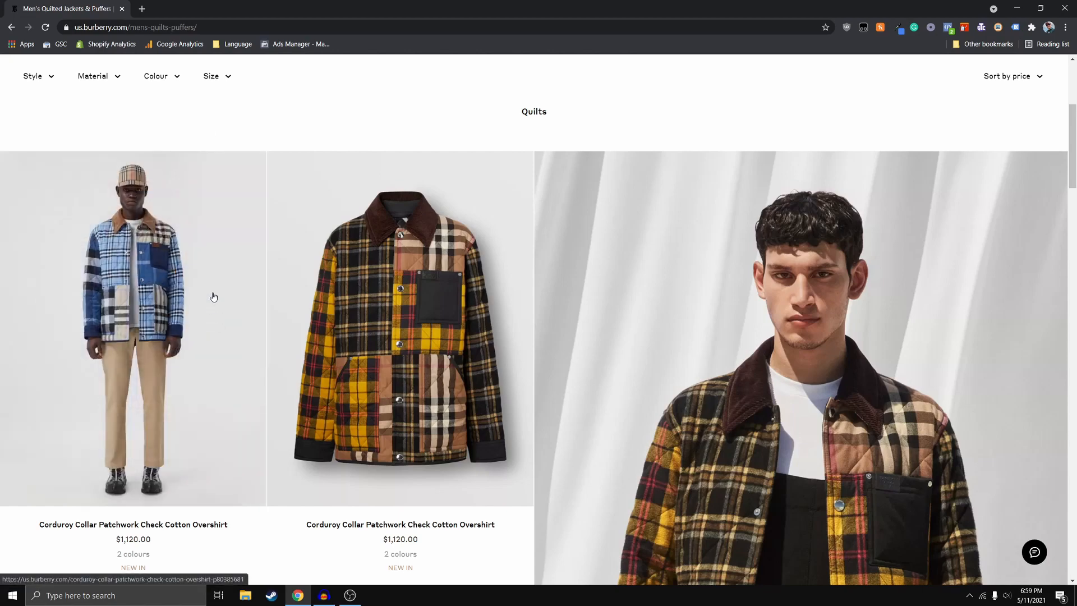
{"action": "mouse_move", "coordinate": [199, 239]}
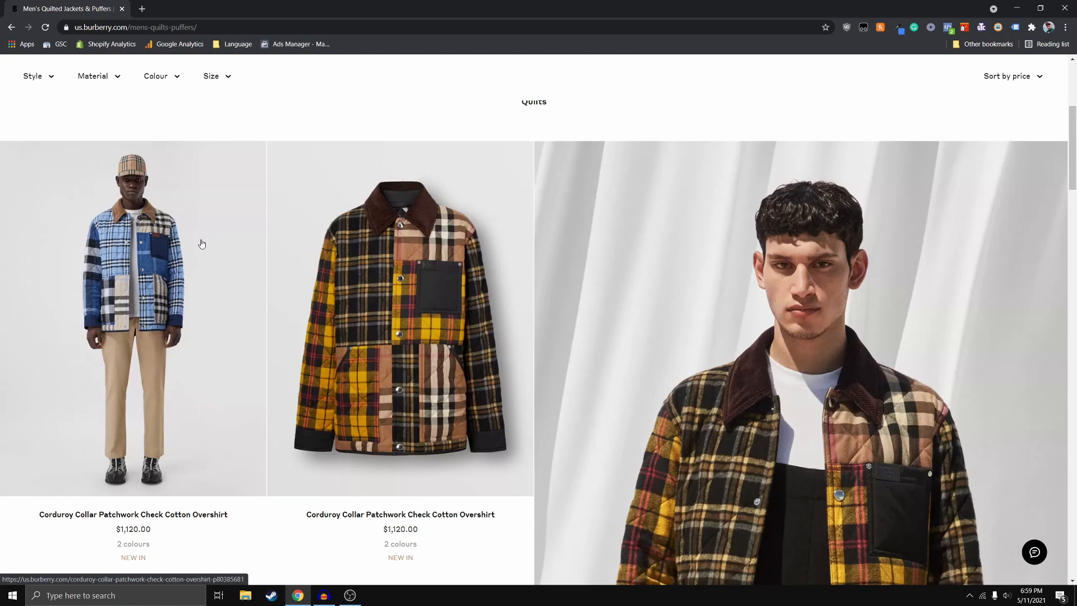
Scroll through the Quilts & Puffers product cards to watch their images swap on hover.
{"action": "scroll", "scroll_direction": "up", "scroll_amount": 3}
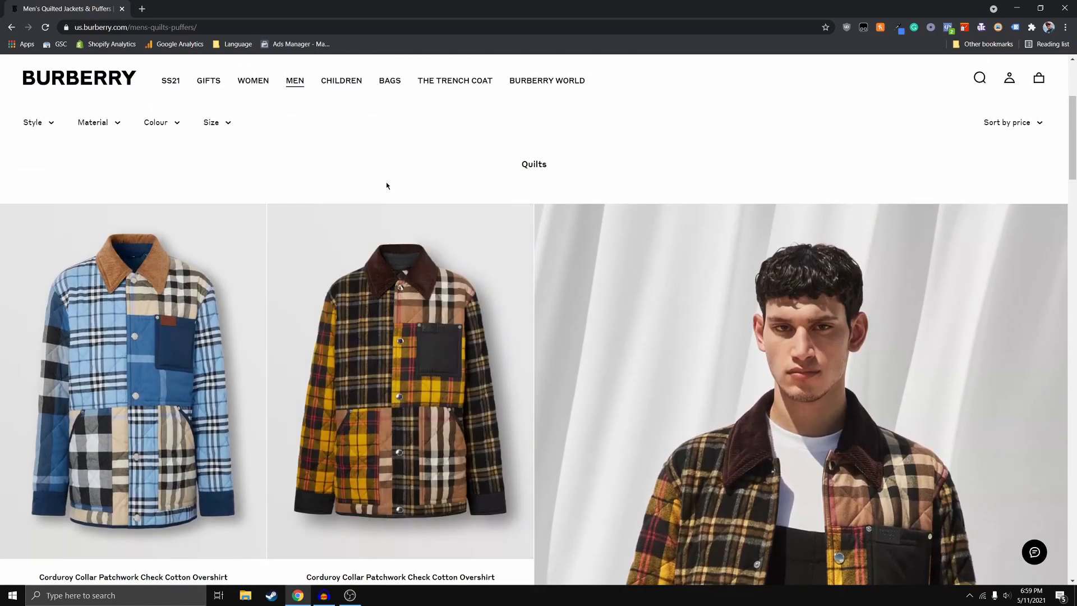
{"action": "scroll", "scroll_direction": "down", "scroll_amount": 3}
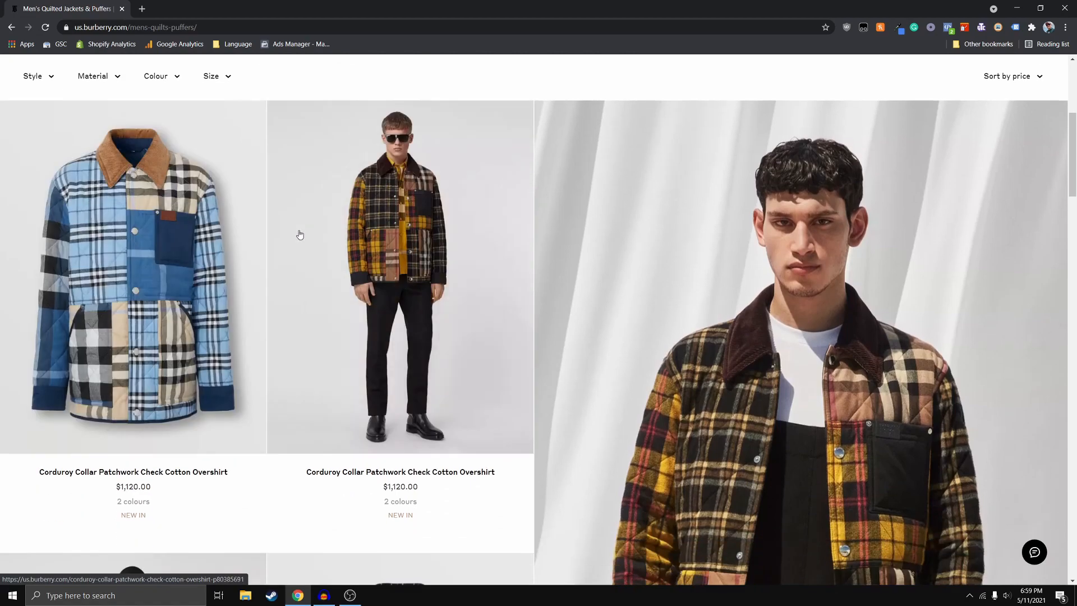
{"action": "scroll", "scroll_direction": "down", "scroll_amount": 3}
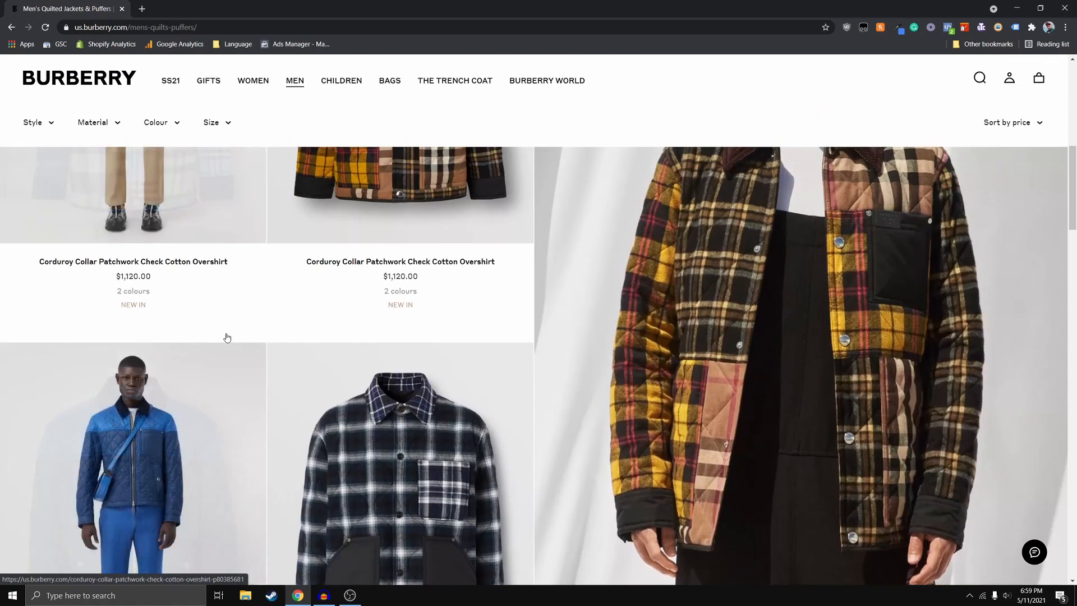
{"action": "scroll", "scroll_direction": "up", "scroll_amount": 3}
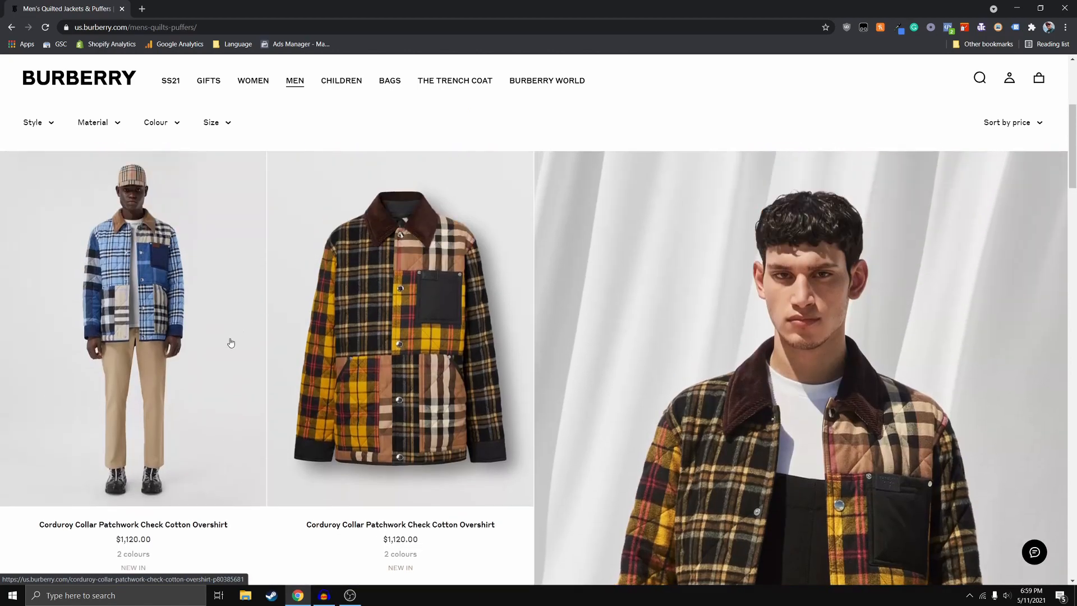
{"action": "scroll", "scroll_direction": "down", "scroll_amount": 3}
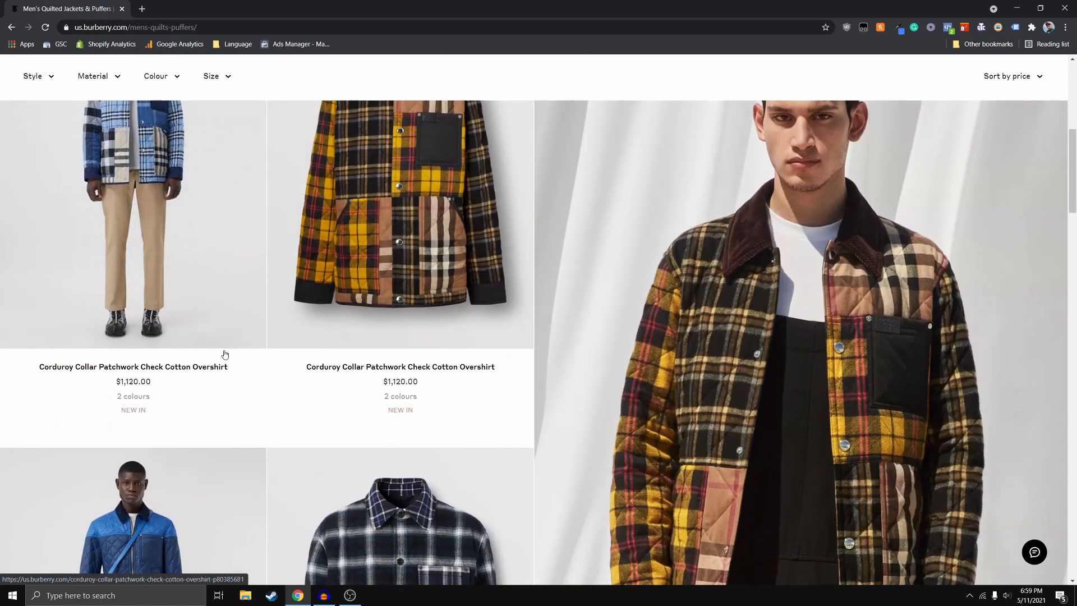
{"action": "scroll", "scroll_direction": "up", "scroll_amount": 3}
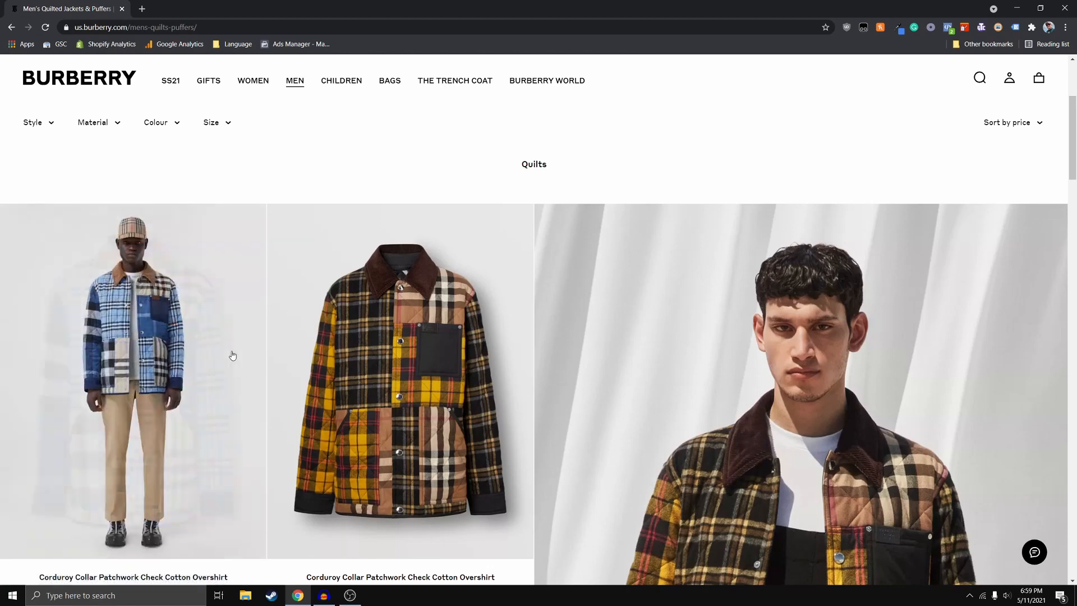
{"action": "scroll", "scroll_direction": "down", "scroll_amount": 3}
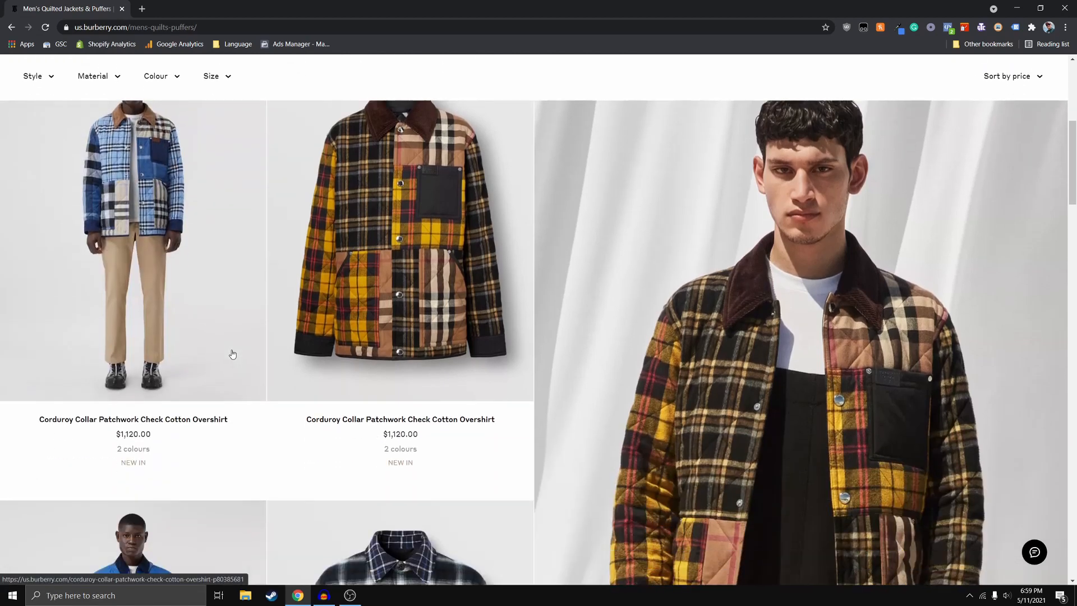
{"action": "scroll", "scroll_direction": "down", "scroll_amount": 3}
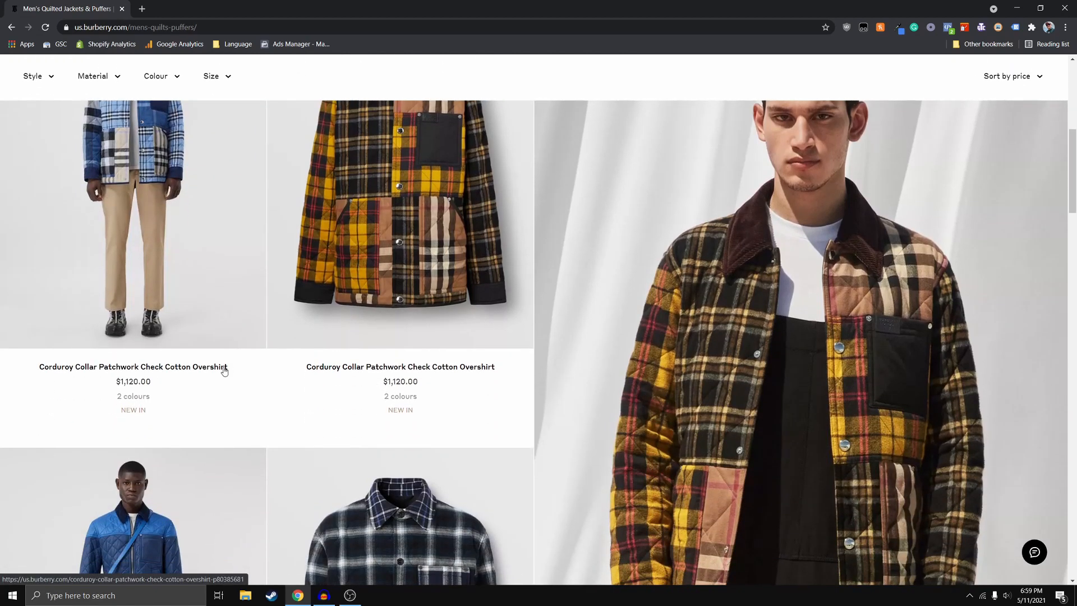
{"action": "scroll", "scroll_direction": "up", "scroll_amount": 3}
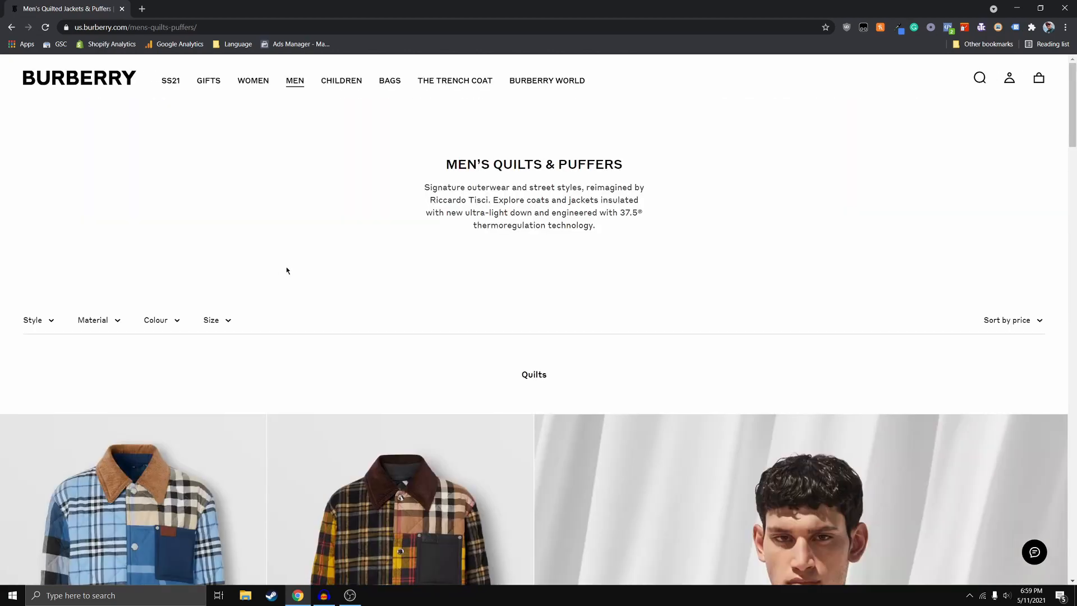
{"action": "mouse_move", "coordinate": [279, 274]}
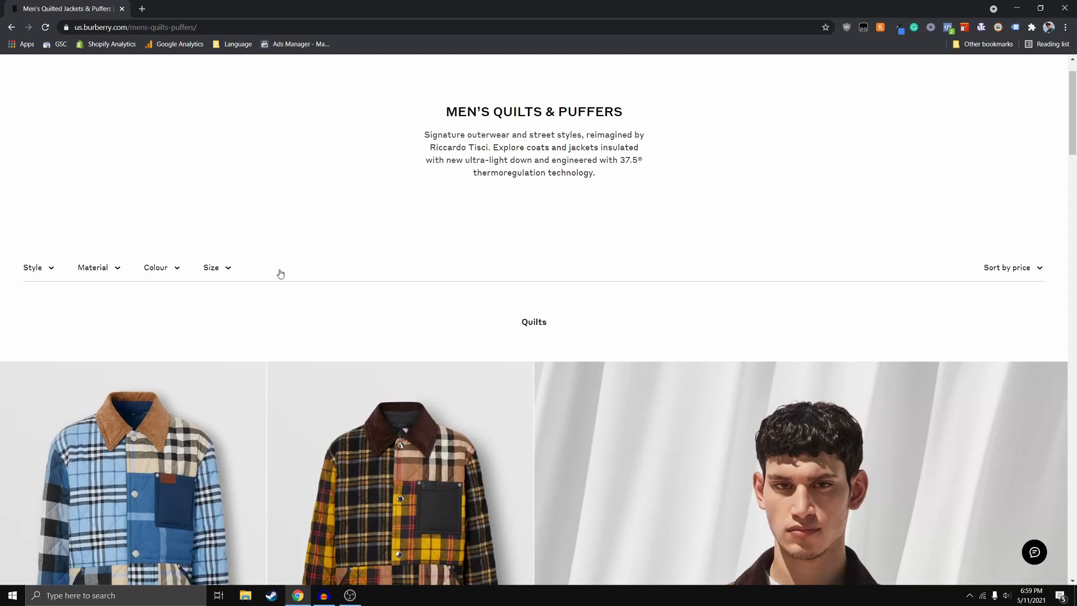
Customize the Venture theme from the store's Themes page.
{"action": "left_click", "coordinate": [747, 221]}
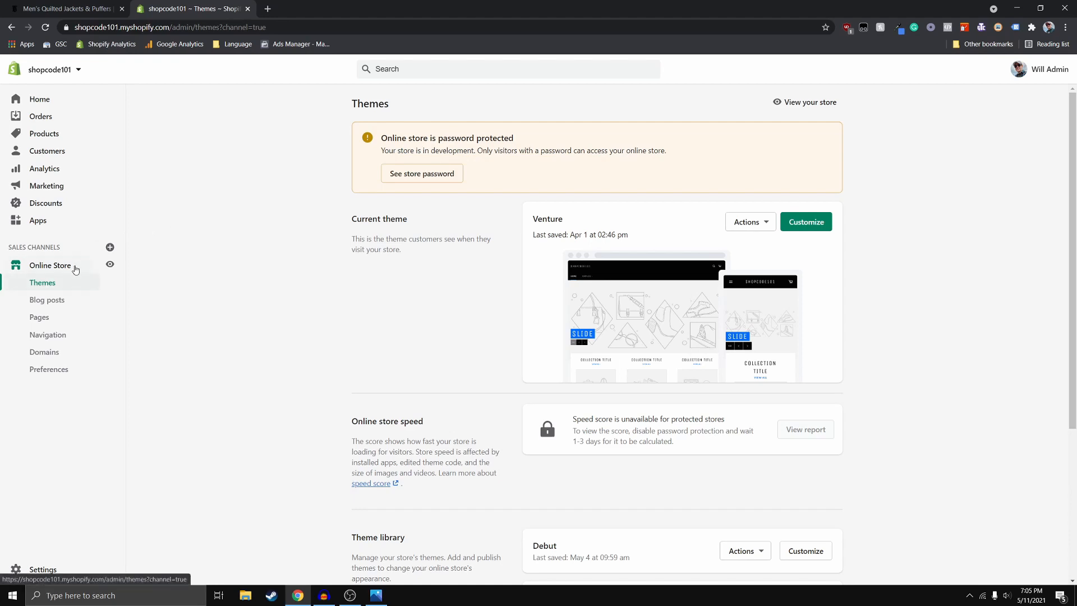
{"action": "mouse_move", "coordinate": [730, 229]}
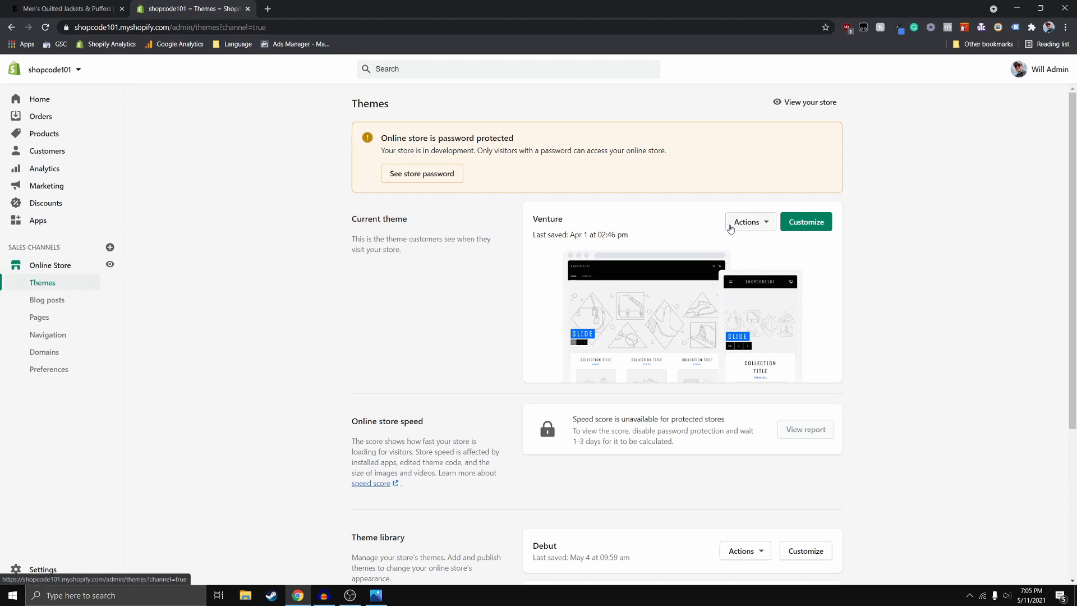
{"action": "left_click", "coordinate": [804, 222]}
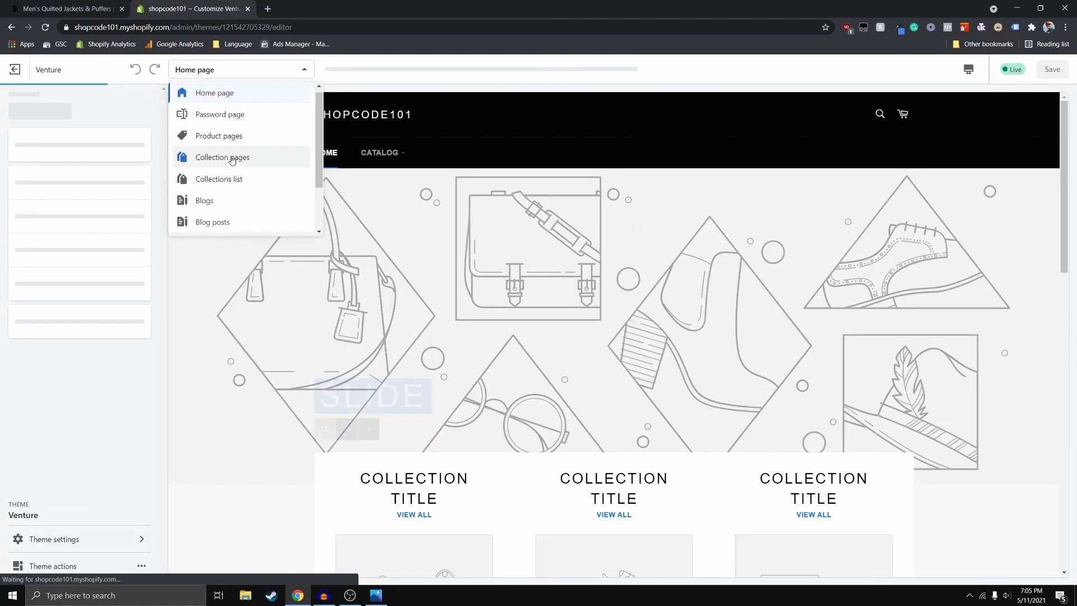
{"action": "left_click", "coordinate": [222, 156]}
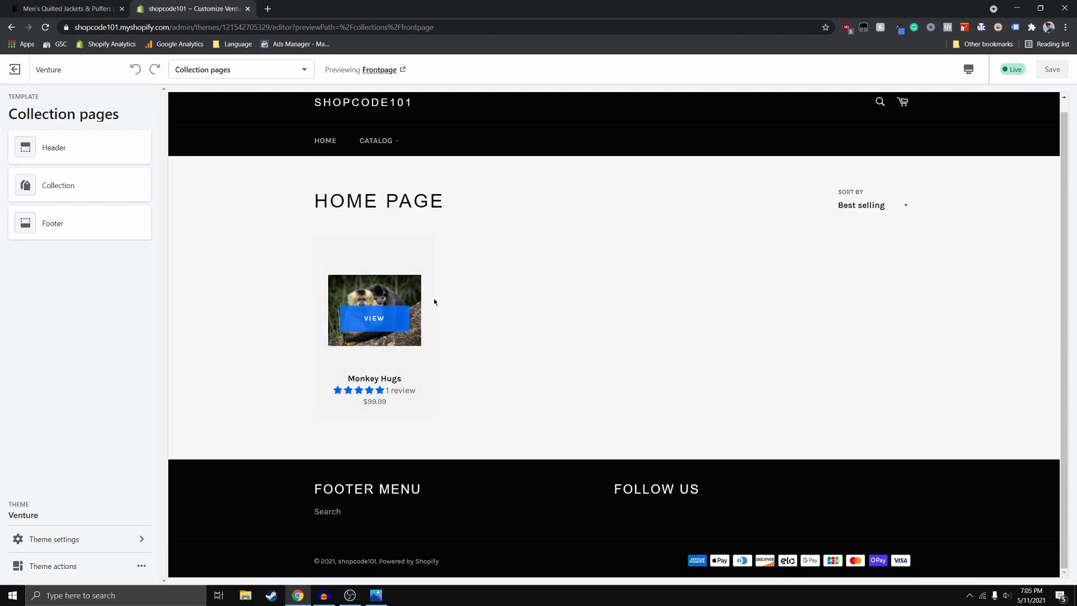
{"action": "mouse_move", "coordinate": [447, 299]}
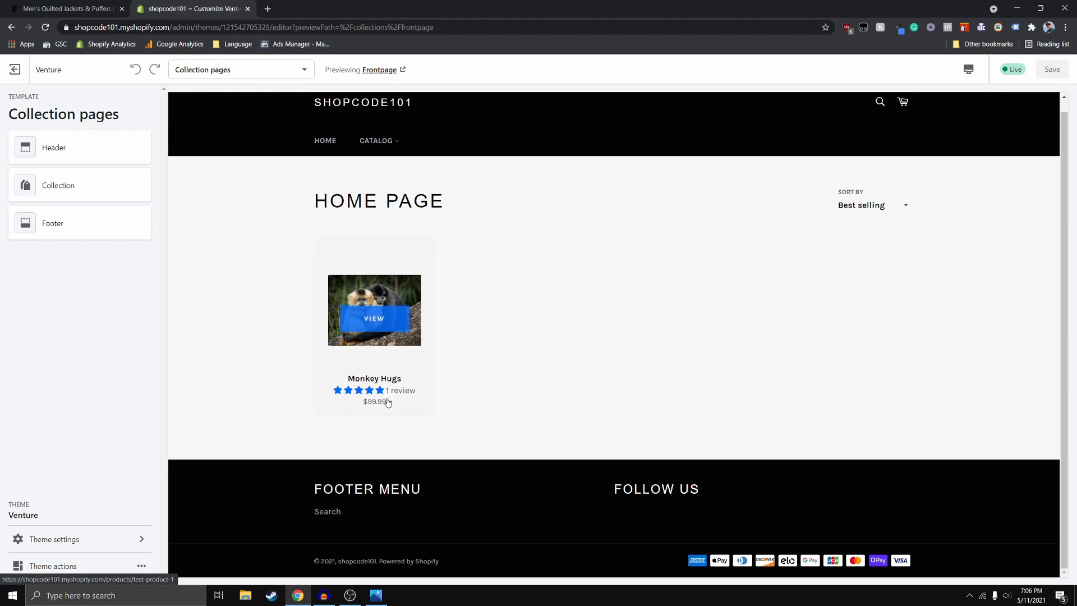
{"action": "mouse_move", "coordinate": [366, 283]}
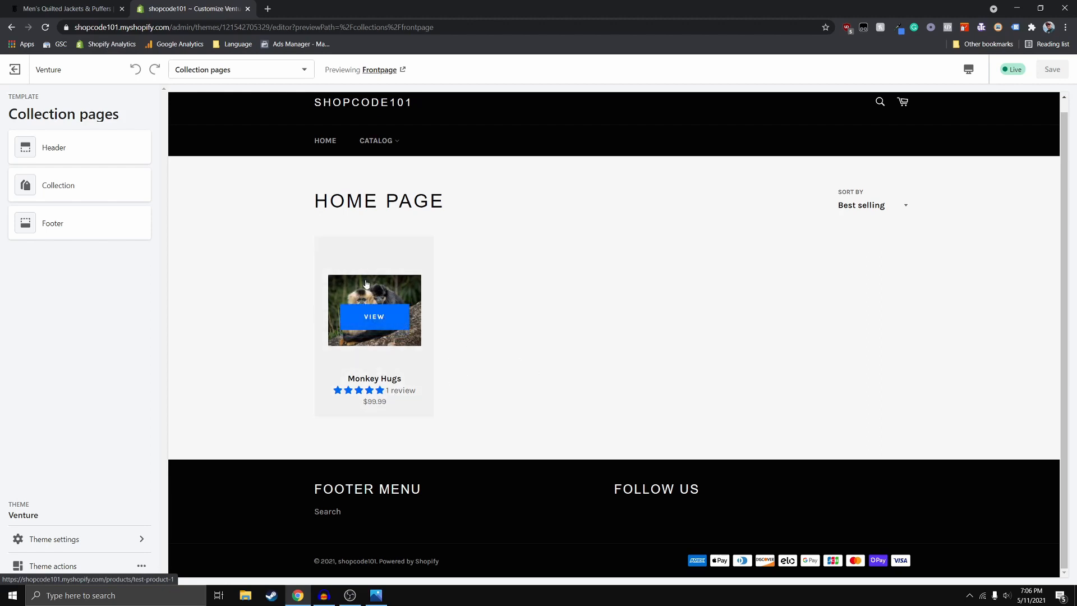
{"action": "mouse_move", "coordinate": [41, 174]}
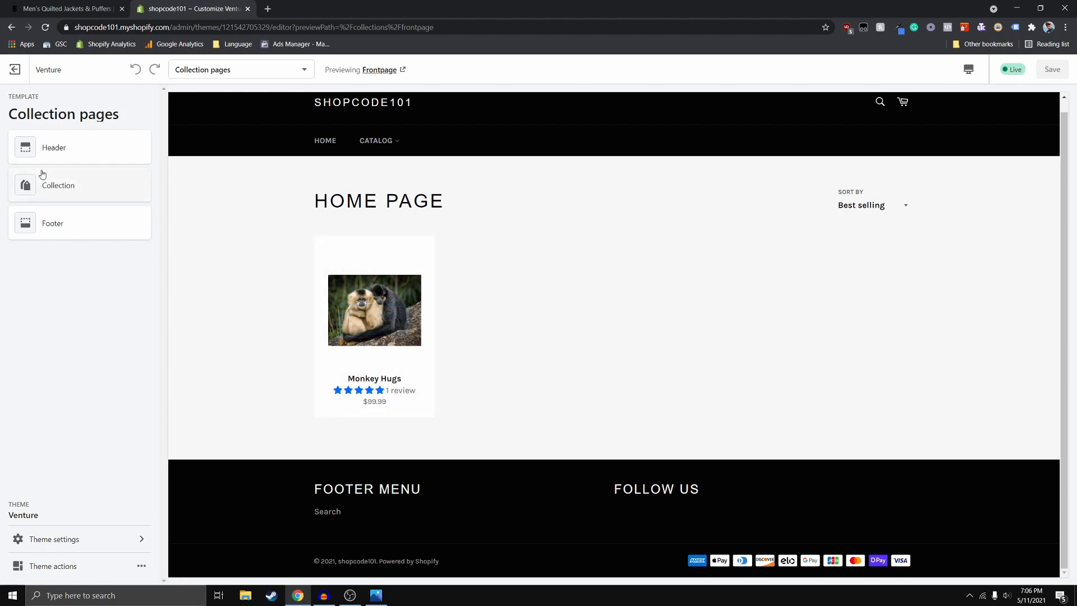
{"action": "left_click", "coordinate": [59, 184]}
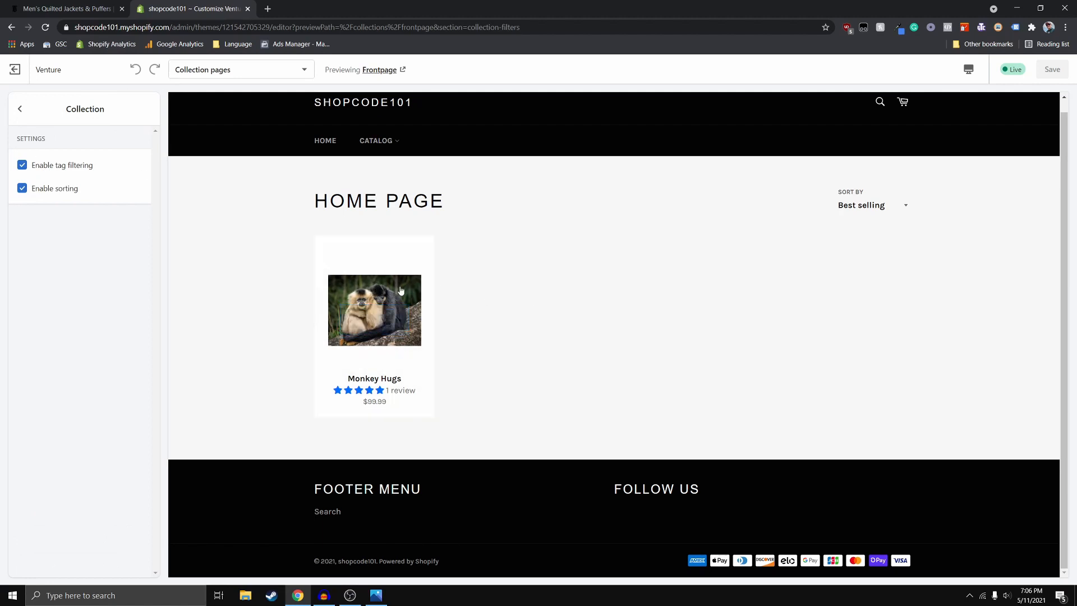
{"action": "mouse_move", "coordinate": [480, 295]}
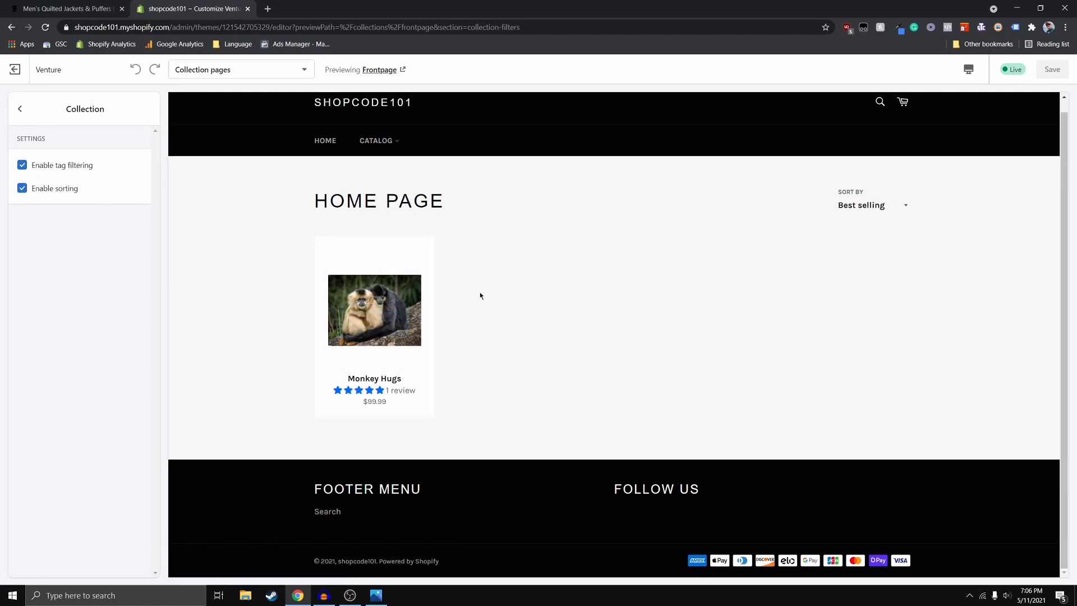
{"action": "mouse_move", "coordinate": [405, 296]}
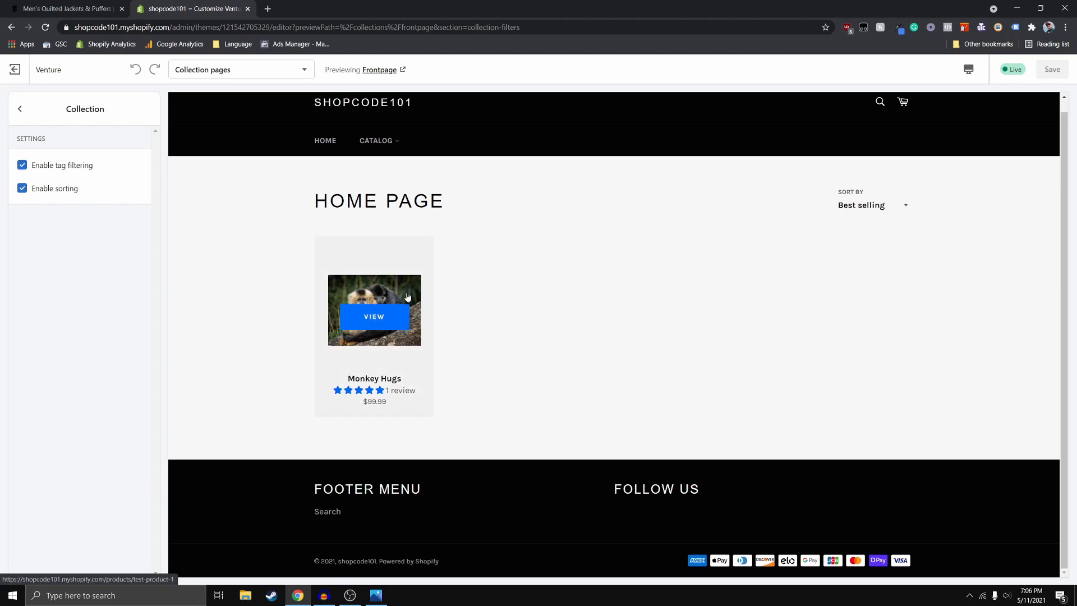
{"action": "mouse_move", "coordinate": [620, 320]}
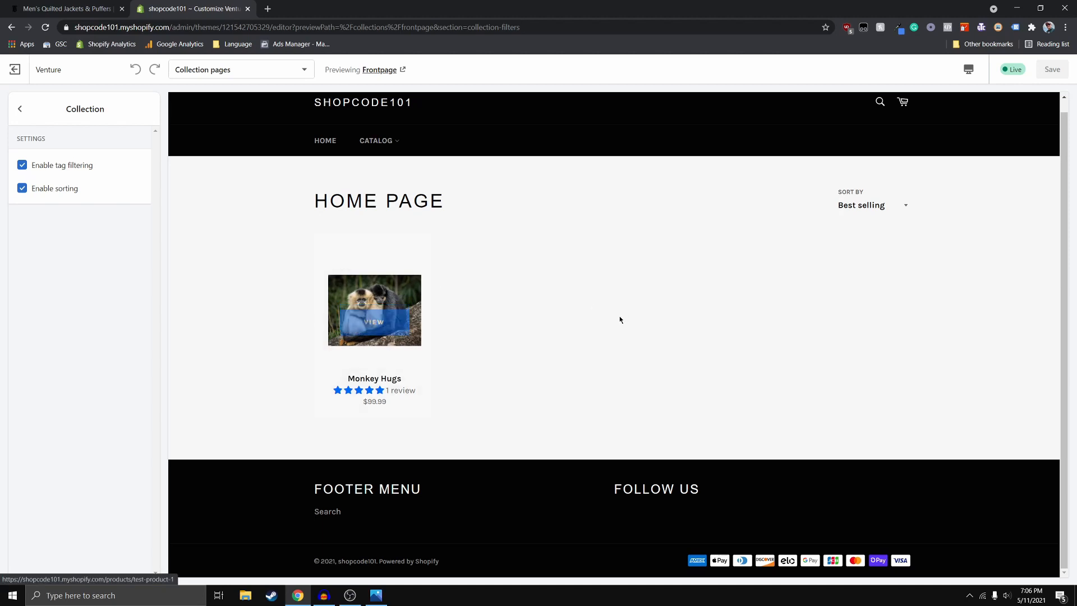
{"action": "mouse_move", "coordinate": [374, 310]}
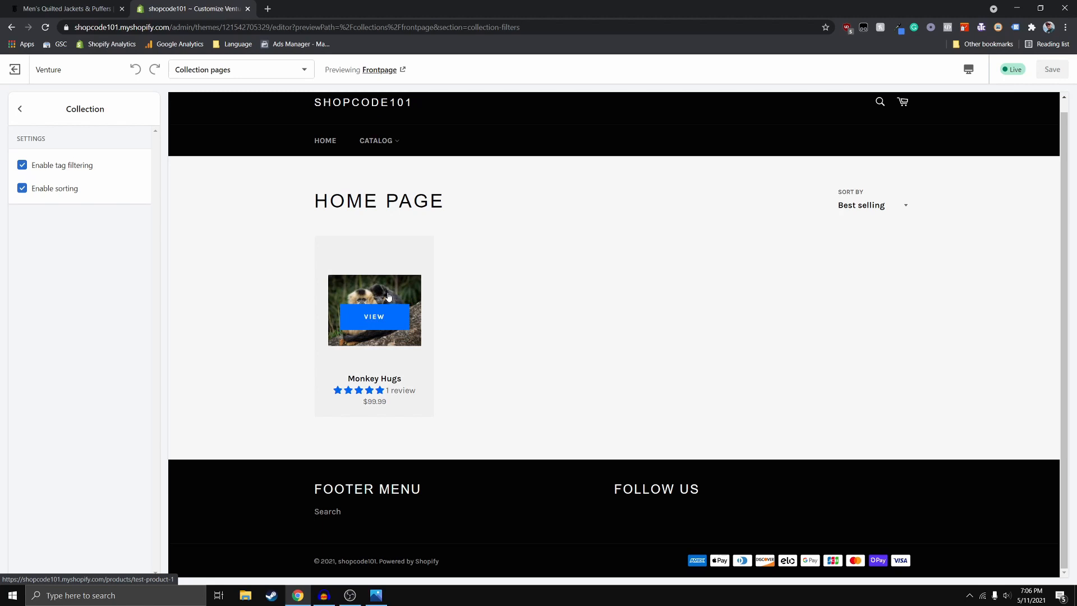
{"action": "mouse_move", "coordinate": [29, 131]}
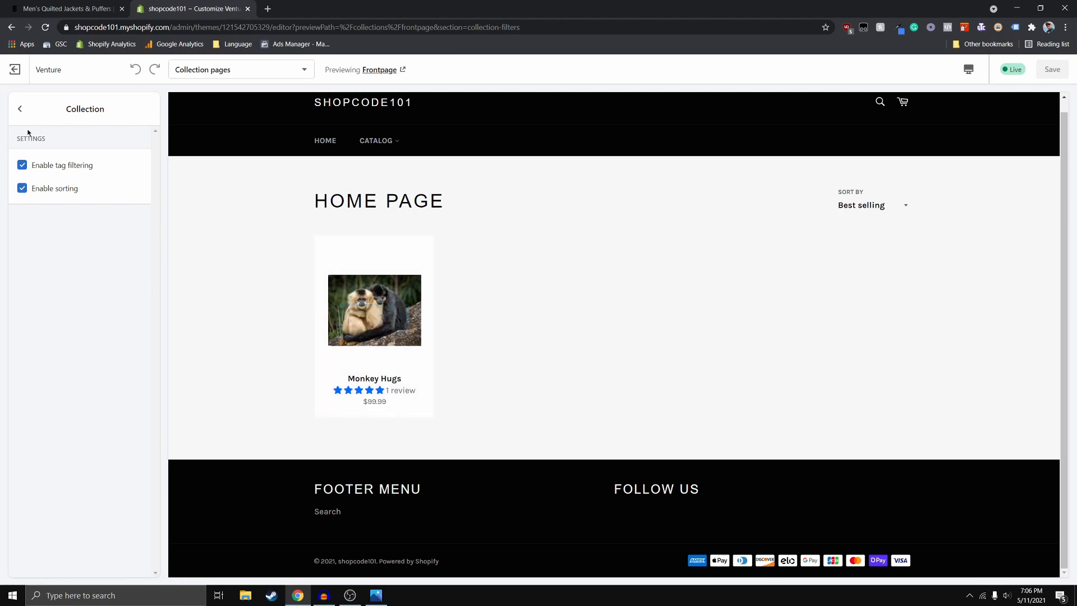
{"action": "left_click", "coordinate": [20, 108]}
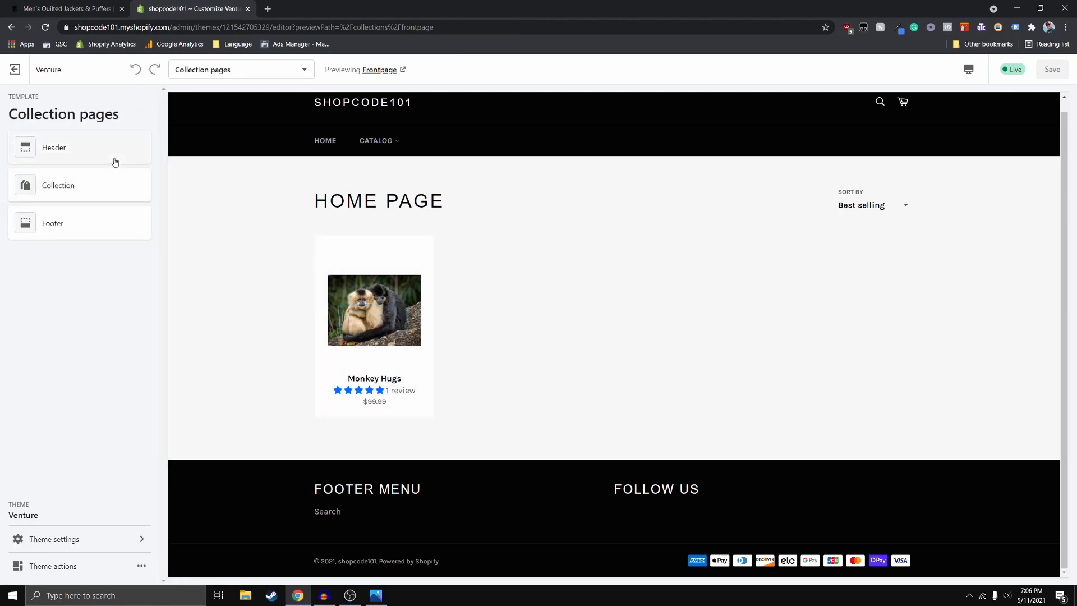
{"action": "mouse_move", "coordinate": [374, 310]}
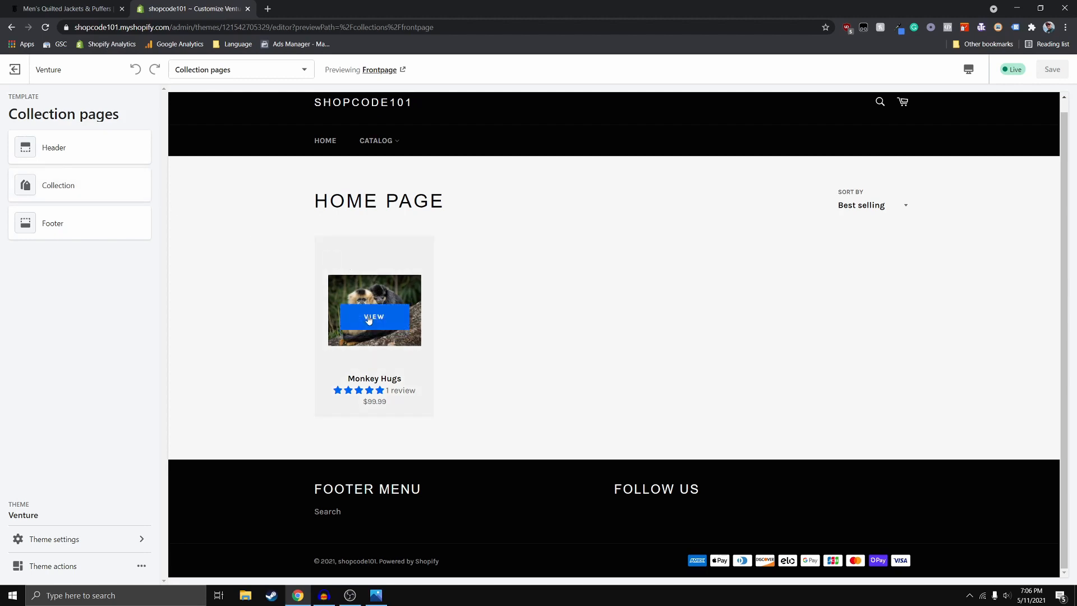
{"action": "mouse_move", "coordinate": [344, 318]}
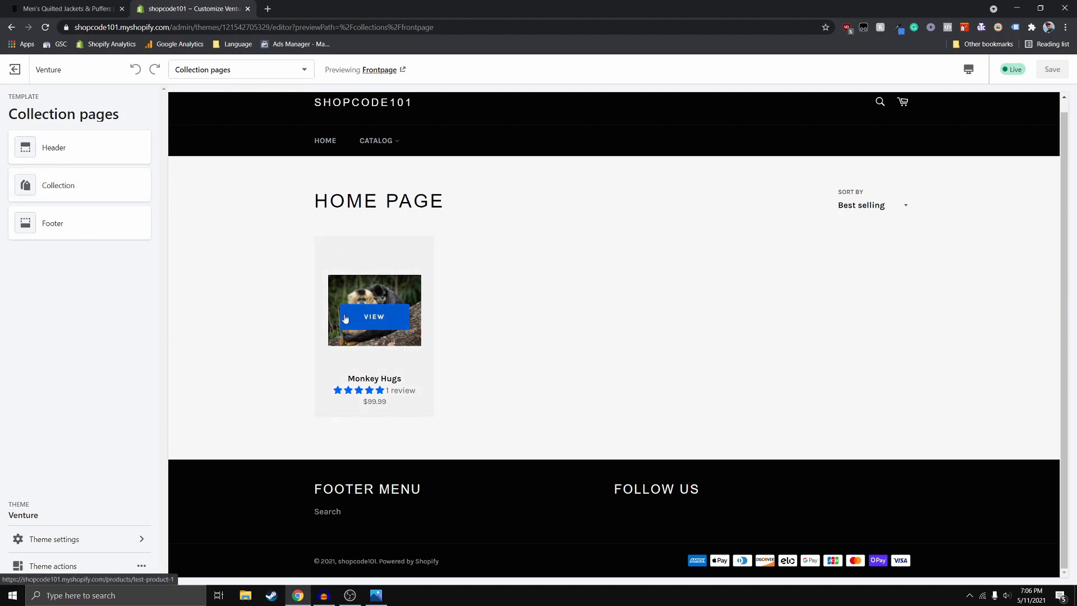
{"action": "mouse_move", "coordinate": [383, 331]}
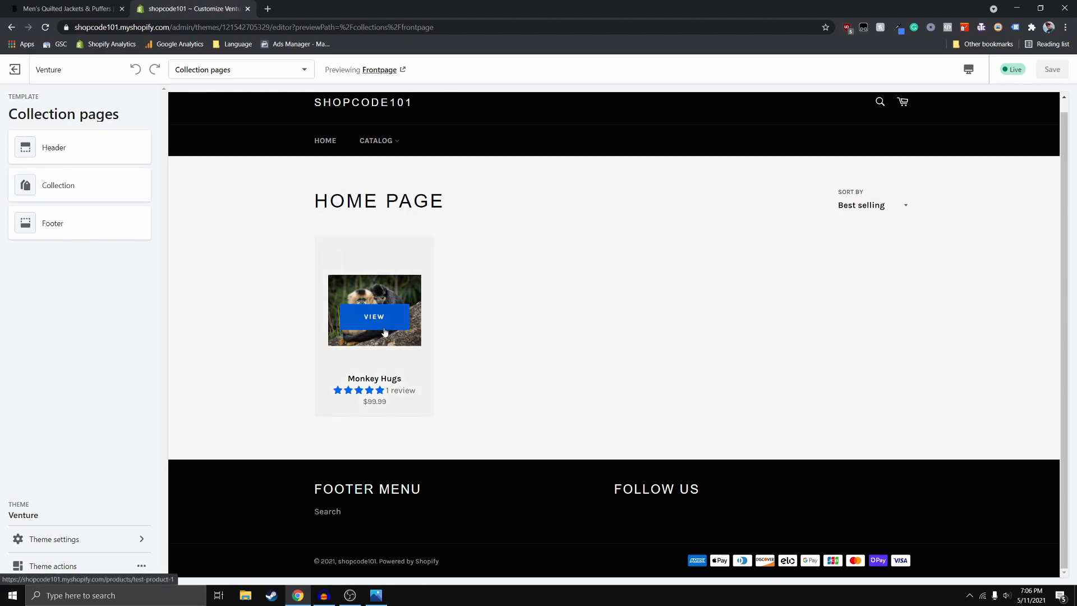
{"action": "mouse_move", "coordinate": [397, 282]}
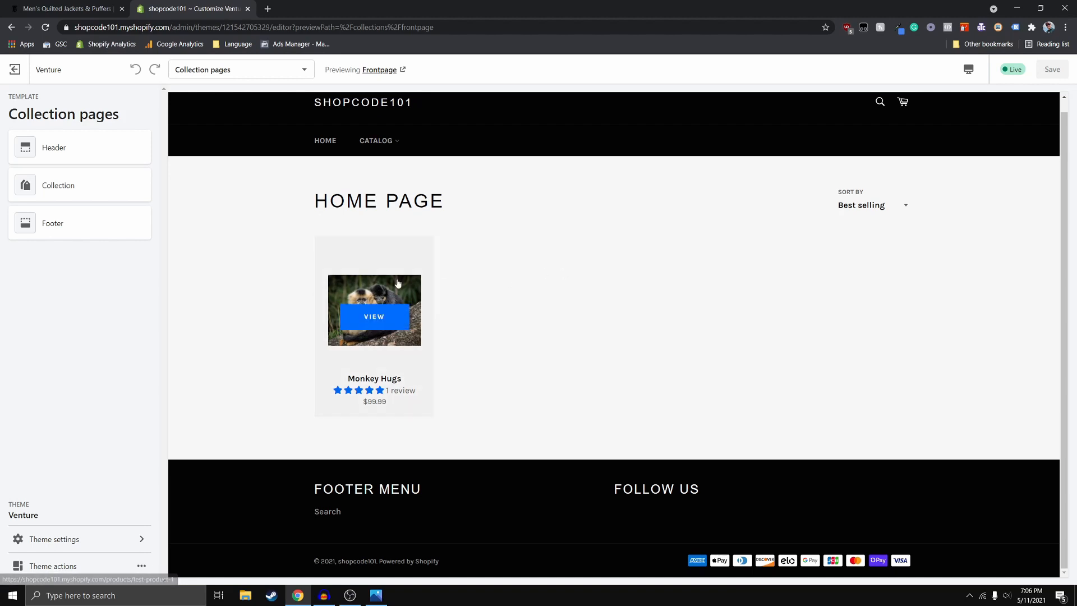
{"action": "mouse_move", "coordinate": [394, 294]}
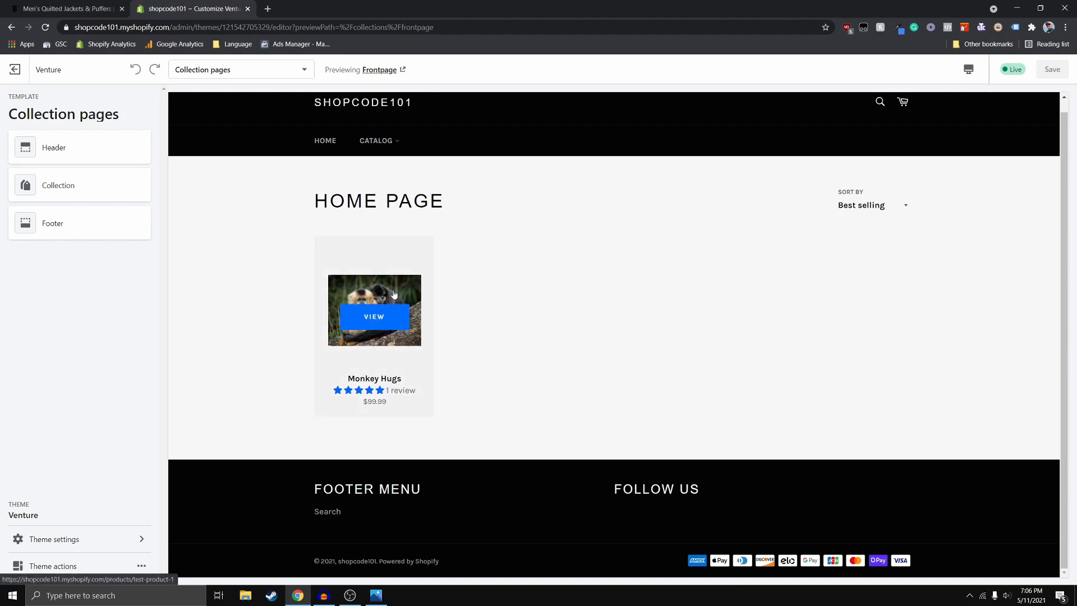
{"action": "left_click", "coordinate": [65, 9]}
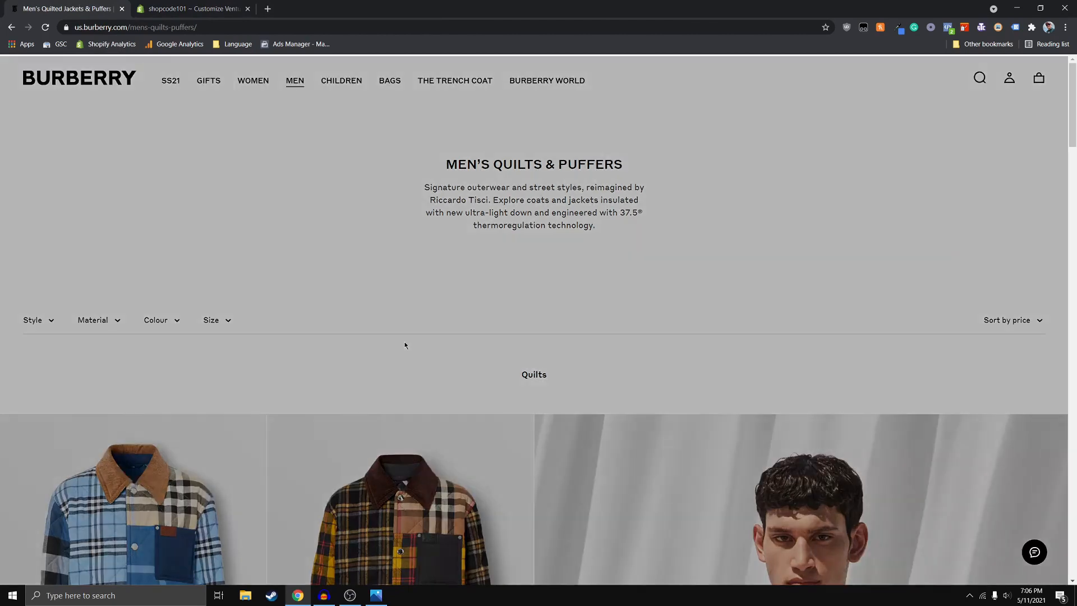
{"action": "scroll", "scroll_direction": "down", "scroll_amount": 3}
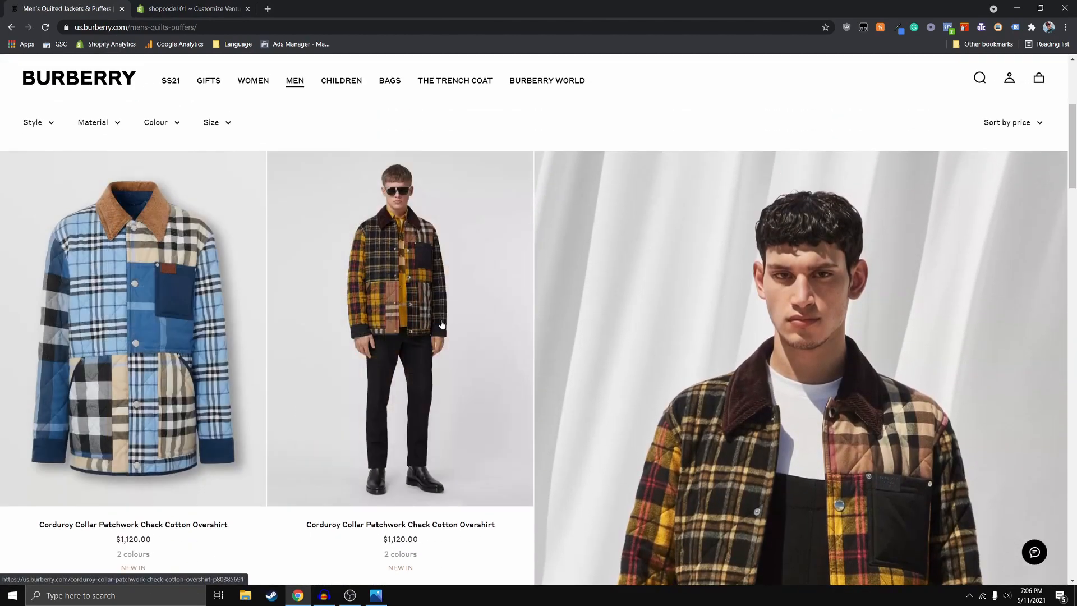
{"action": "left_click", "coordinate": [192, 8]}
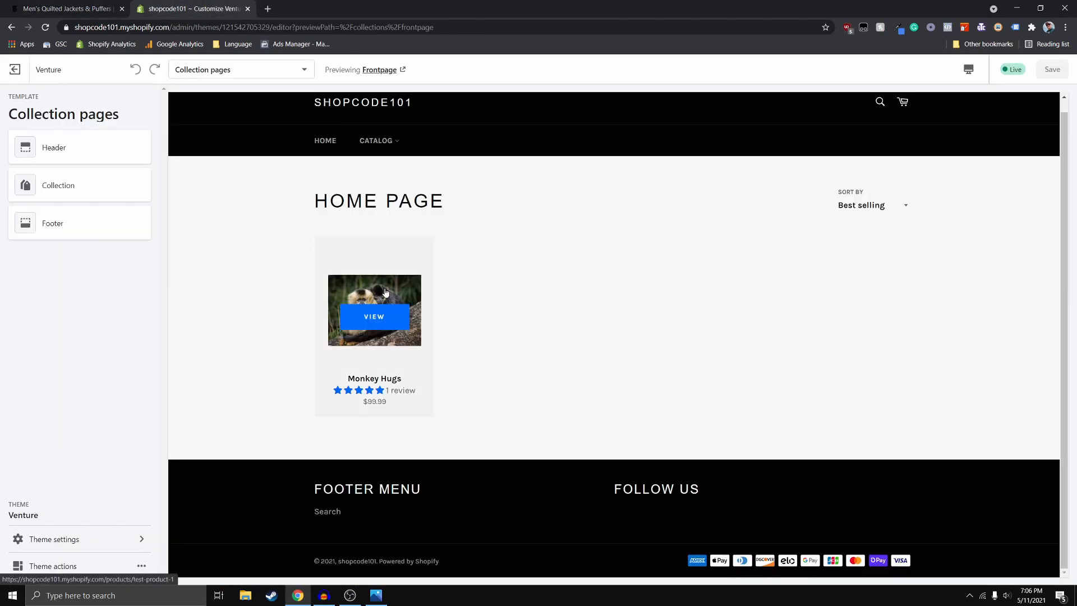
{"action": "mouse_move", "coordinate": [259, 292]}
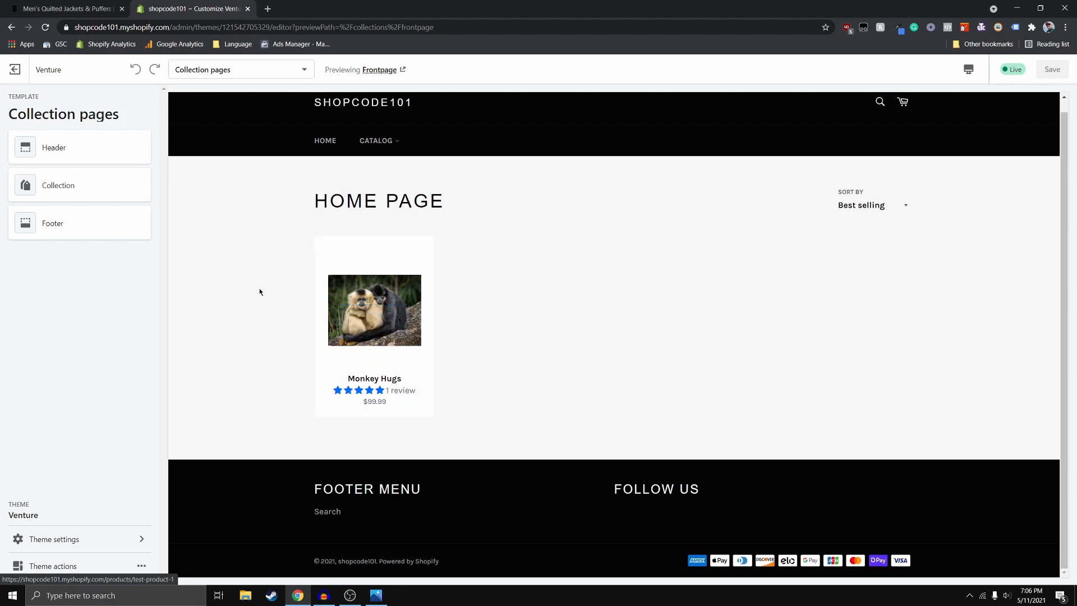
{"action": "mouse_move", "coordinate": [407, 291]}
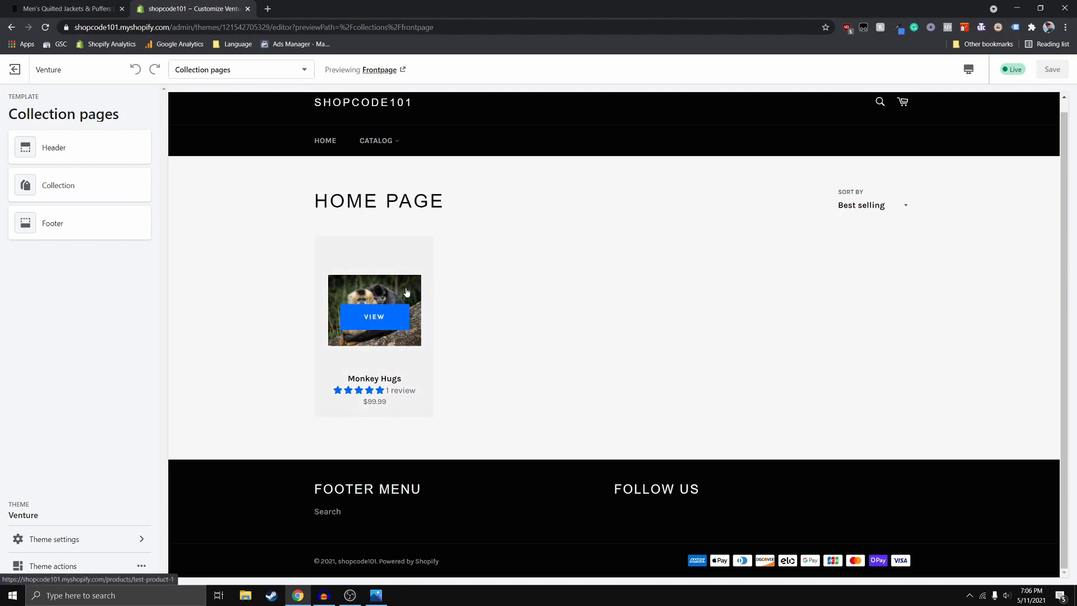
{"action": "mouse_move", "coordinate": [330, 342]}
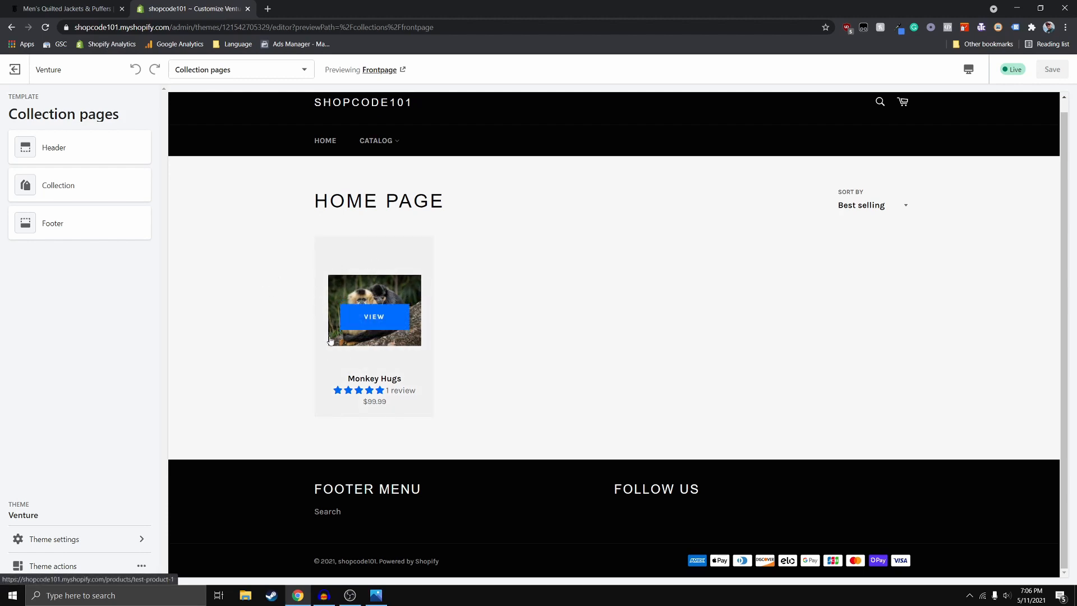
{"action": "mouse_move", "coordinate": [297, 271]}
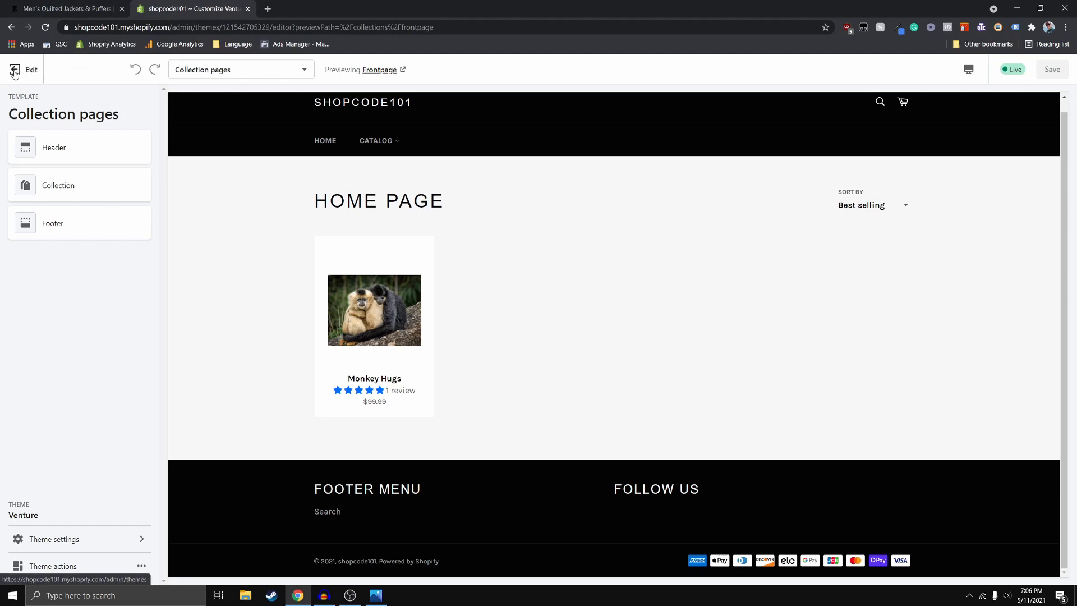
Exit the theme editor and show the Venture theme's Actions menu.
{"action": "left_click", "coordinate": [23, 70]}
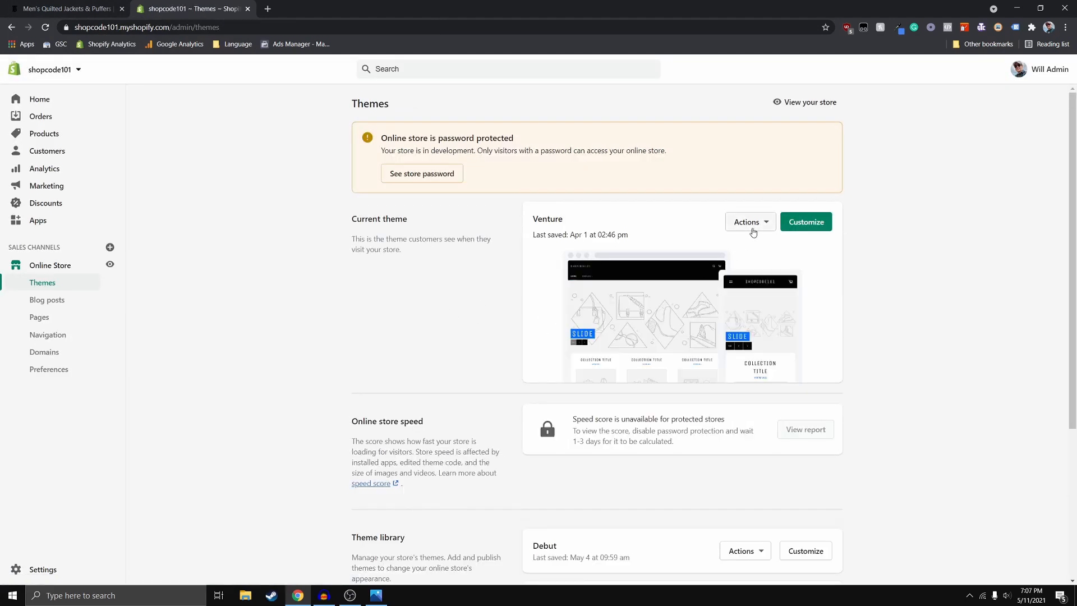
{"action": "left_click", "coordinate": [747, 221]}
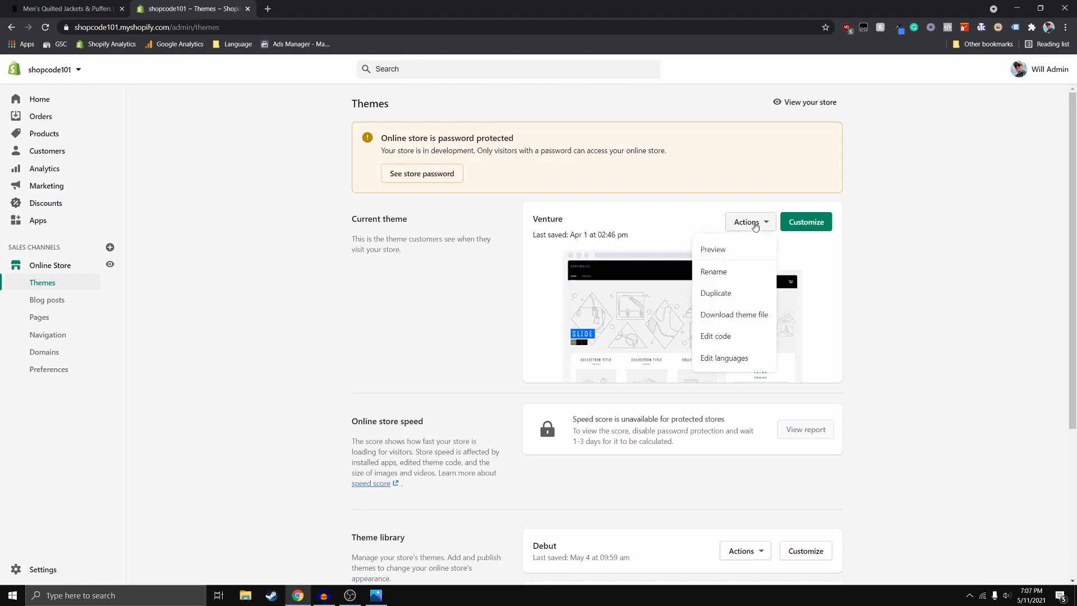
{"action": "mouse_move", "coordinate": [745, 318]}
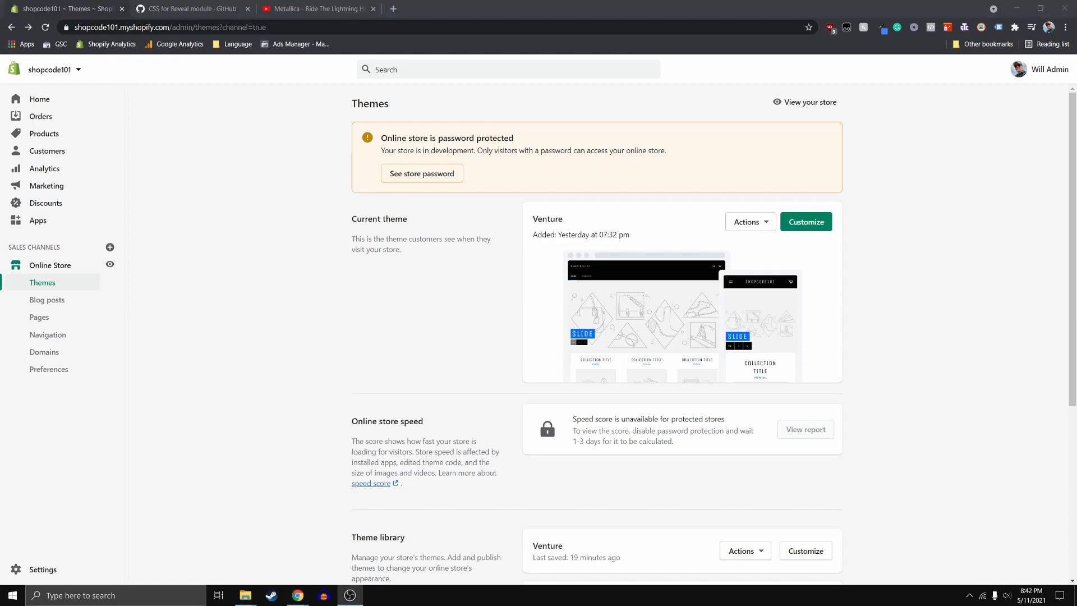
{"action": "mouse_move", "coordinate": [877, 309]}
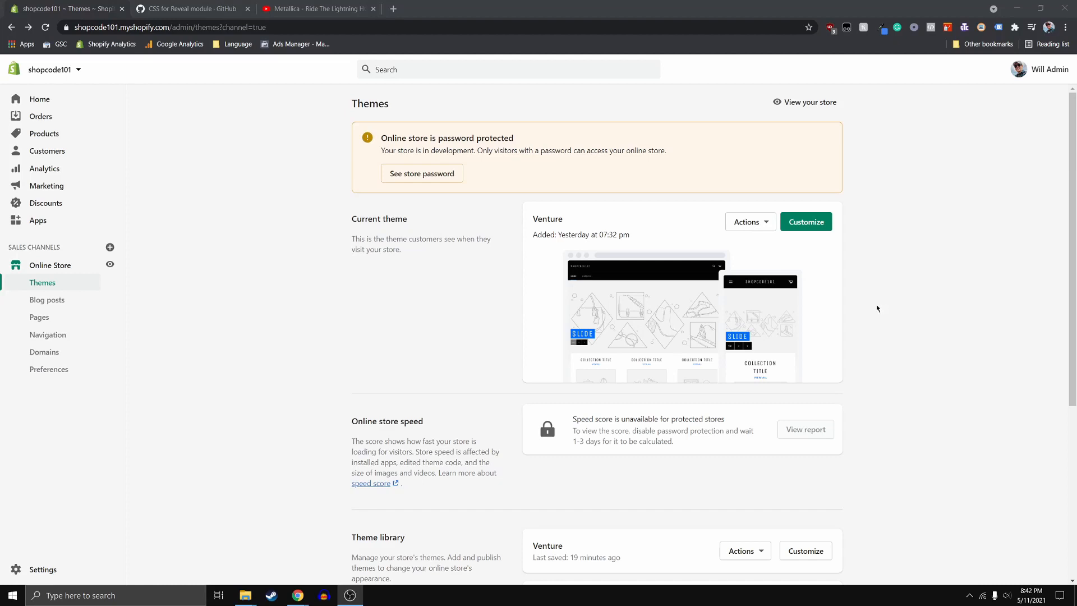
Open the Venture theme's code editor through Actions > Edit code.
{"action": "left_click", "coordinate": [748, 221]}
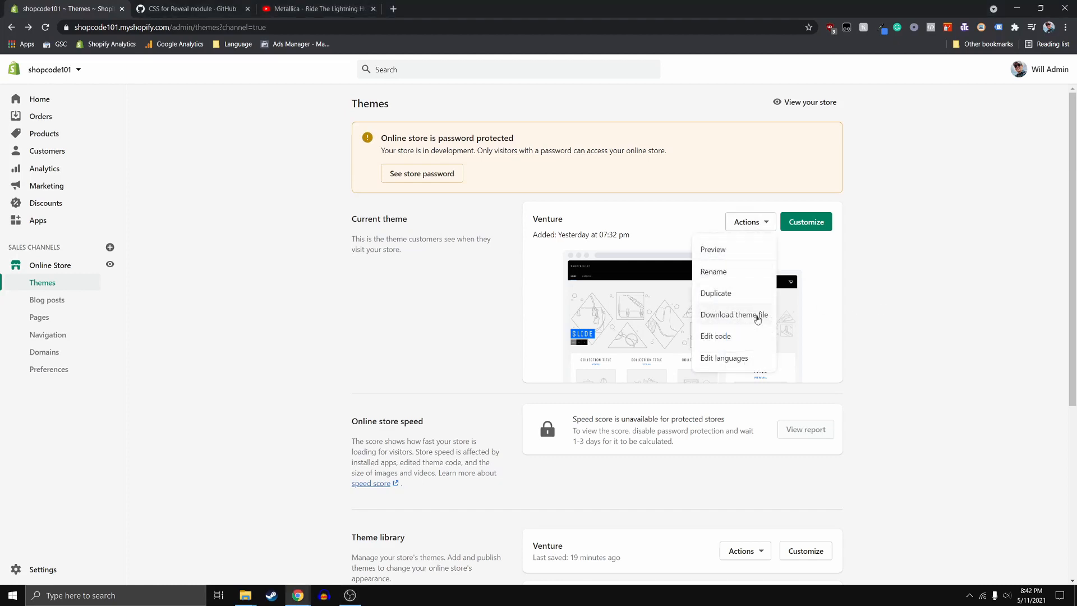
{"action": "left_click", "coordinate": [715, 336]}
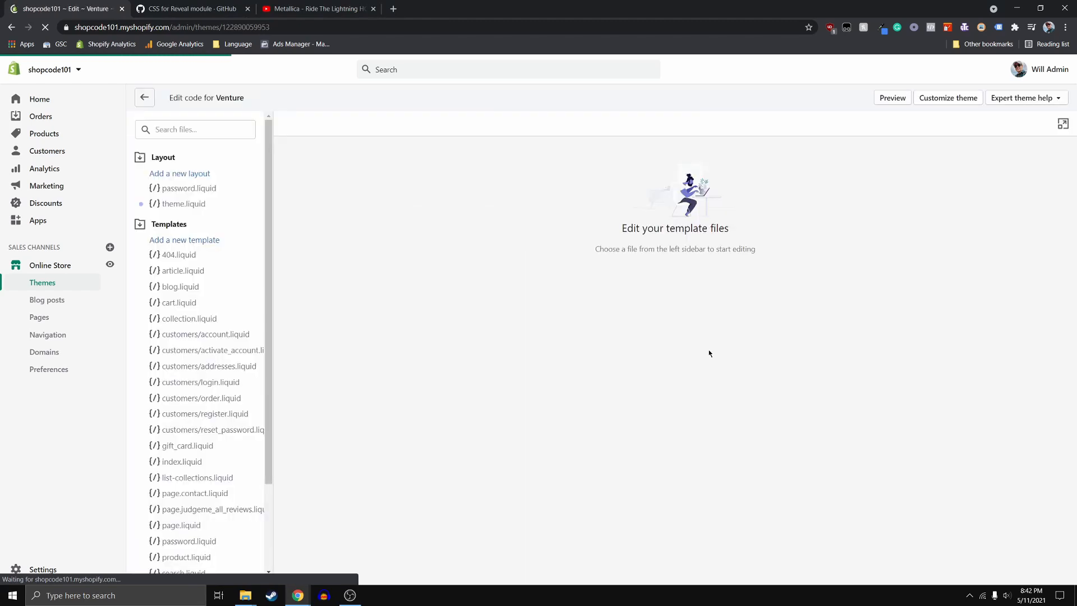
{"action": "scroll", "scroll_direction": "down", "scroll_amount": 3}
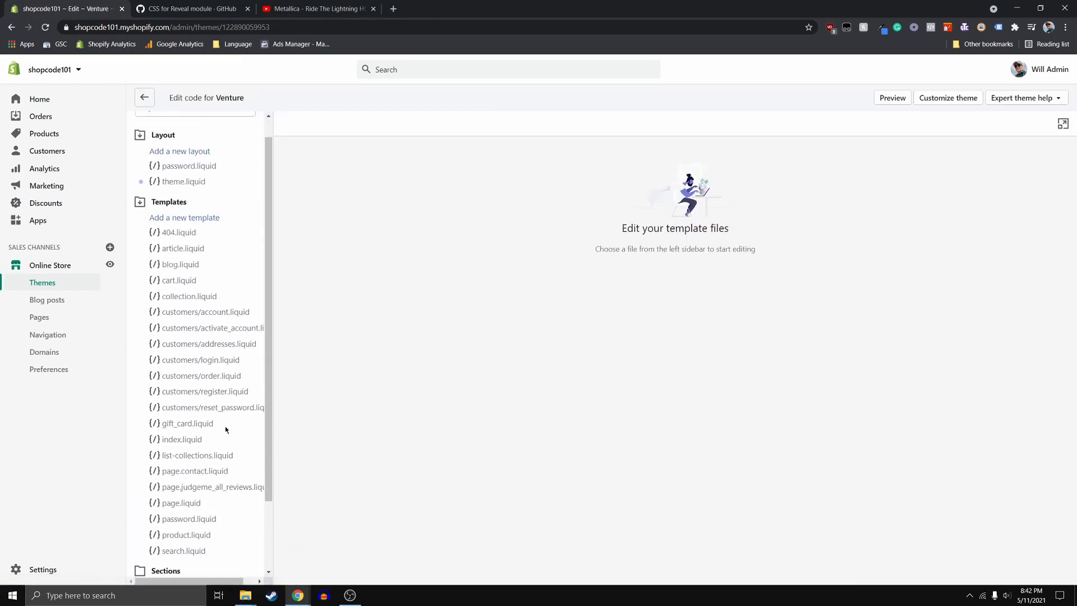
{"action": "scroll", "scroll_direction": "down", "scroll_amount": 3}
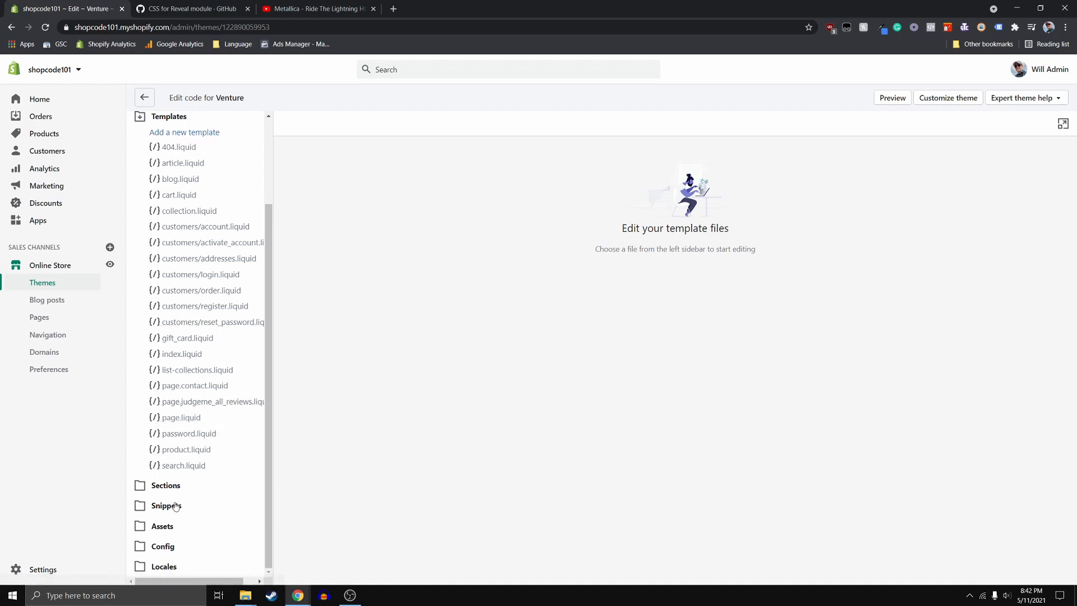
Expand the Snippets folder and open product-card.liquid.
{"action": "left_click", "coordinate": [165, 505]}
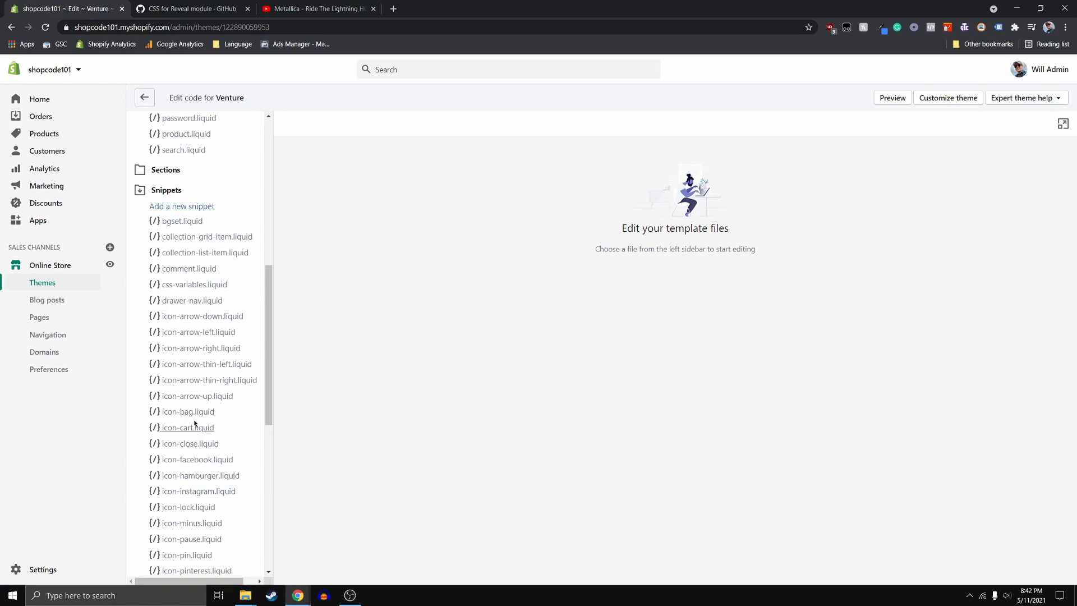
{"action": "scroll", "scroll_direction": "down", "scroll_amount": 3}
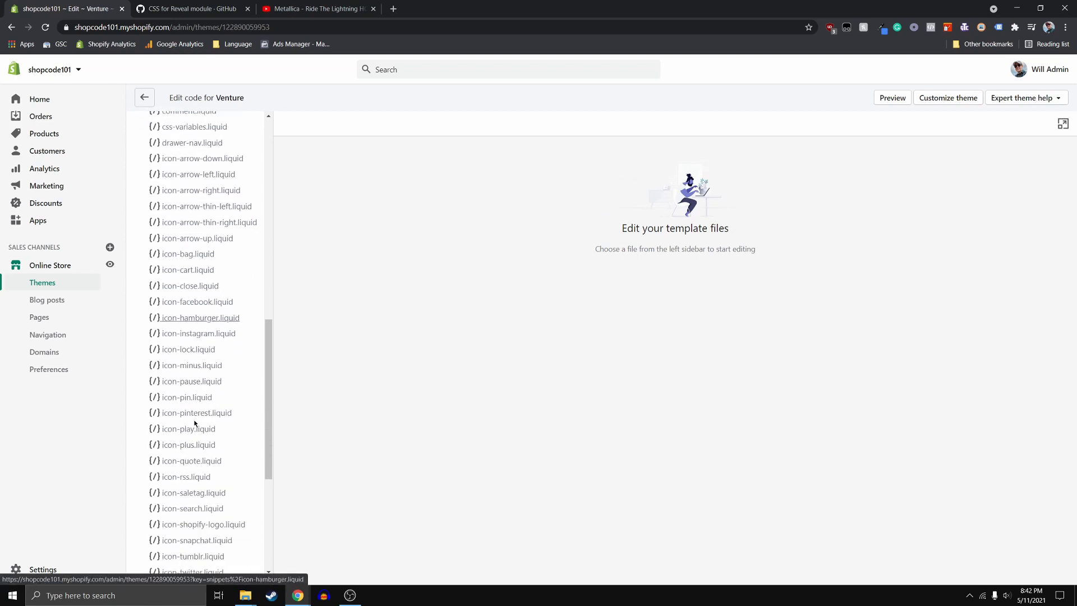
{"action": "scroll", "scroll_direction": "down", "scroll_amount": 3}
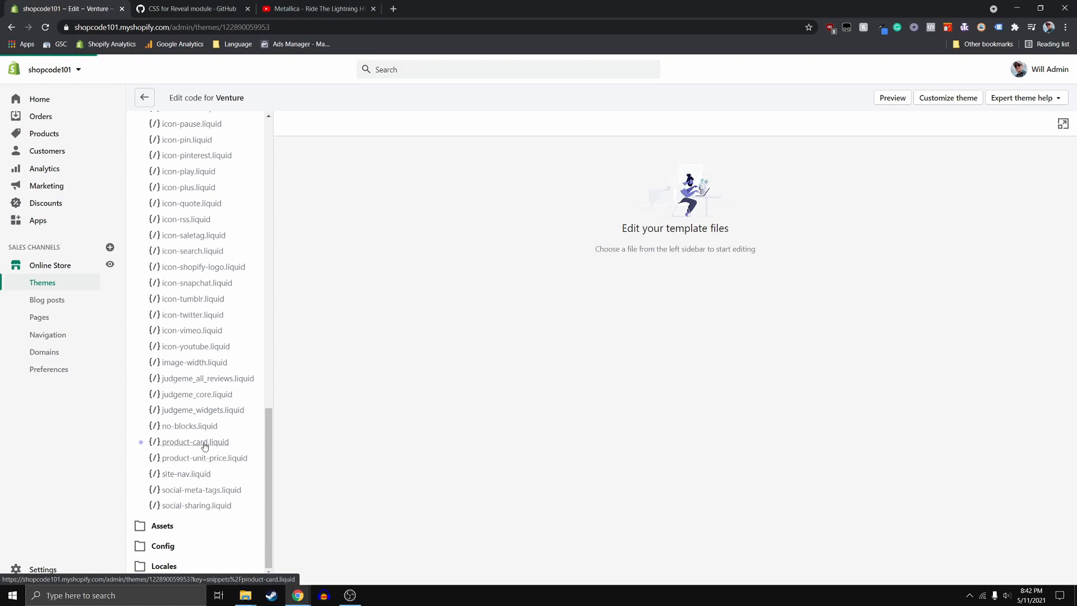
{"action": "left_click", "coordinate": [195, 441]}
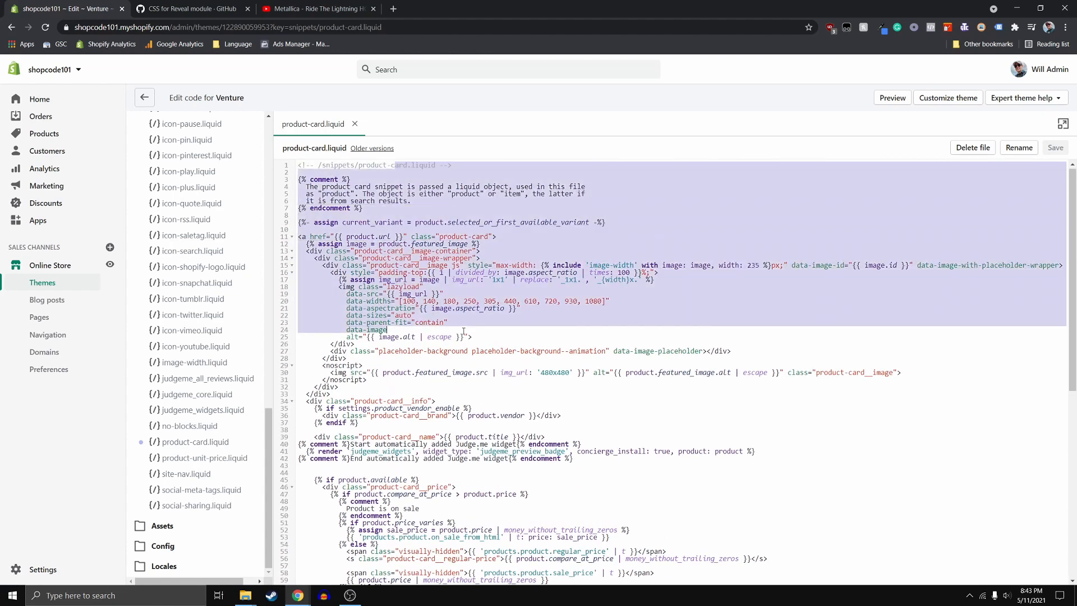
Review product-card.liquid, open the collection.liquid template, and preview the theme.
{"action": "scroll", "scroll_direction": "down", "scroll_amount": 3}
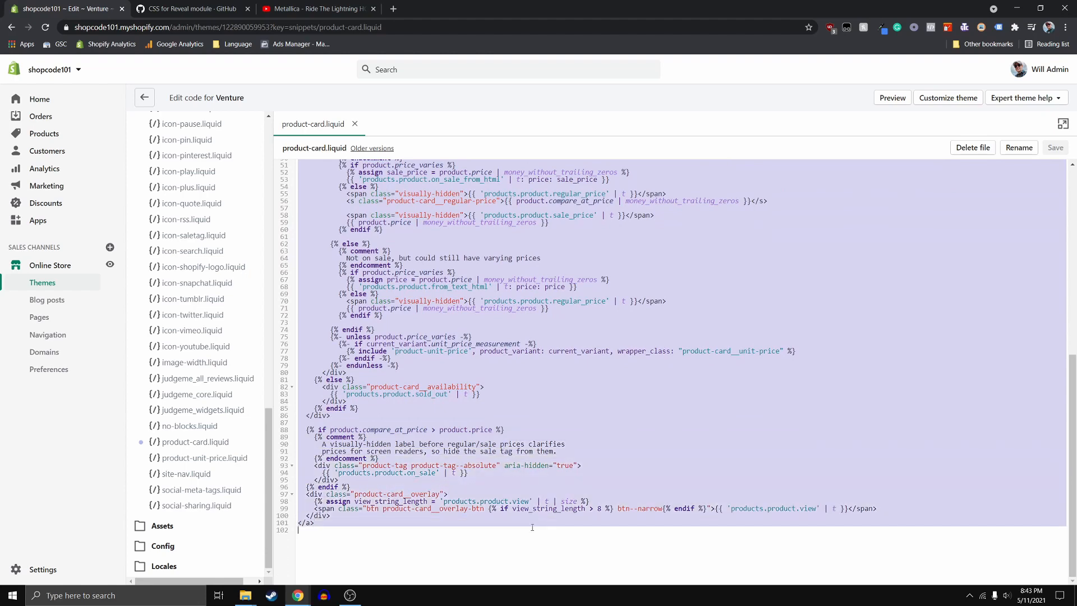
{"action": "scroll", "scroll_direction": "up", "scroll_amount": 3}
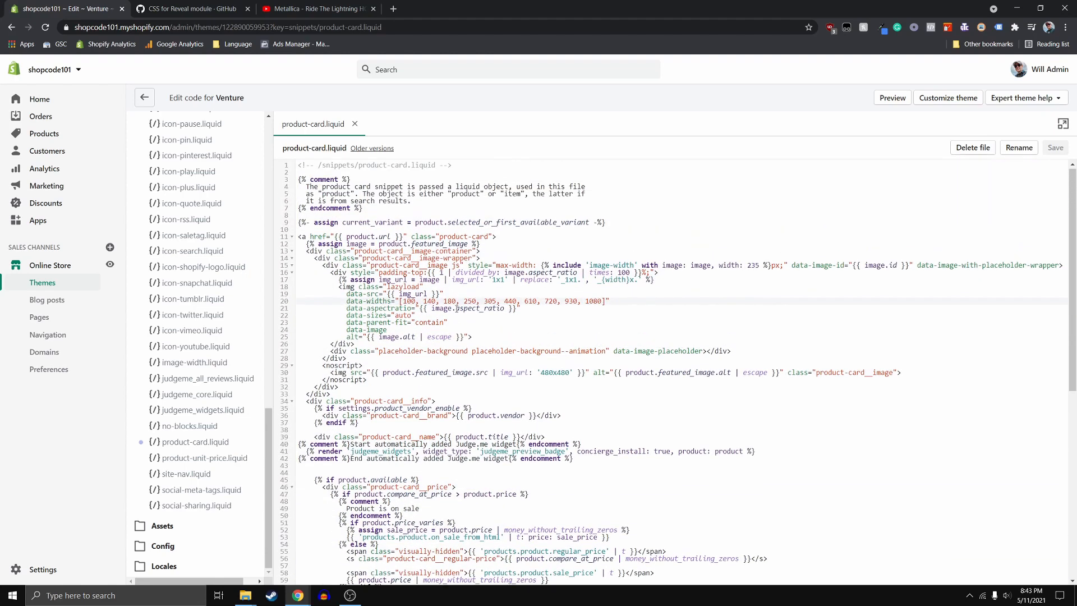
{"action": "scroll", "scroll_direction": "up", "scroll_amount": 3}
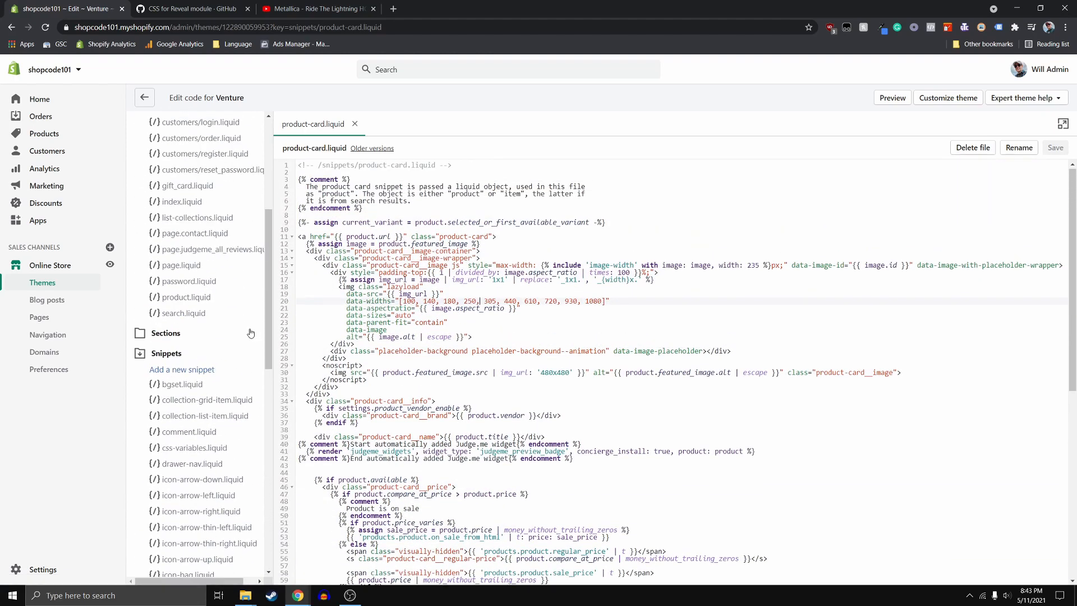
{"action": "scroll", "scroll_direction": "up", "scroll_amount": 3}
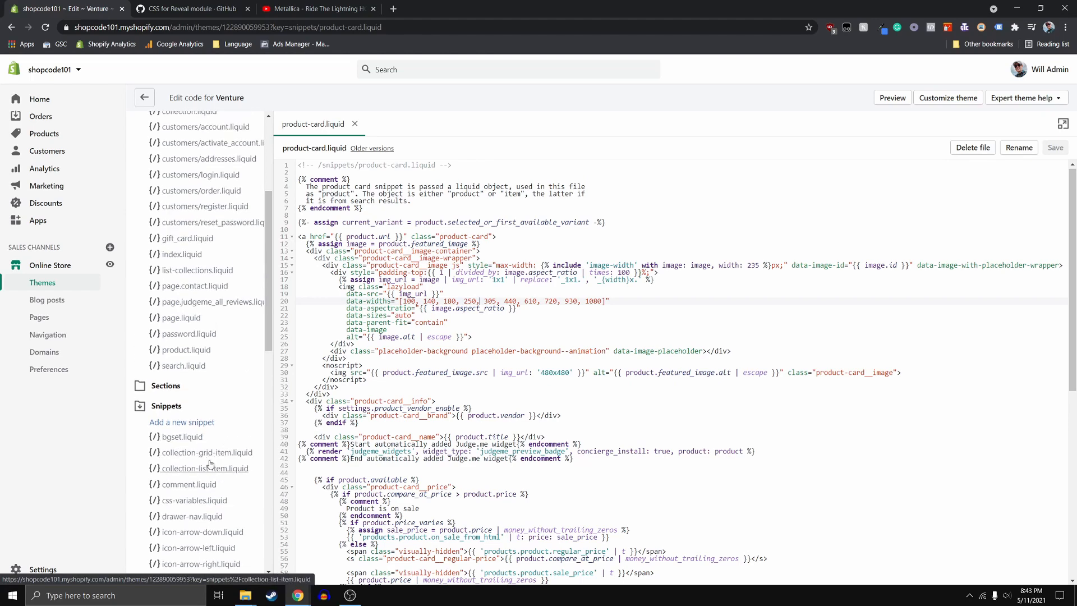
{"action": "scroll", "scroll_direction": "up", "scroll_amount": 3}
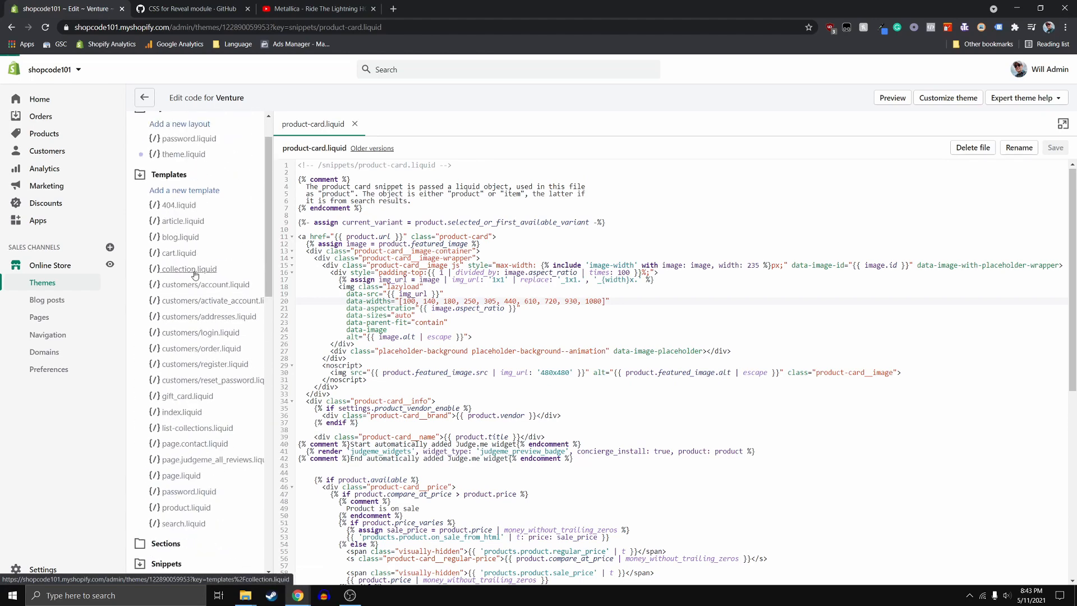
{"action": "left_click", "coordinate": [189, 269]}
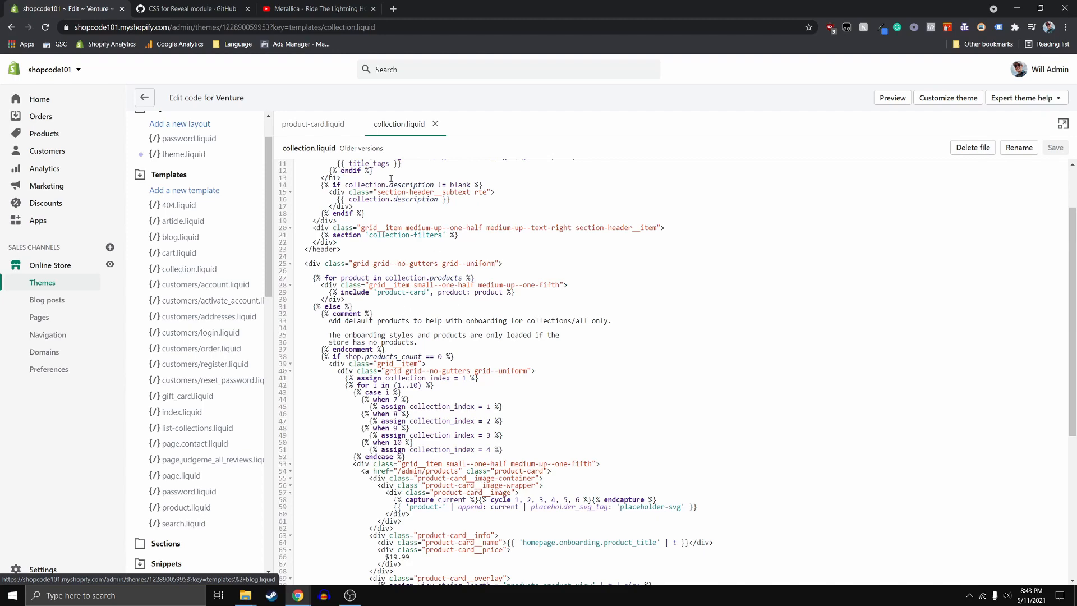
{"action": "left_click", "coordinate": [517, 8]}
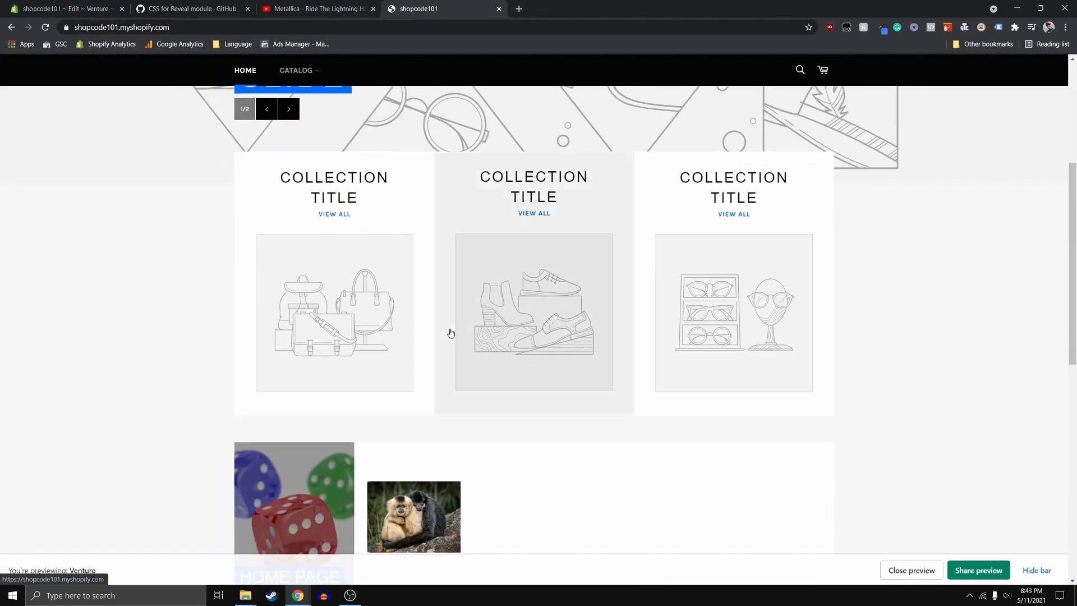
Compare the Home page collection's Monkey Hugs card against the product-card.liquid code.
{"action": "left_click", "coordinate": [413, 517]}
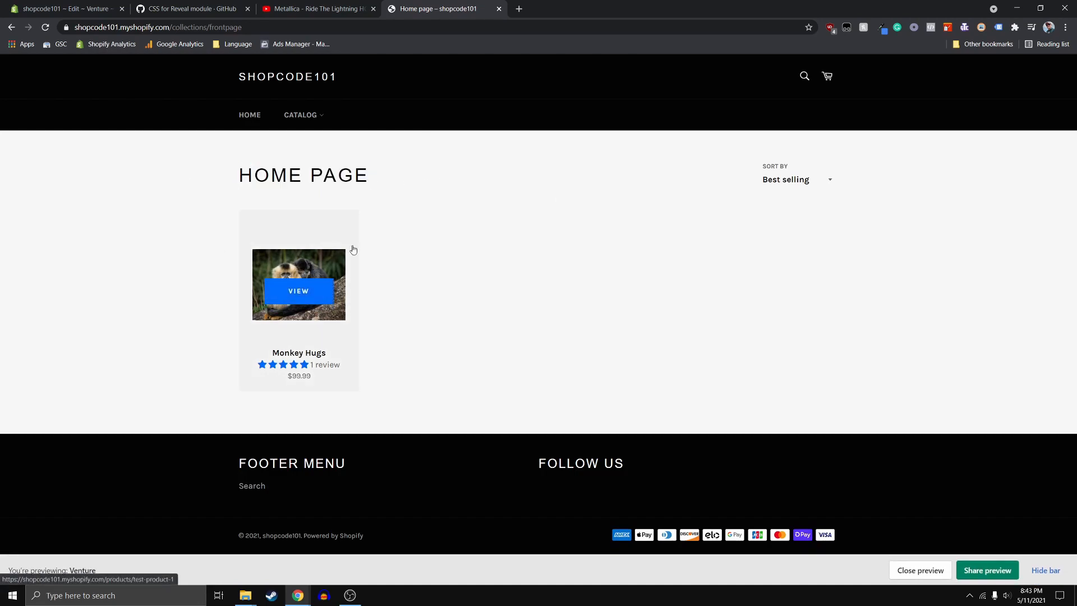
{"action": "mouse_move", "coordinate": [402, 247]}
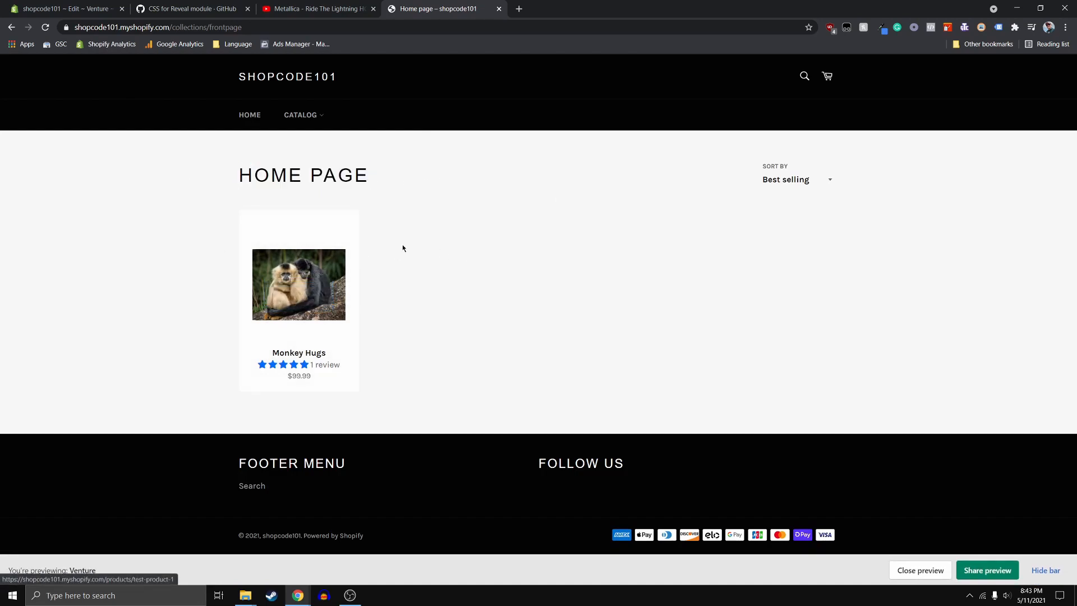
{"action": "mouse_move", "coordinate": [313, 261]}
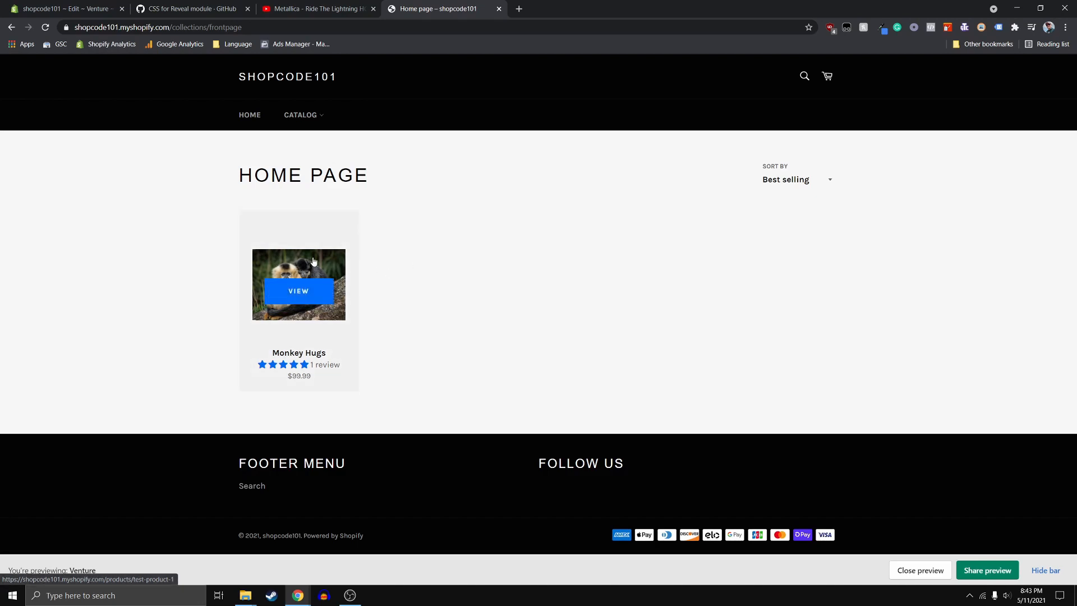
{"action": "mouse_move", "coordinate": [388, 282]}
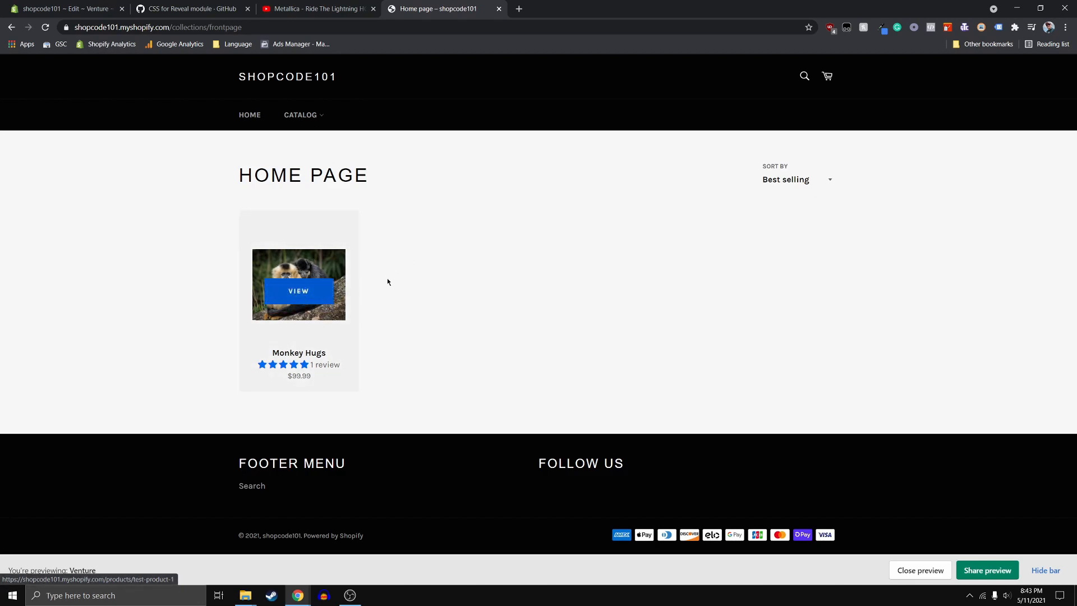
{"action": "mouse_move", "coordinate": [328, 282]}
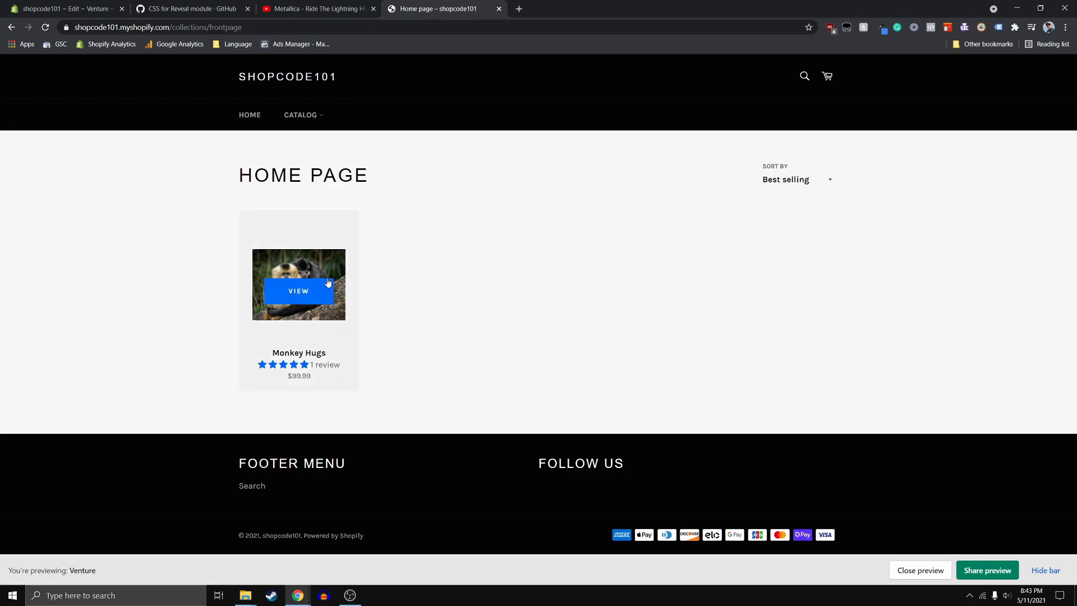
{"action": "left_click", "coordinate": [65, 8]}
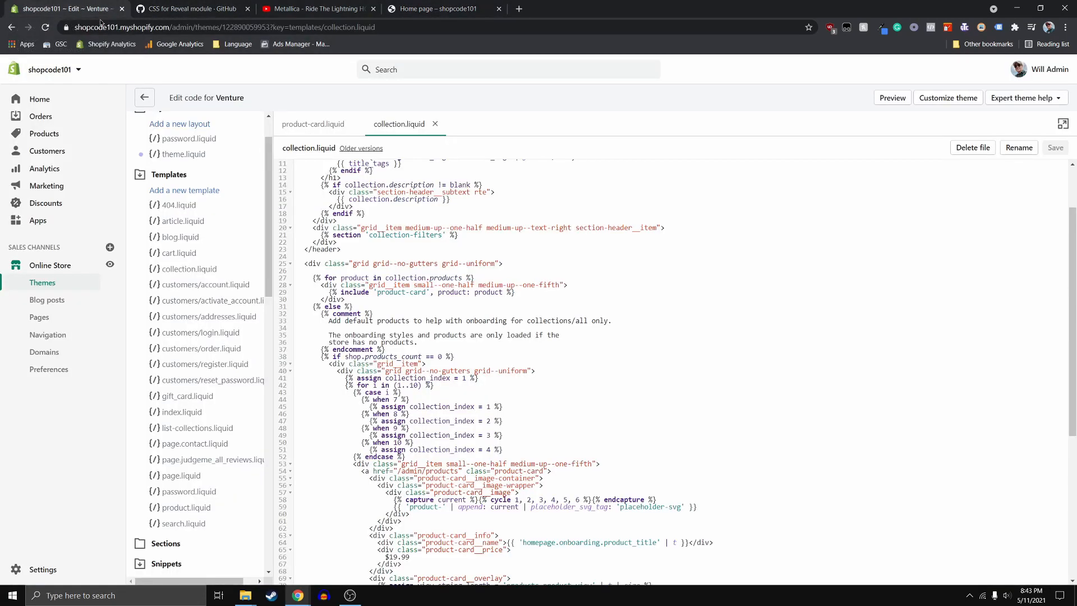
{"action": "scroll", "scroll_direction": "up", "scroll_amount": 3}
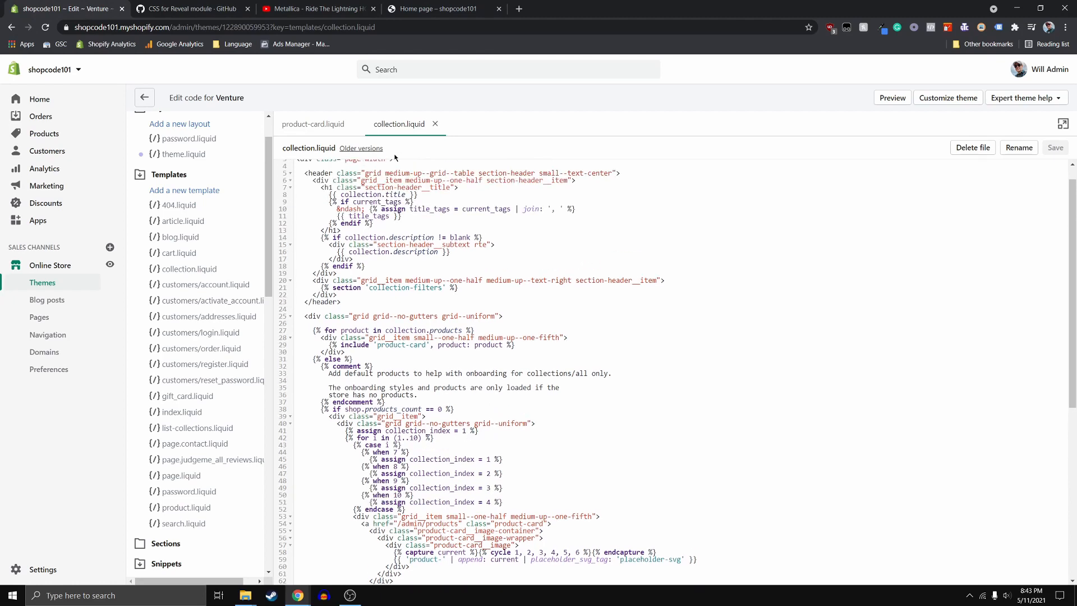
{"action": "left_click", "coordinate": [436, 9]}
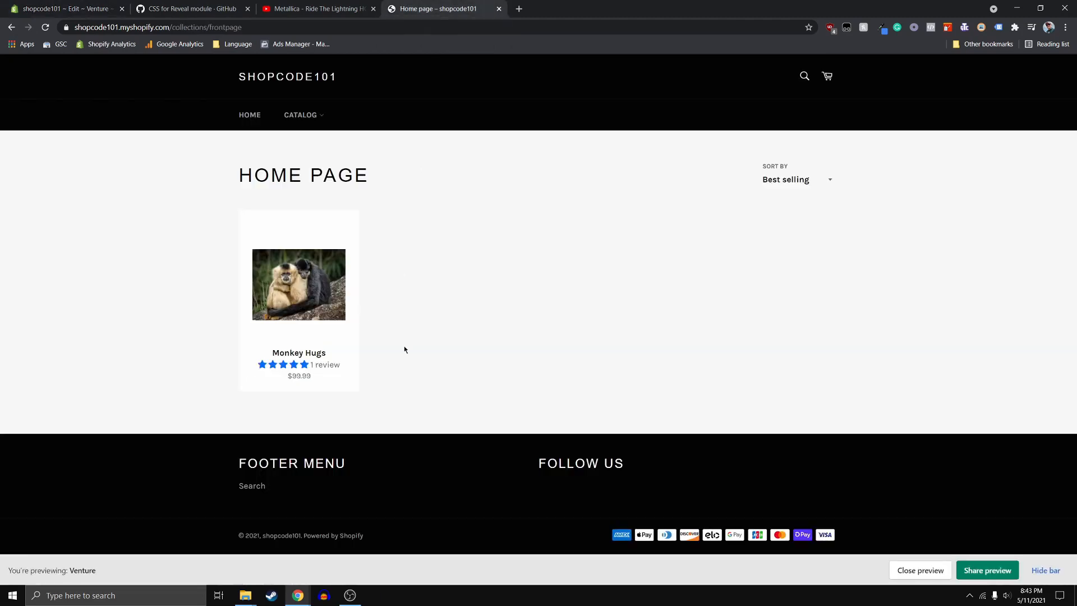
{"action": "left_click", "coordinate": [61, 9]}
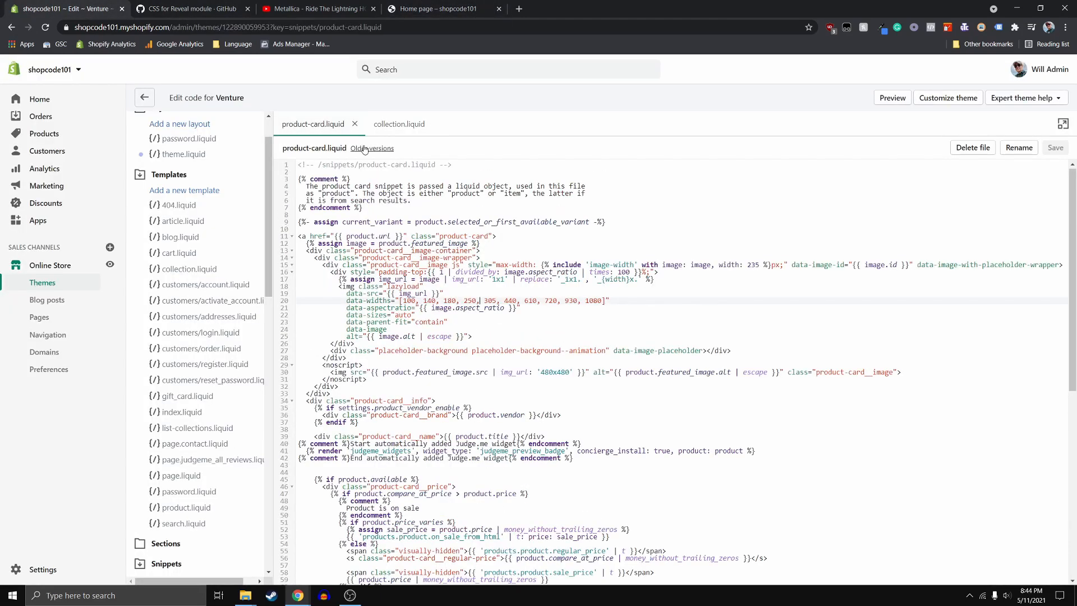
{"action": "left_click", "coordinate": [443, 9]}
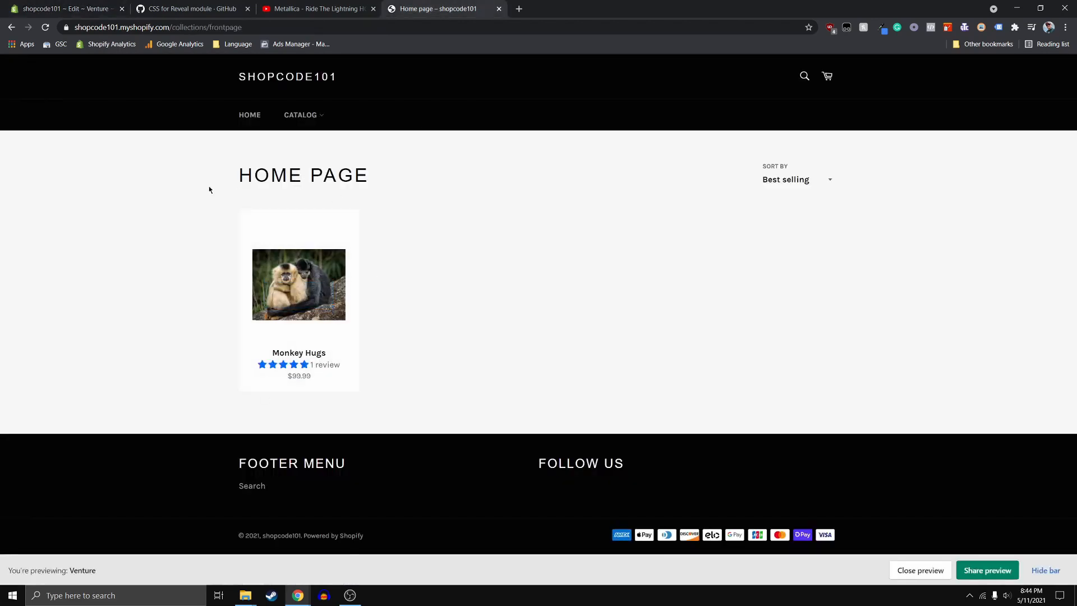
{"action": "left_click", "coordinate": [62, 8]}
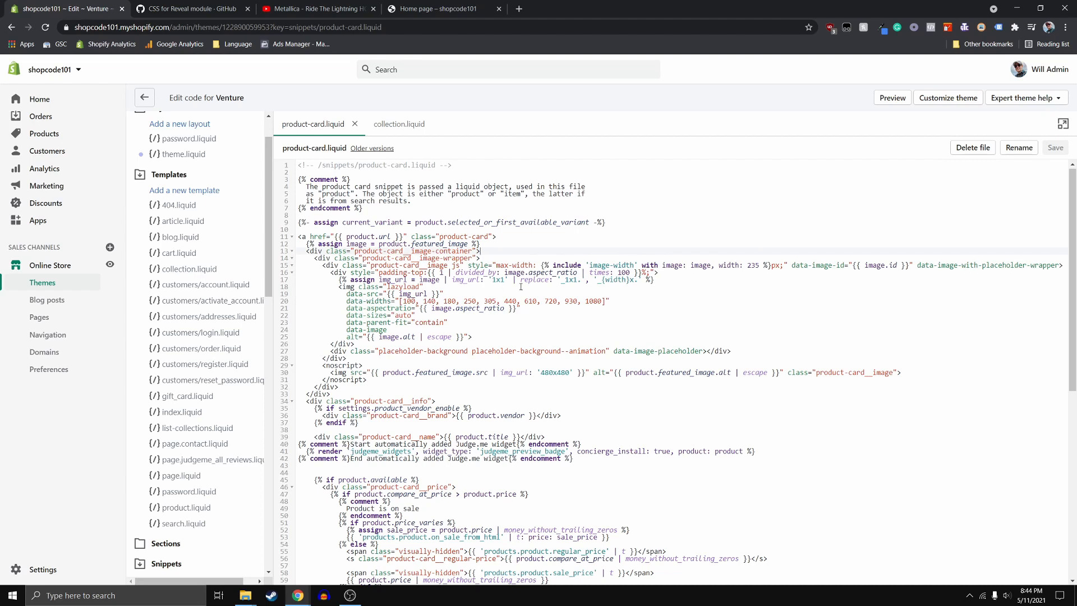
{"action": "key", "text": "Ctrl+f"}
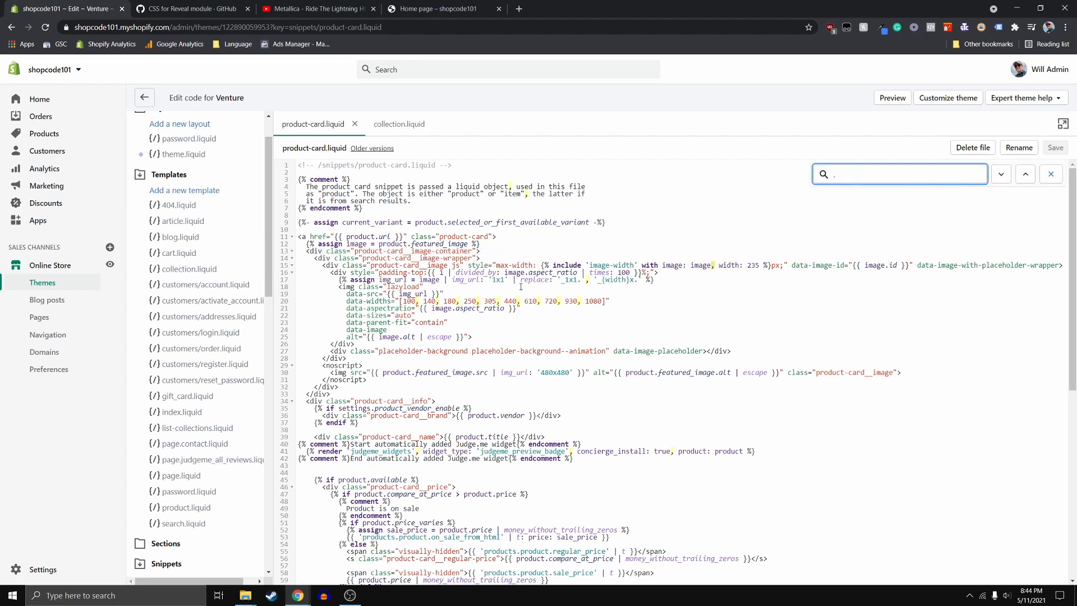
{"action": "type", "text": "<img"}
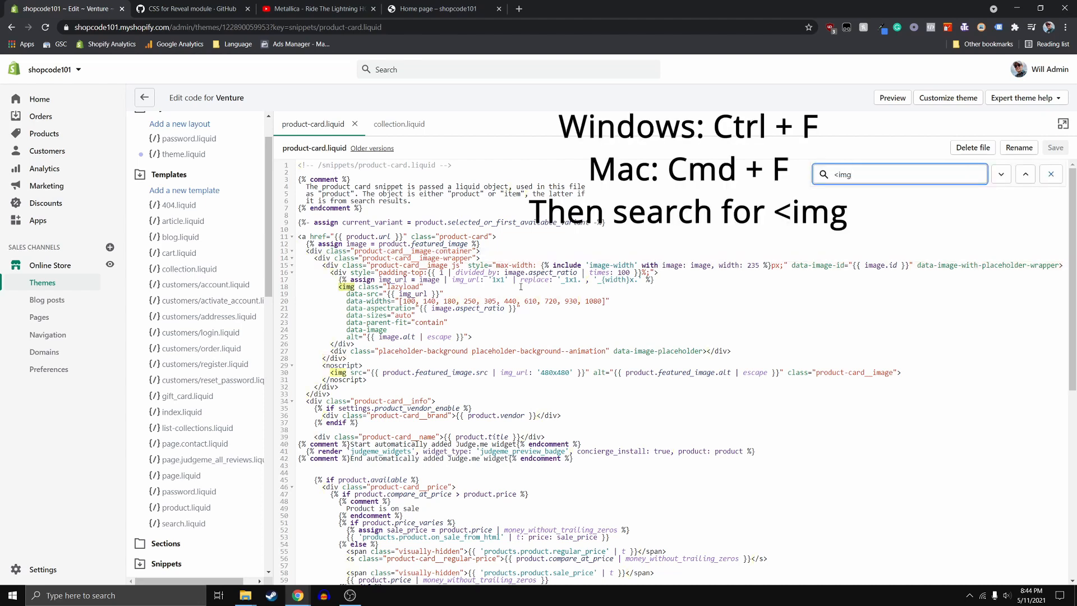
{"action": "key", "text": "BackSpace"}
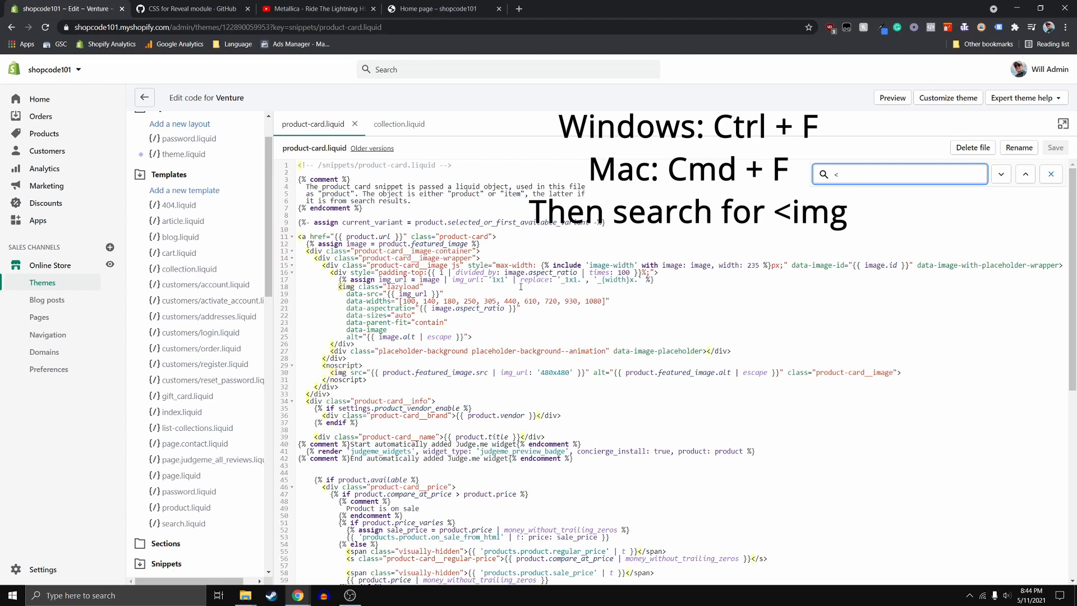
{"action": "type", "text": "img"}
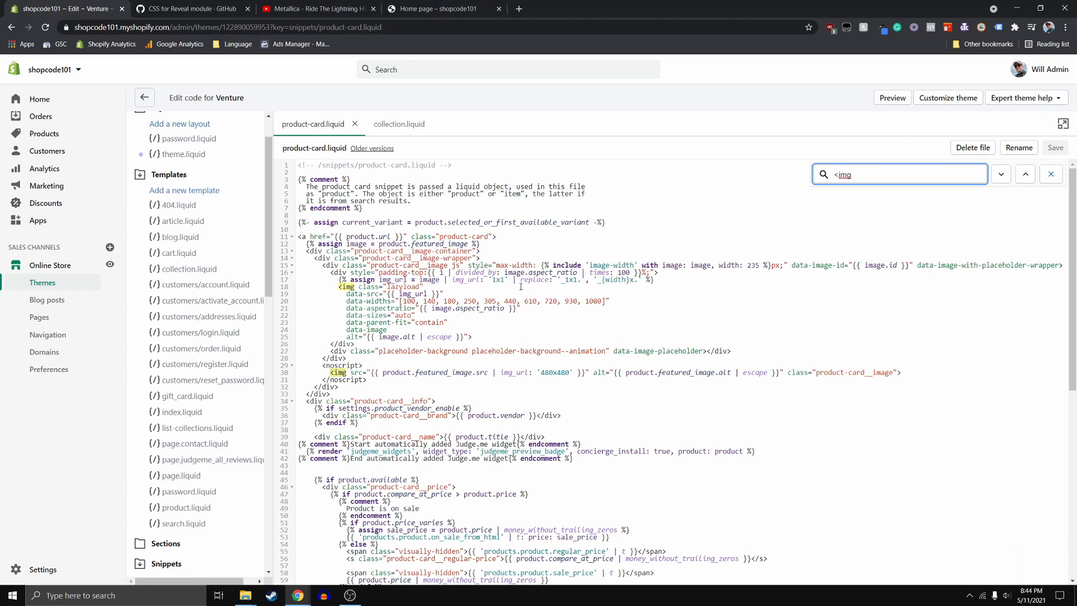
{"action": "mouse_move", "coordinate": [1, 342]}
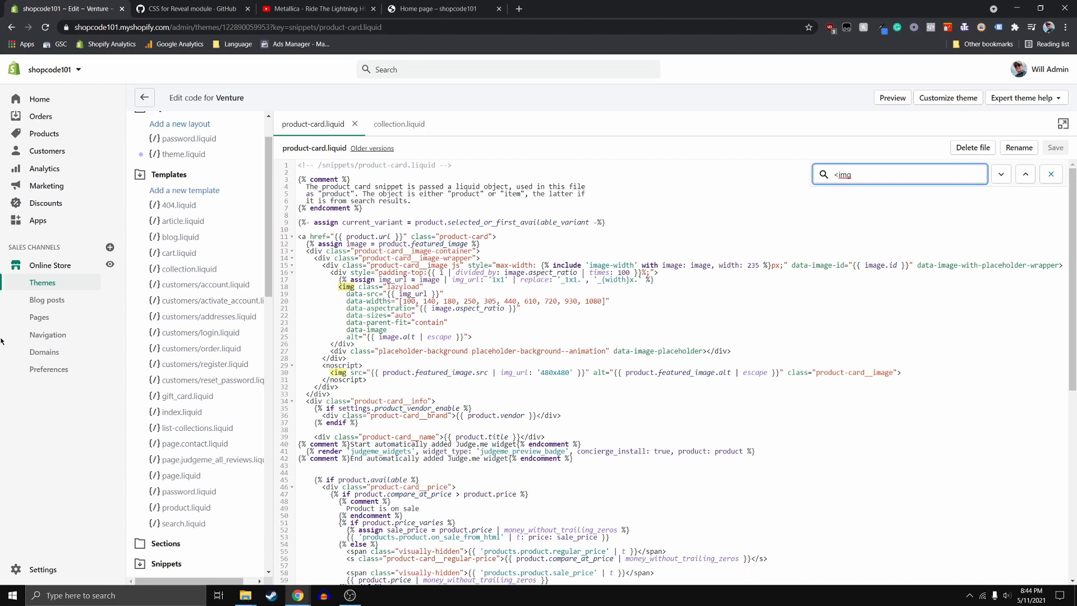
{"action": "mouse_move", "coordinate": [425, 319]}
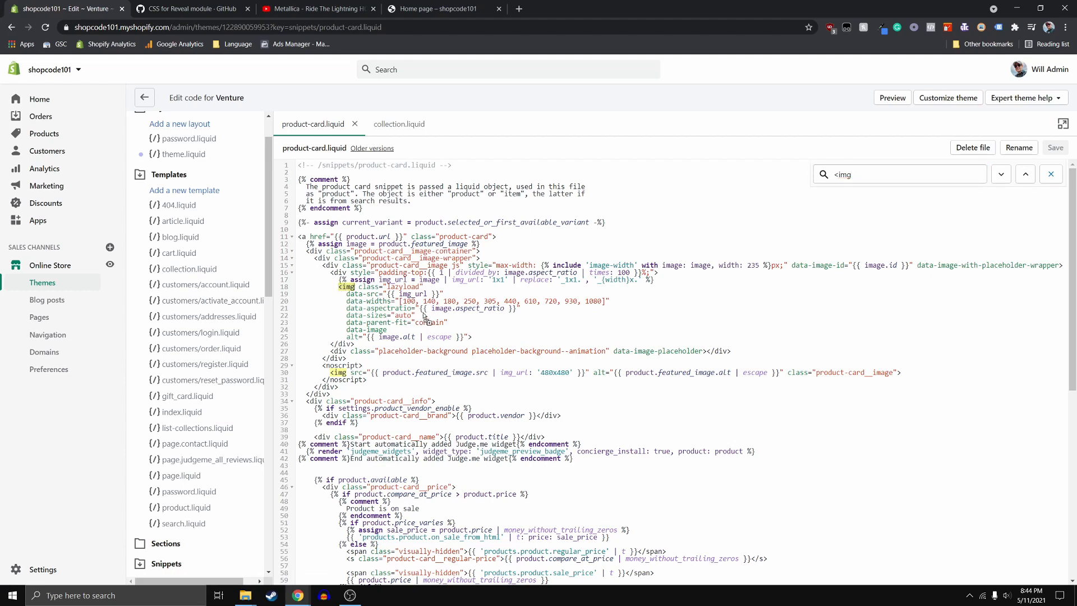
{"action": "left_click", "coordinate": [186, 8]}
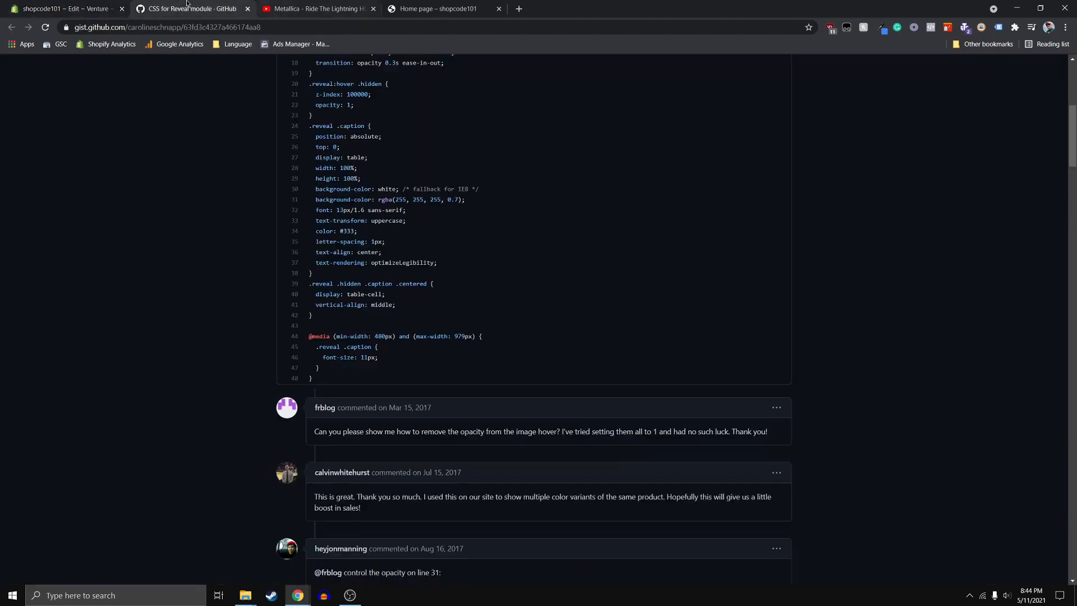
{"action": "left_click", "coordinate": [443, 8]}
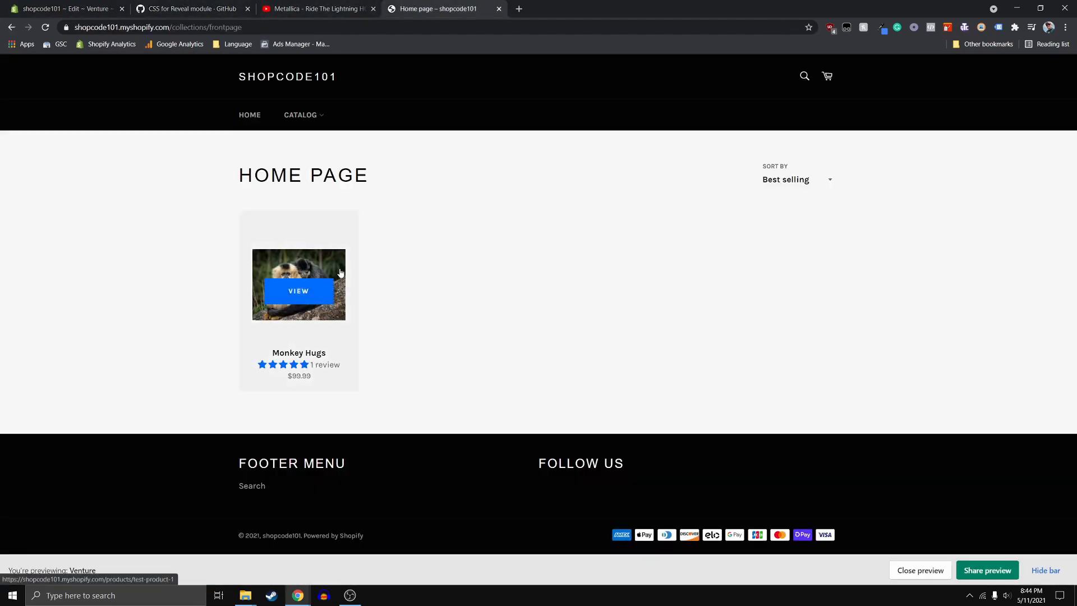
{"action": "left_click", "coordinate": [65, 8]}
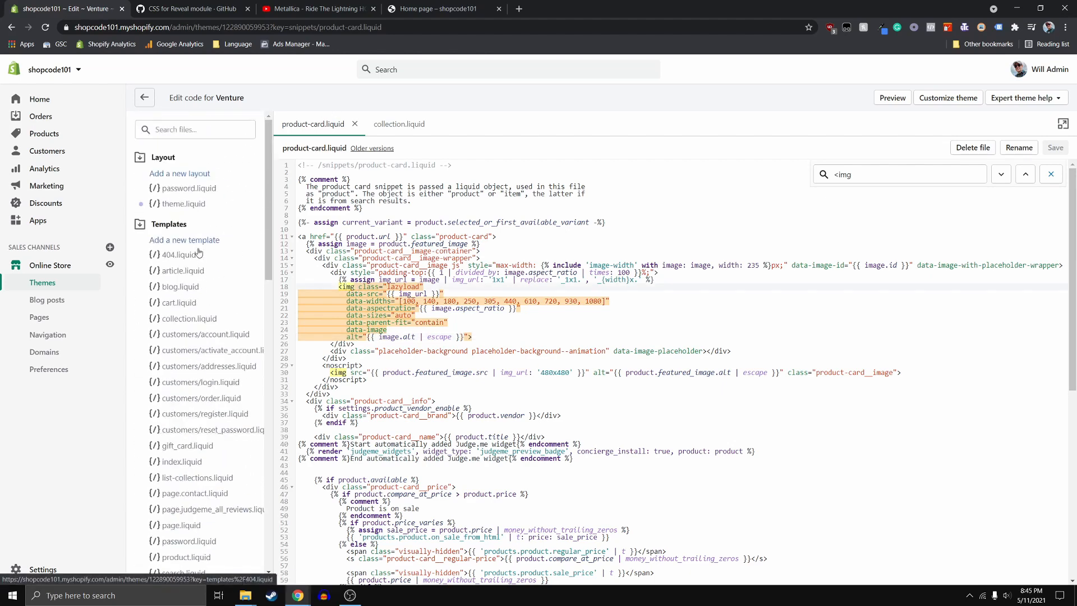
Search the theme files for 'theme' and open theme.scss.liquid.
{"action": "scroll", "scroll_direction": "down", "scroll_amount": 3}
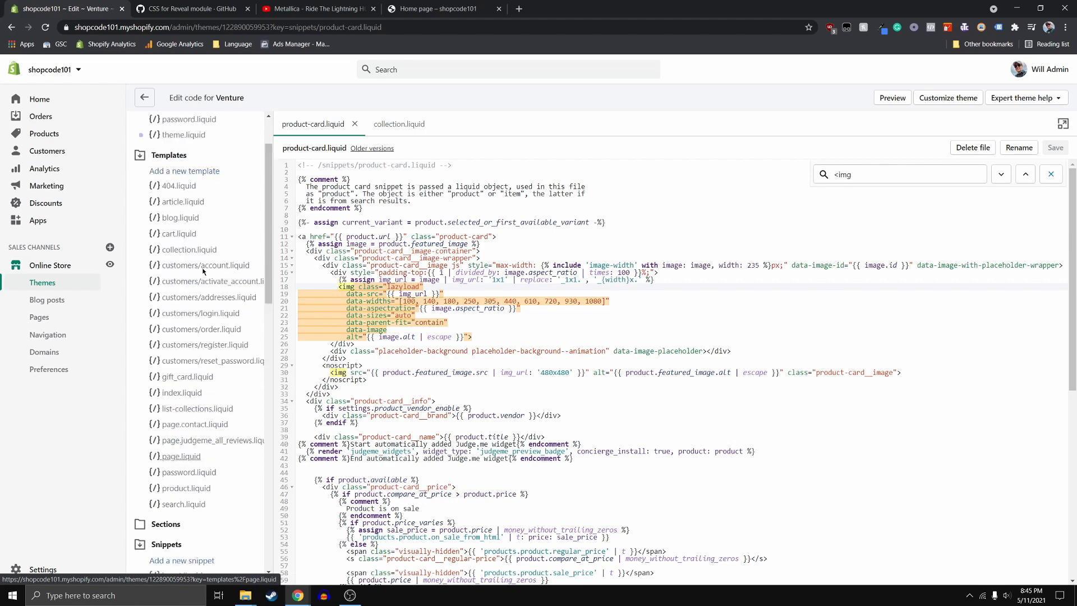
{"action": "type", "text": "the"}
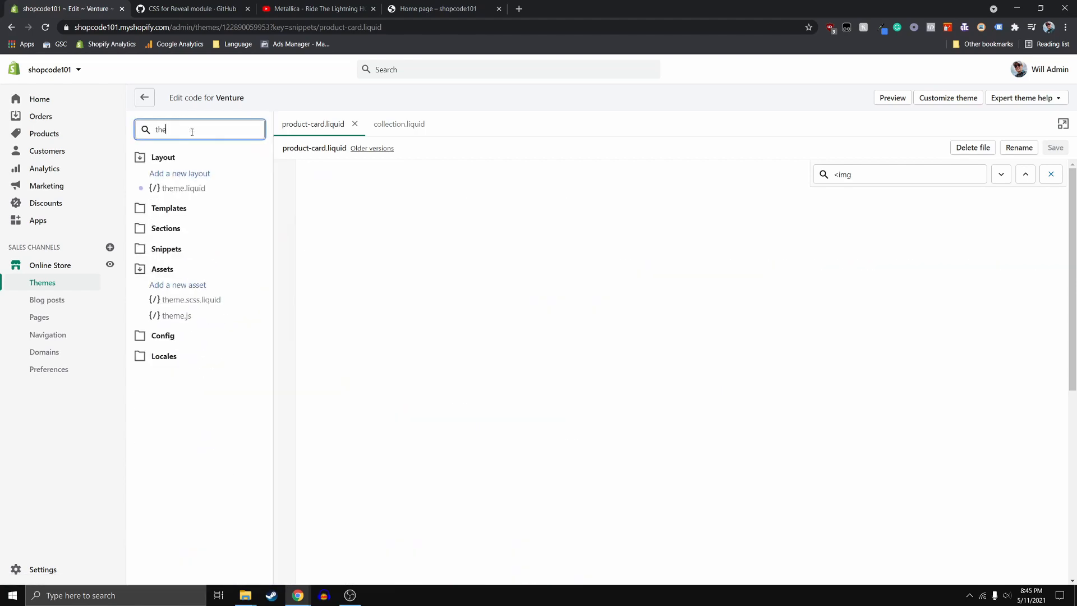
{"action": "type", "text": "me"}
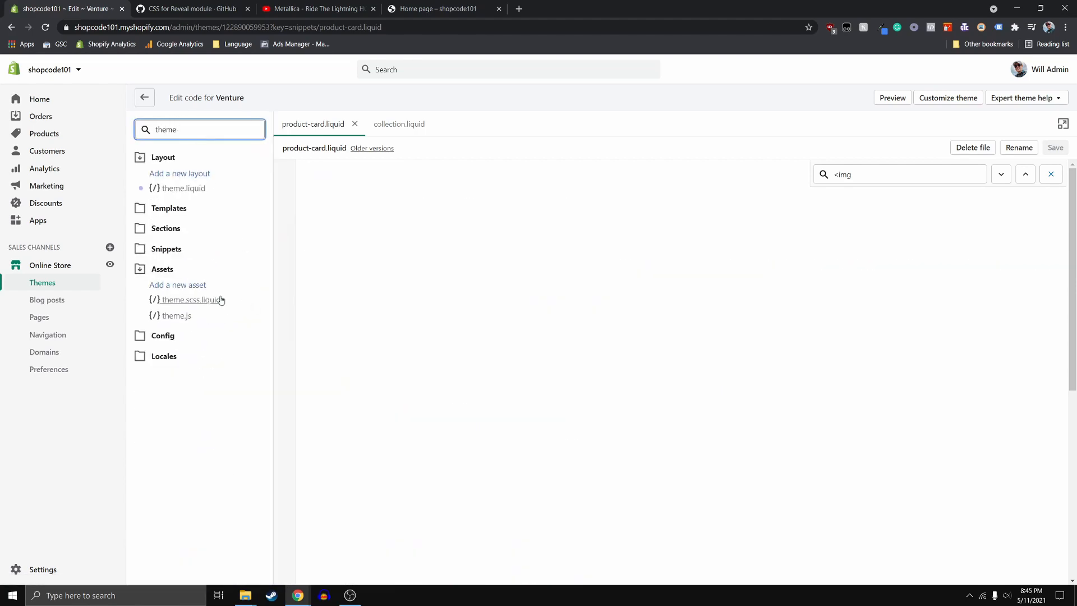
{"action": "mouse_move", "coordinate": [192, 300]}
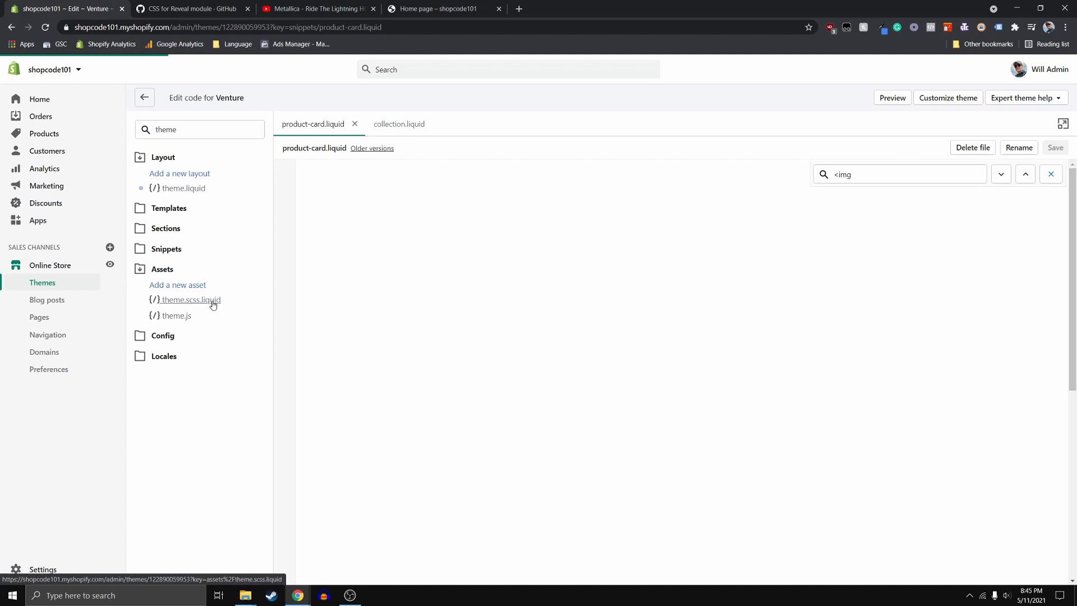
{"action": "left_click", "coordinate": [189, 300]}
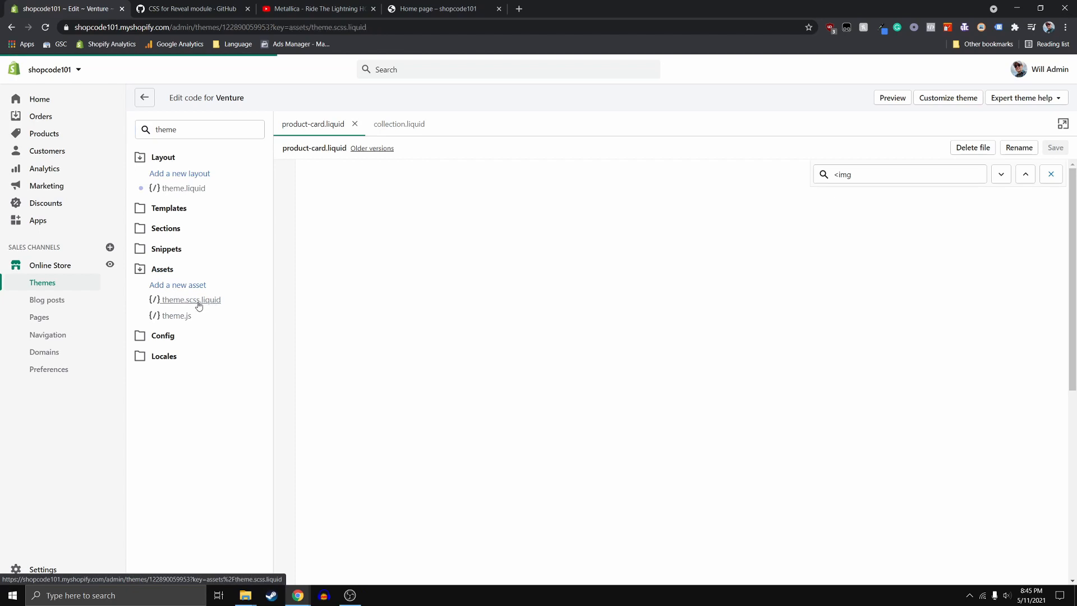
{"action": "left_click", "coordinate": [190, 300]}
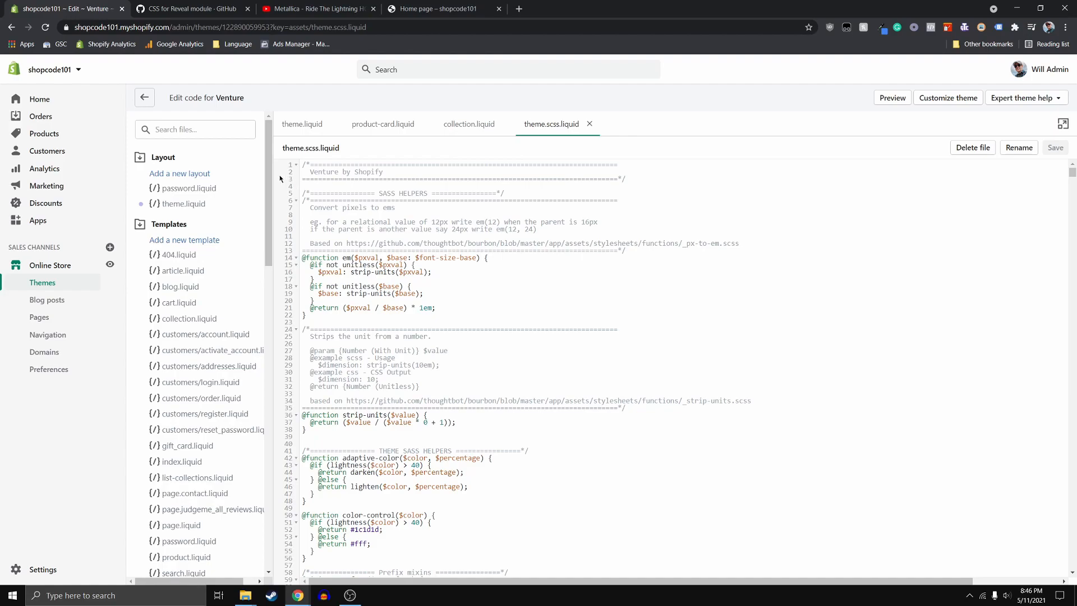
Append the Reveal module CSS to the end of the stylesheet and save.
{"action": "scroll", "scroll_direction": "down", "scroll_amount": 3}
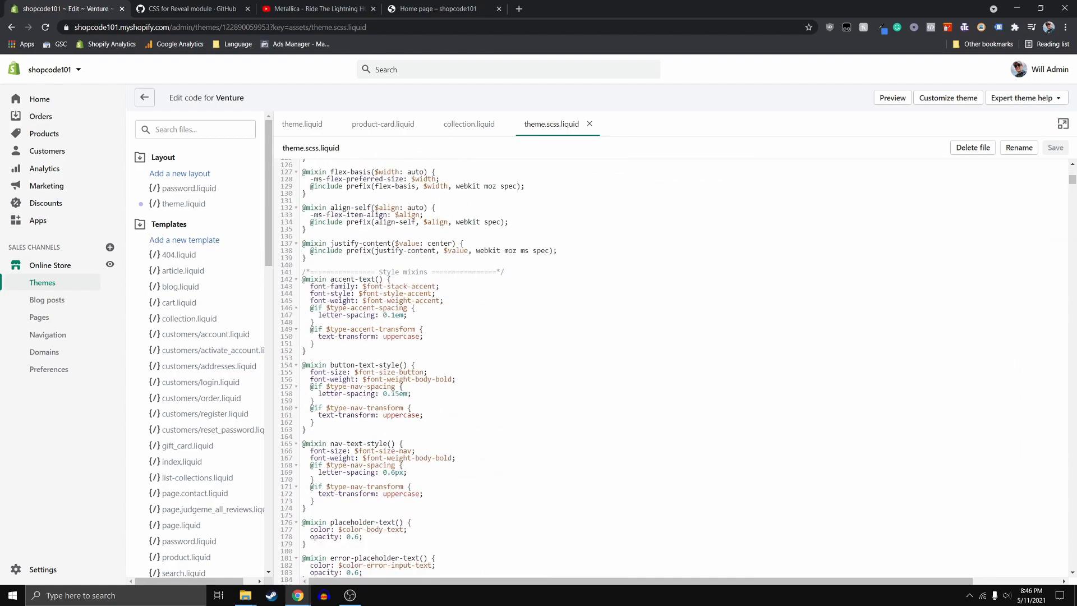
{"action": "scroll", "scroll_direction": "down", "scroll_amount": 3}
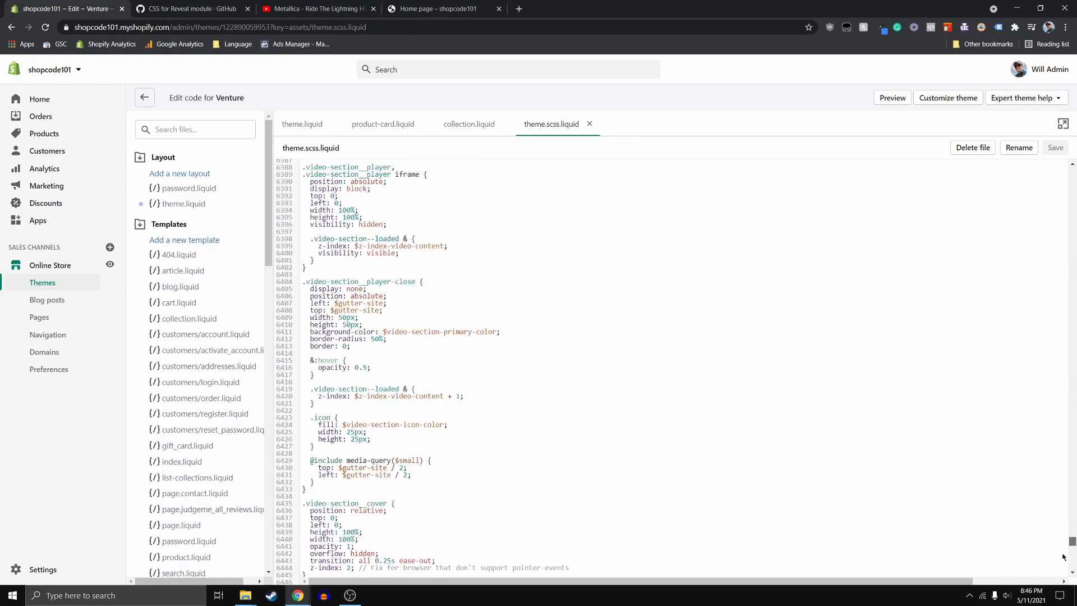
{"action": "scroll", "scroll_direction": "down", "scroll_amount": 3}
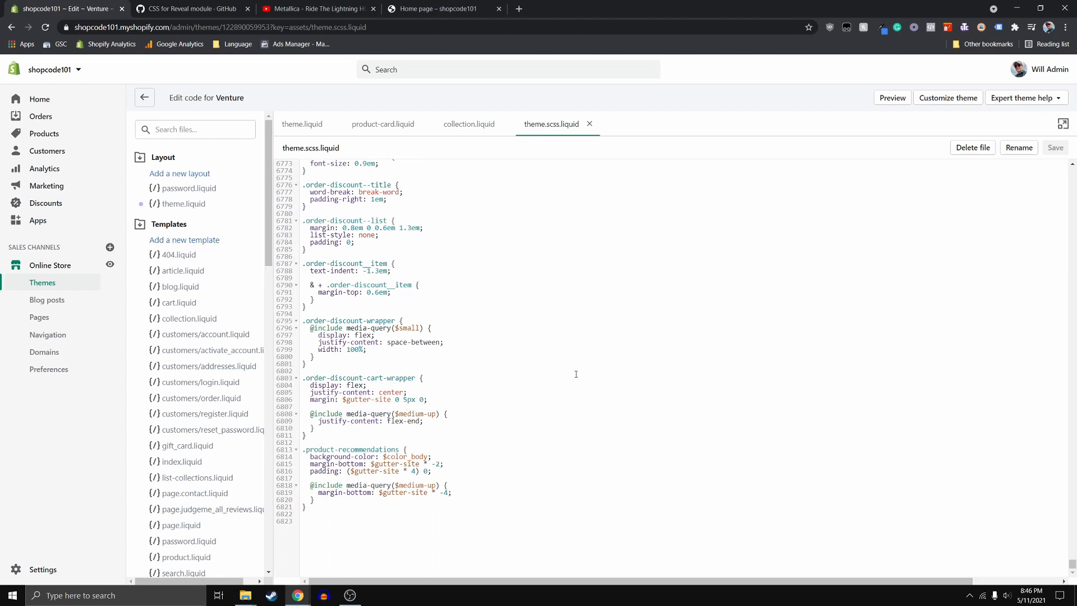
{"action": "mouse_move", "coordinate": [575, 374]}
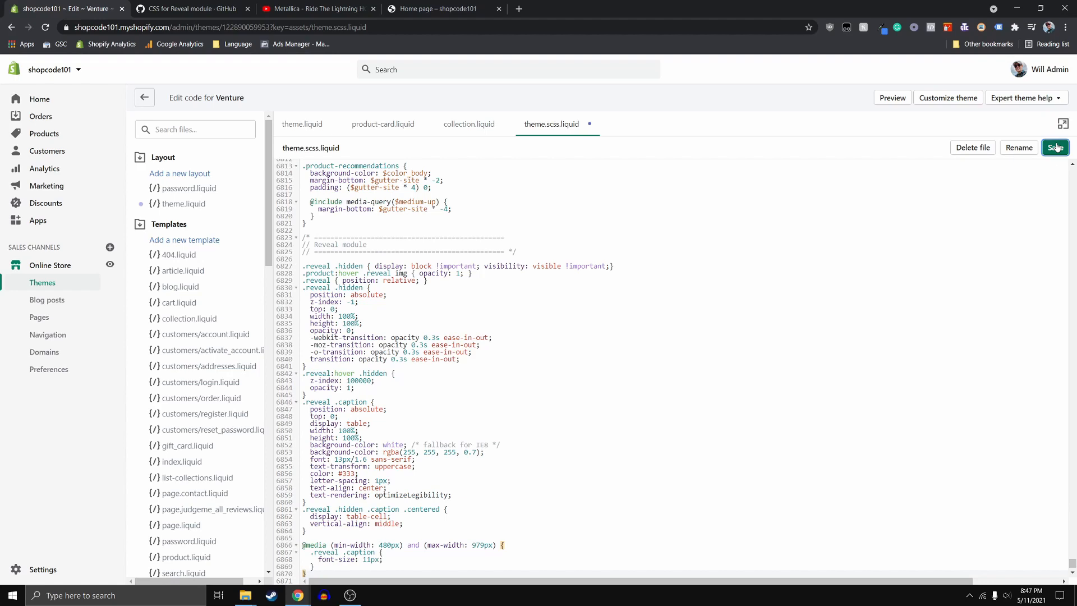
{"action": "left_click", "coordinate": [382, 124]}
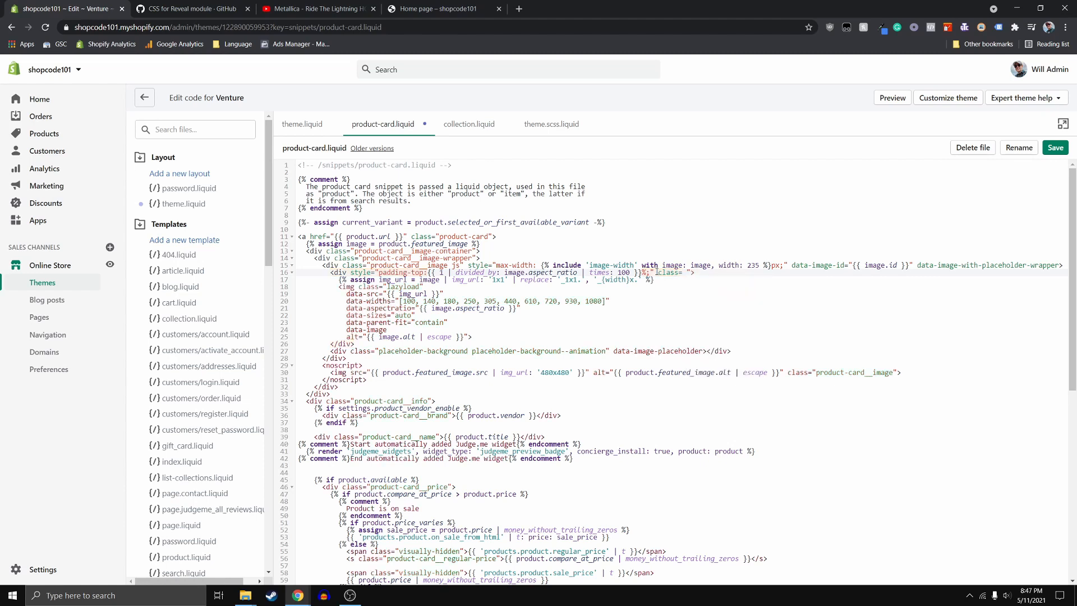
Add class="reveal" to the line-16 wrapper div, then recheck theme.scss.liquid.
{"action": "type", "text": "reveal\""}
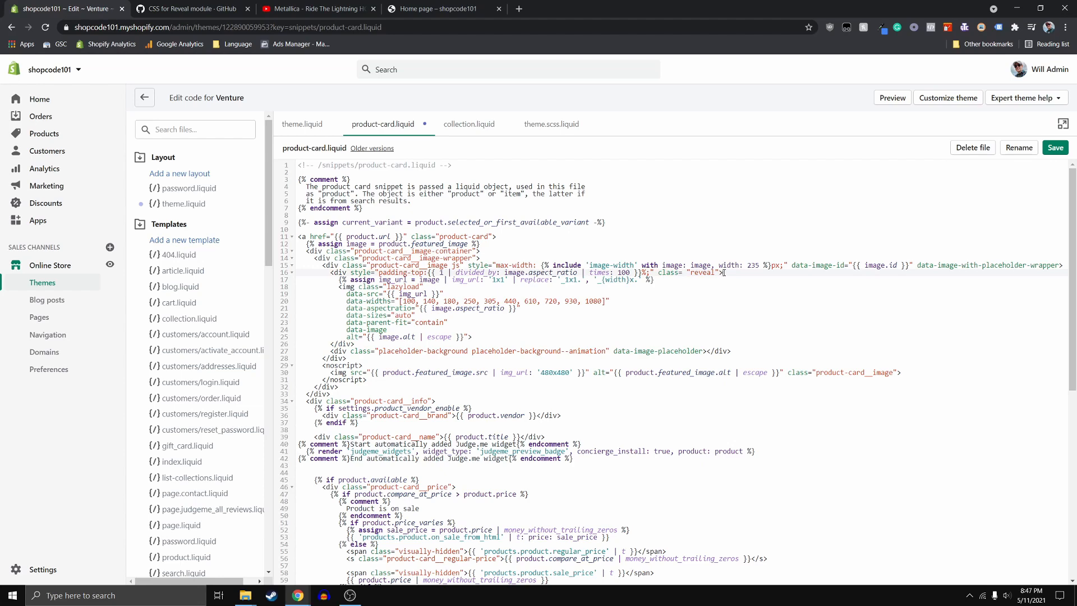
{"action": "scroll", "scroll_direction": "down", "scroll_amount": 3}
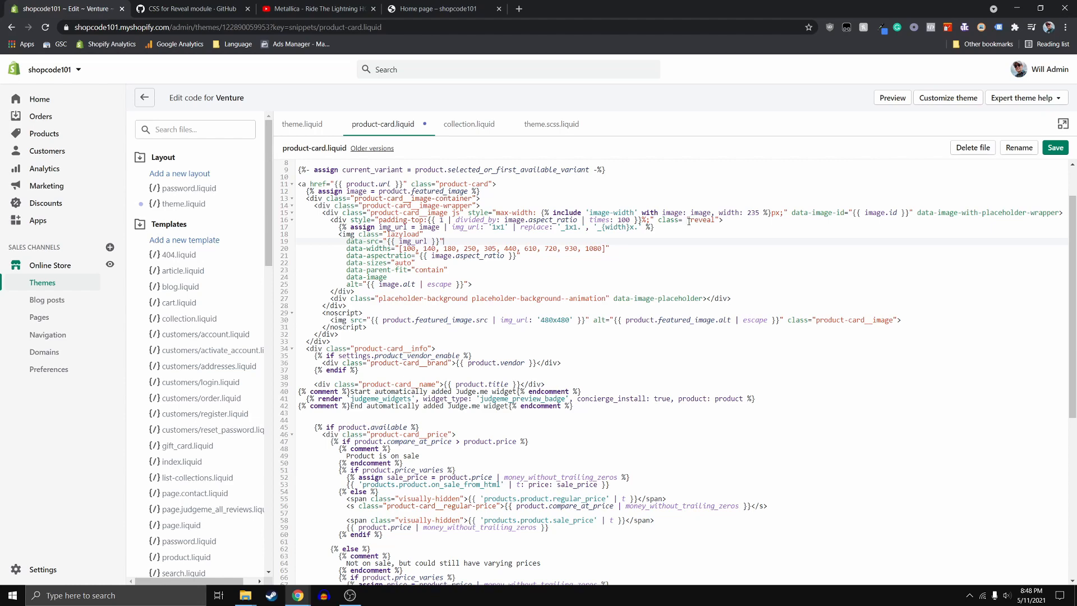
{"action": "mouse_move", "coordinate": [472, 154]}
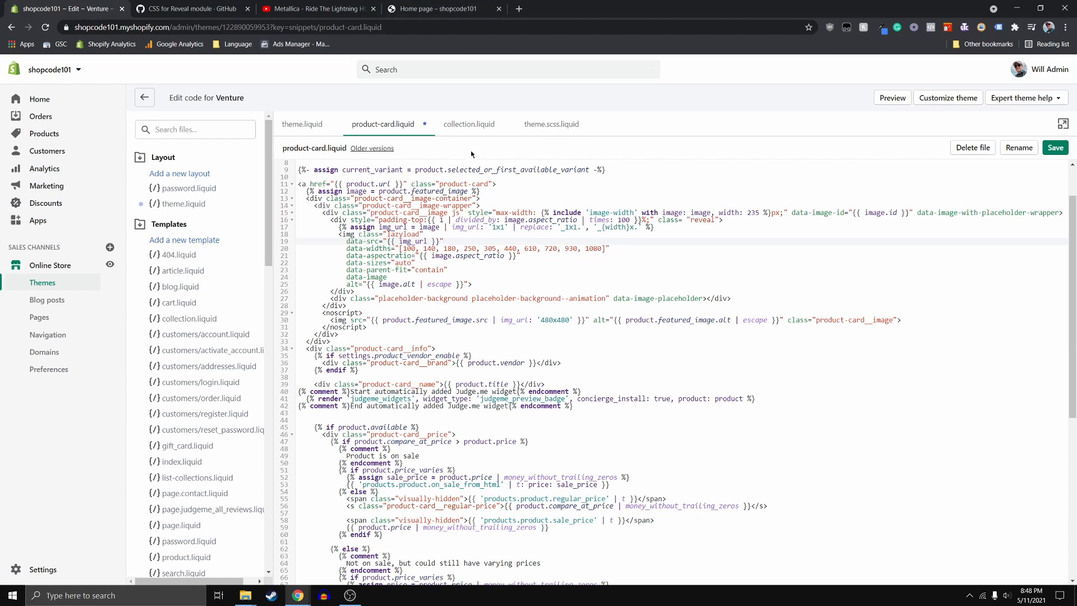
{"action": "left_click", "coordinate": [550, 125]}
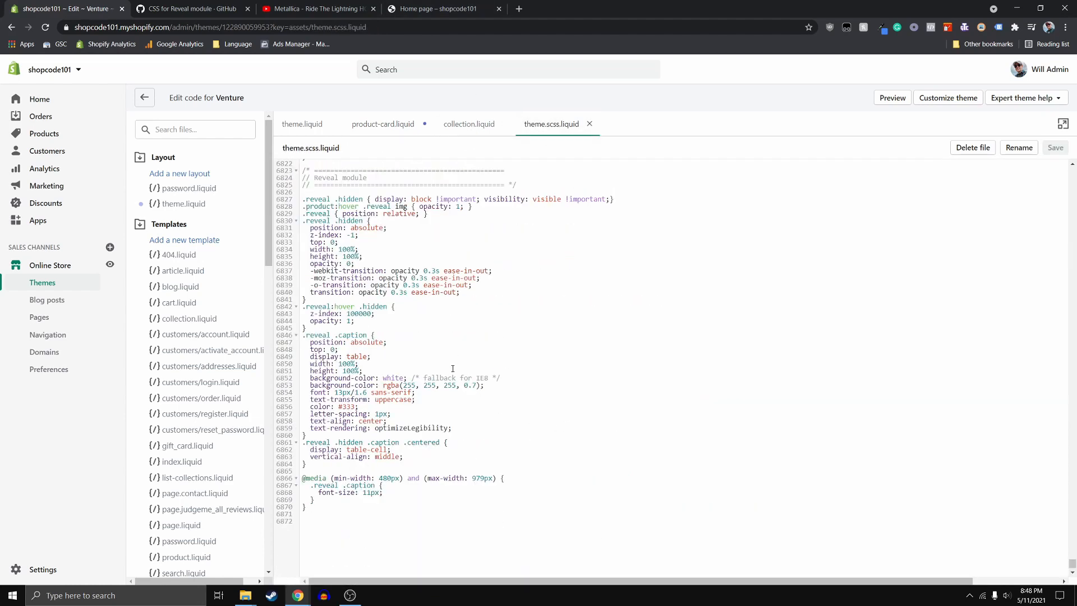
Check the Monkey Hugs card's View overlay in the preview, then return to product-card.liquid.
{"action": "scroll", "scroll_direction": "up", "scroll_amount": 3}
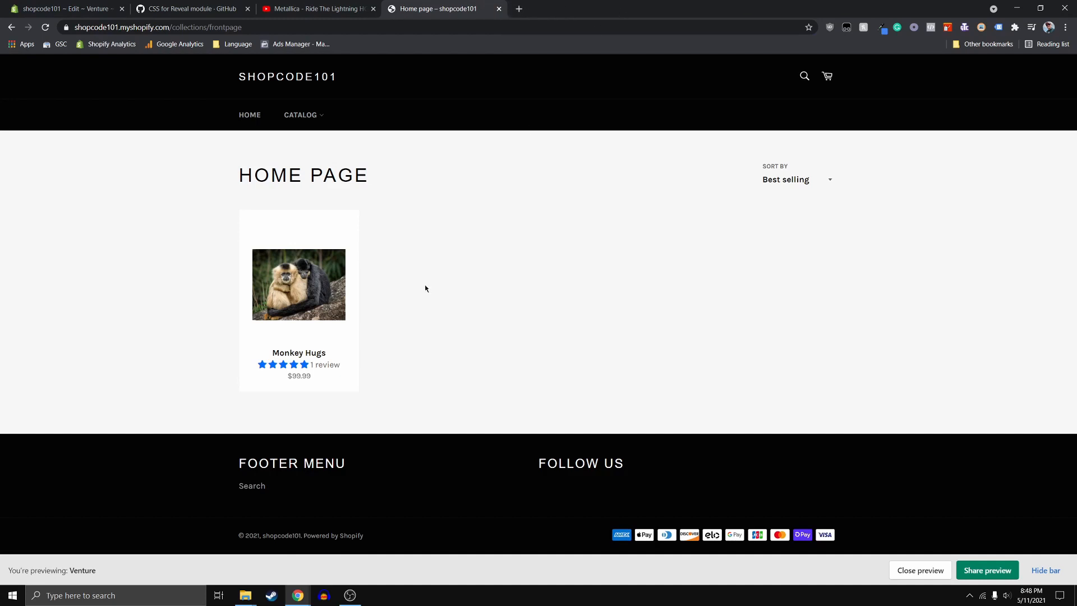
{"action": "mouse_move", "coordinate": [298, 291]}
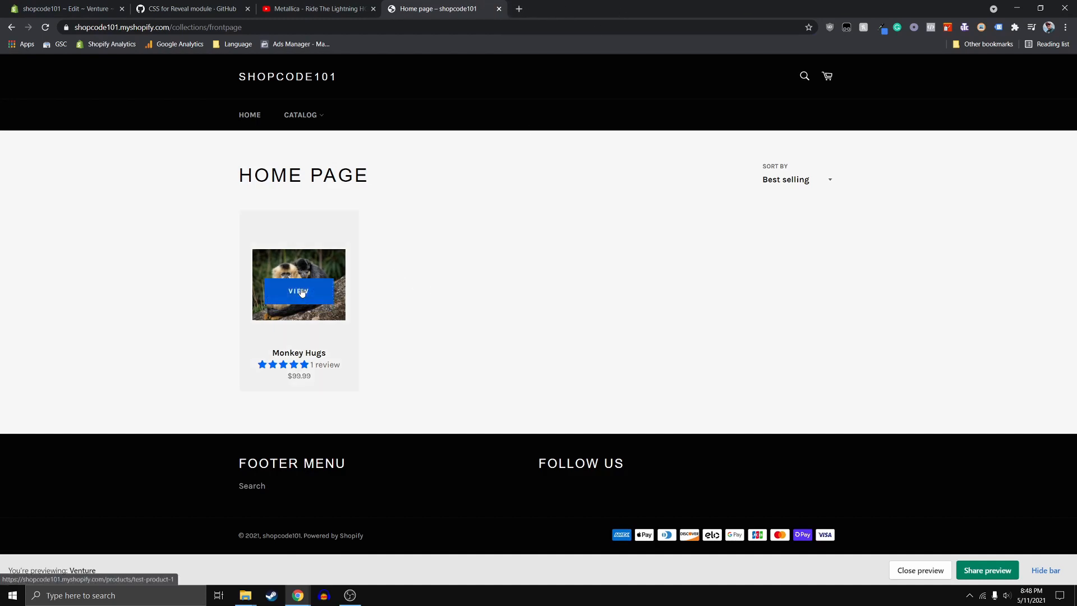
{"action": "mouse_move", "coordinate": [300, 268]}
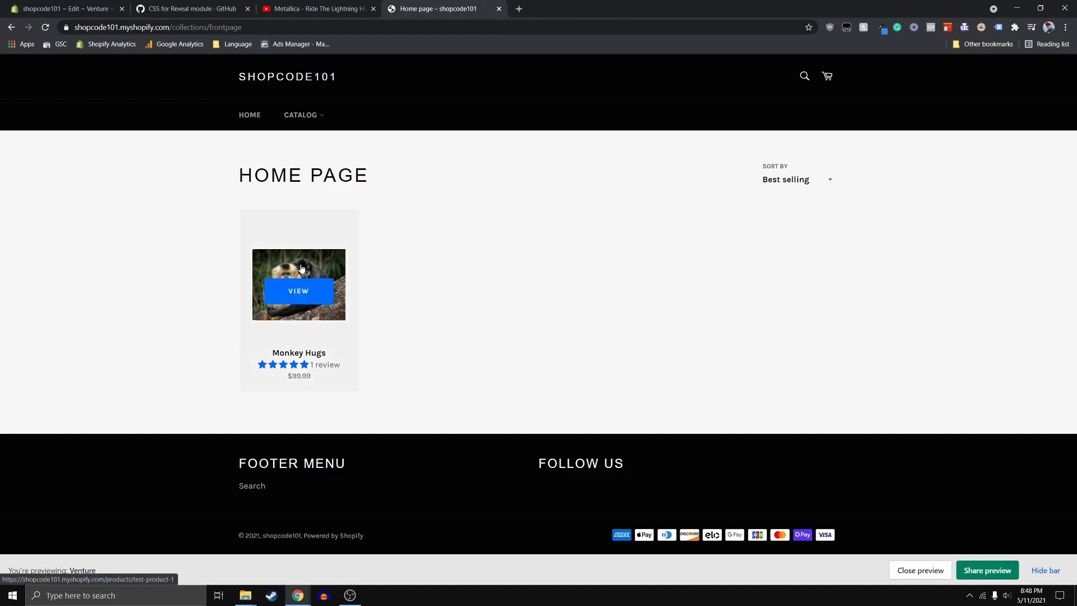
{"action": "mouse_move", "coordinate": [270, 296]}
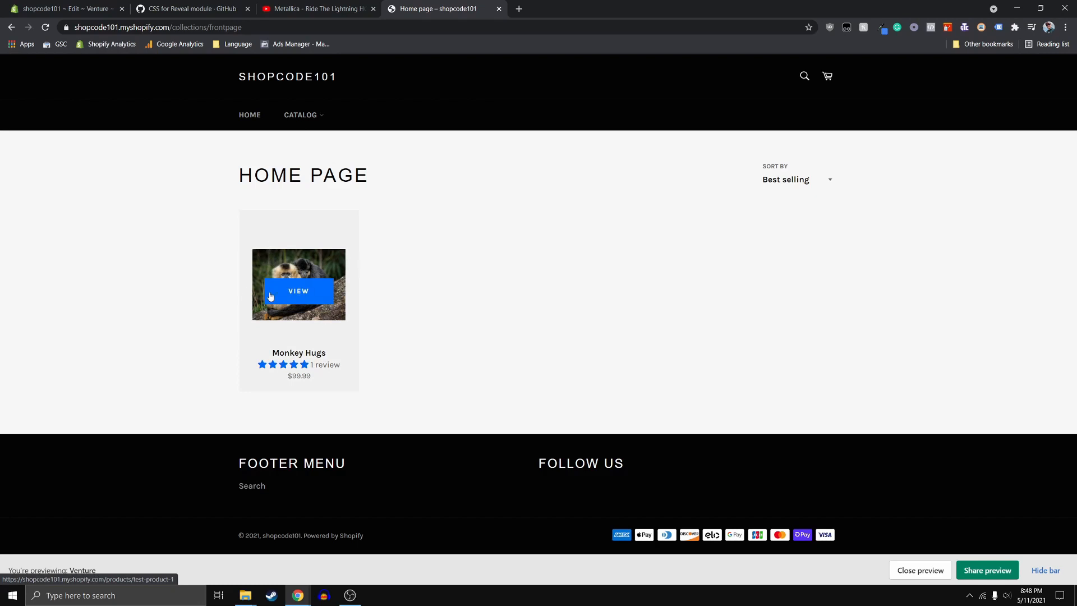
{"action": "mouse_move", "coordinate": [327, 256]}
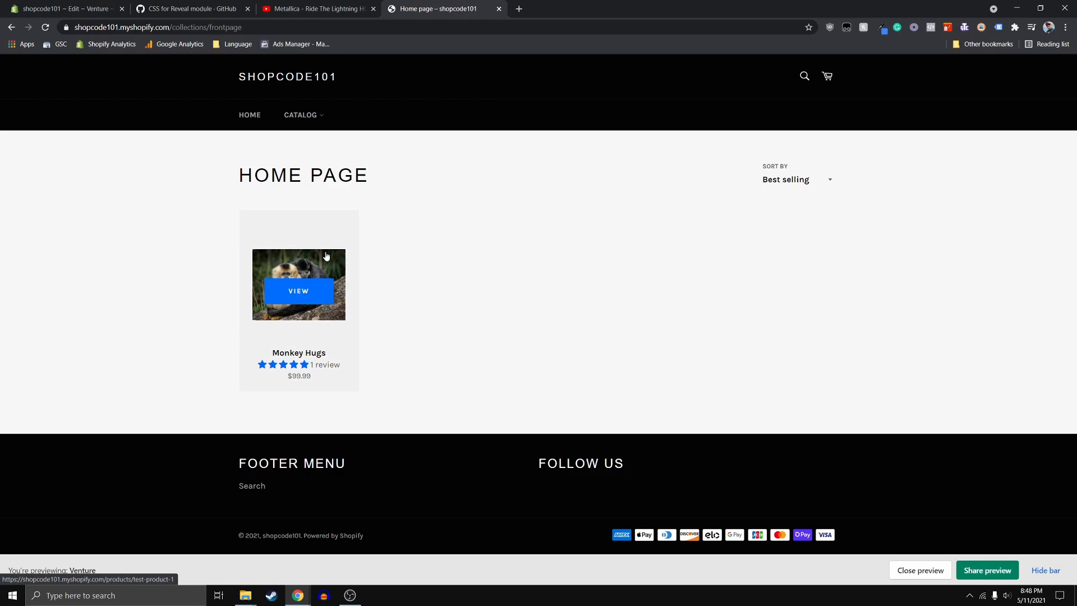
{"action": "mouse_move", "coordinate": [326, 267]}
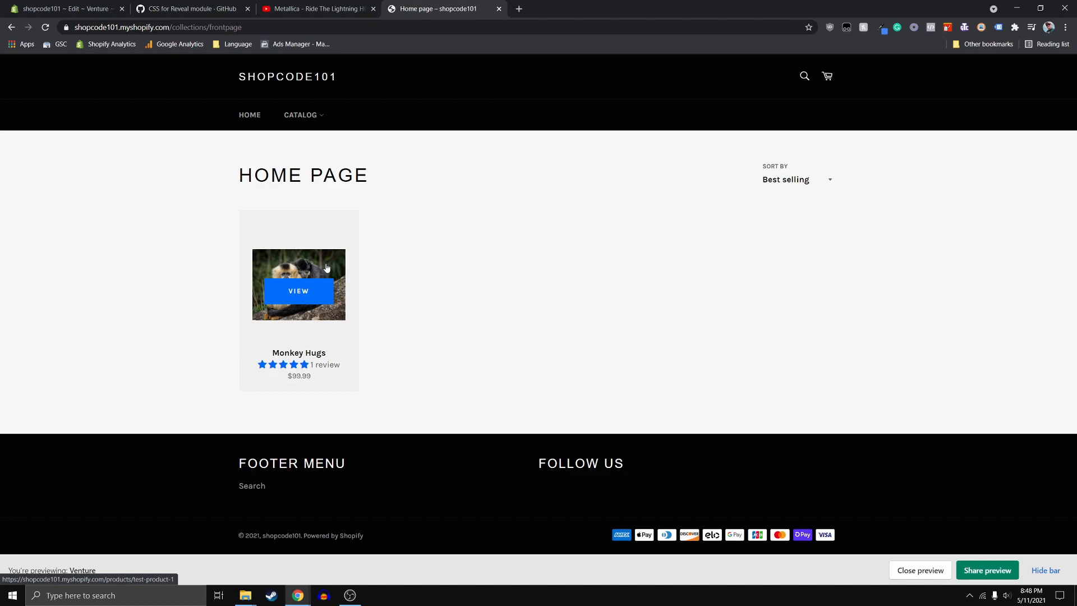
{"action": "mouse_move", "coordinate": [438, 267]}
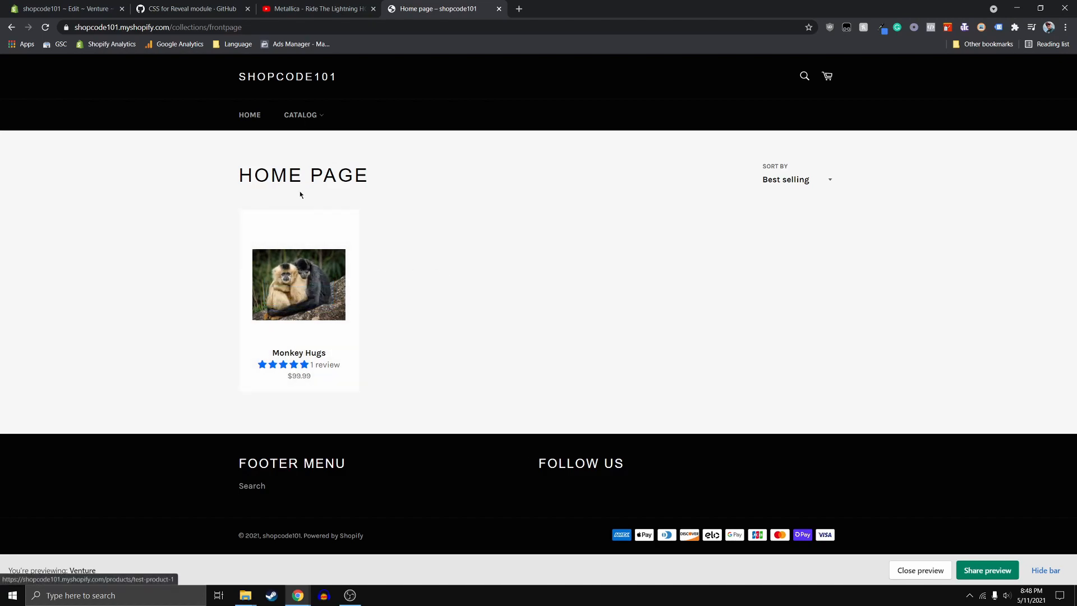
{"action": "left_click", "coordinate": [66, 8]}
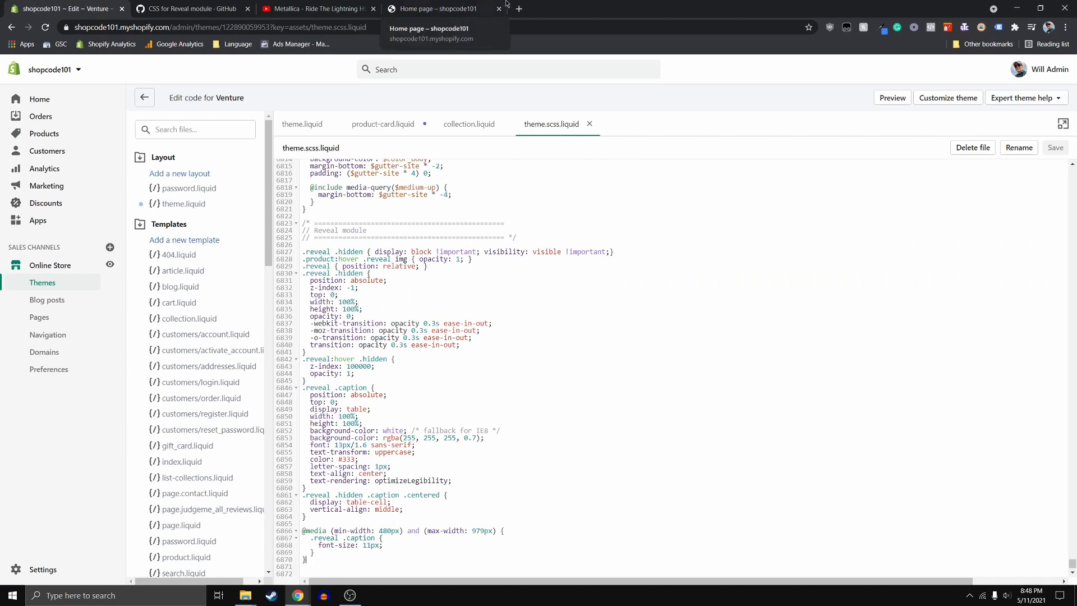
{"action": "left_click", "coordinate": [437, 9]}
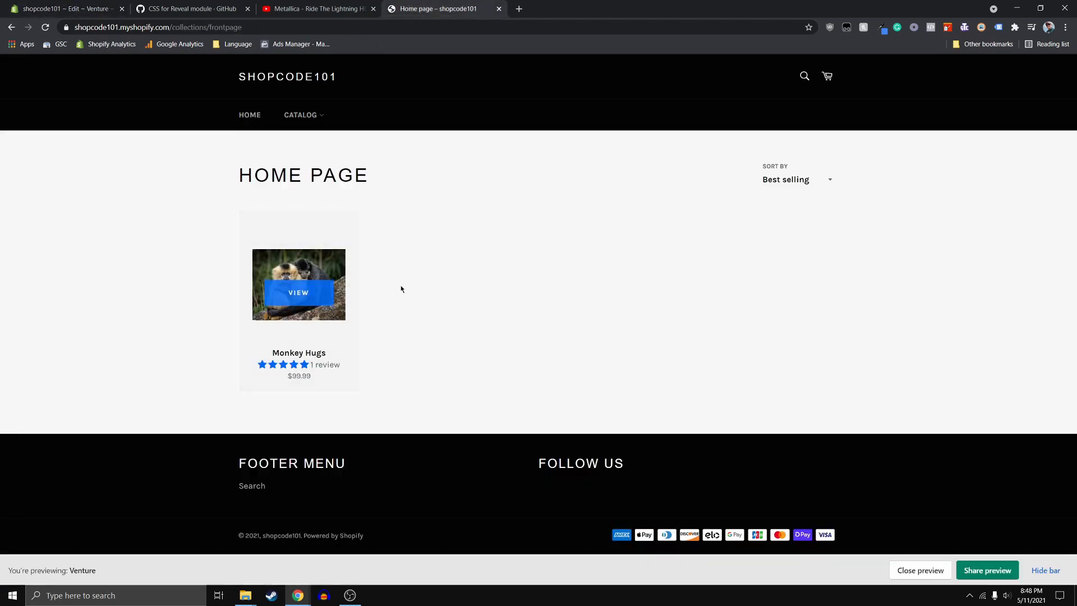
{"action": "left_click", "coordinate": [65, 8]}
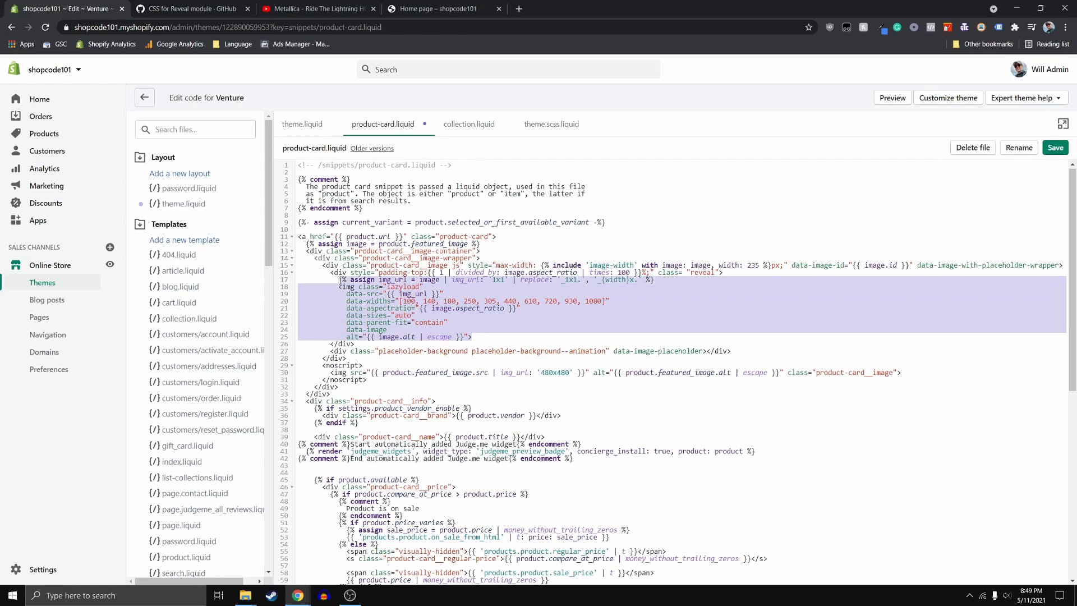
Duplicate the img block as a hidden lazyload image using product.images.last, and save.
{"action": "left_click", "coordinate": [472, 337]}
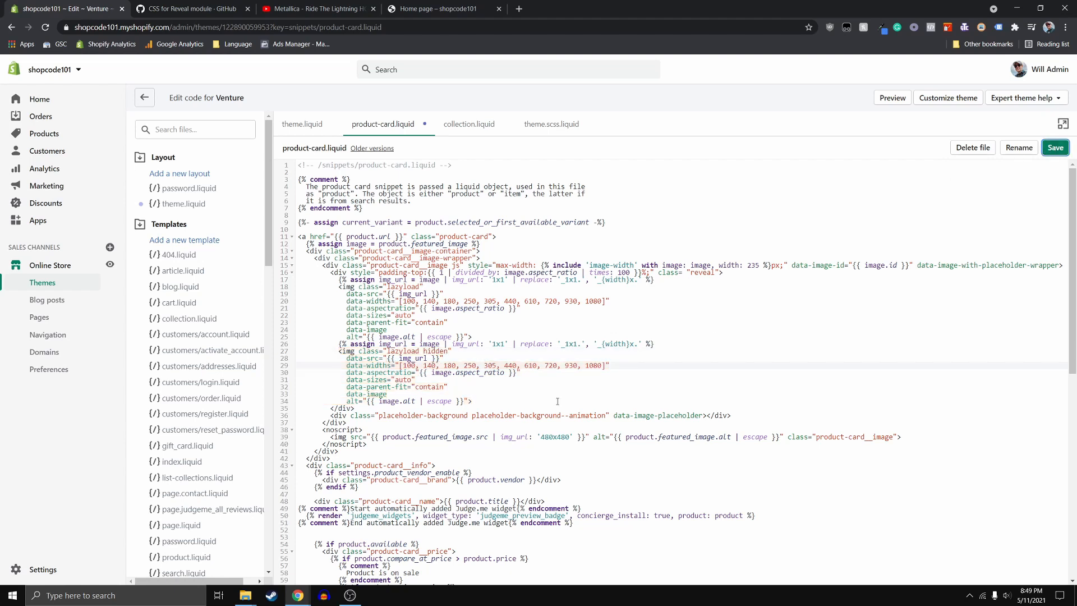
{"action": "left_click", "coordinate": [1056, 147]}
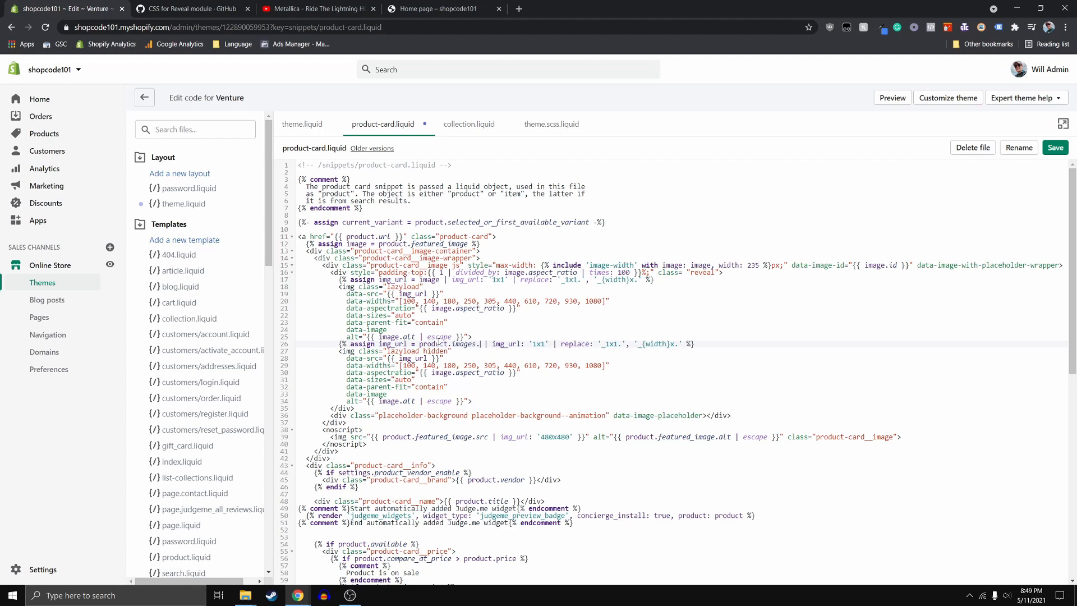
{"action": "type", "text": "last"}
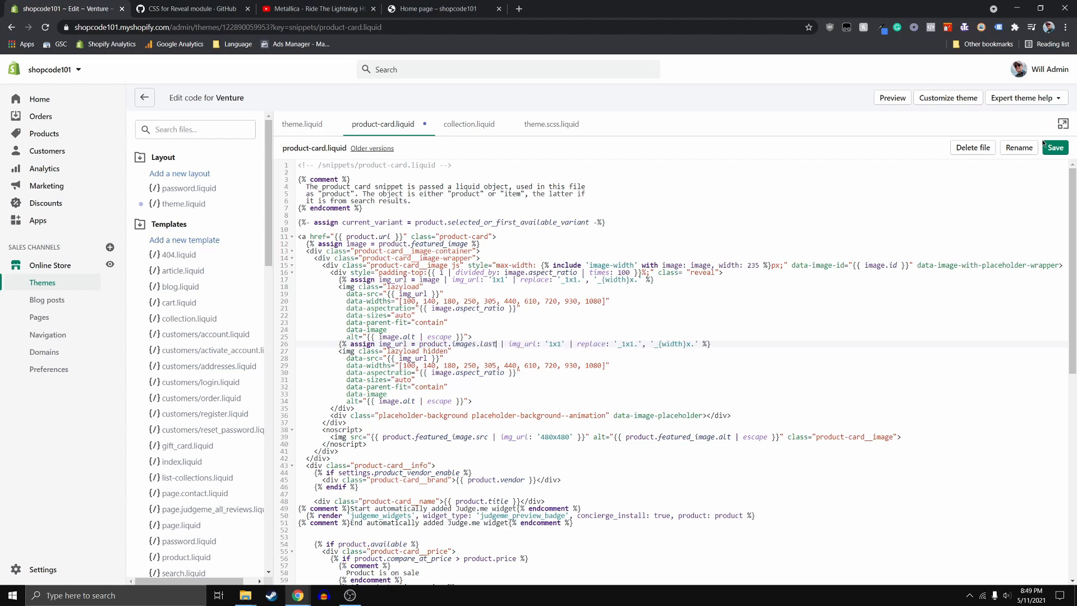
{"action": "left_click", "coordinate": [1055, 147]}
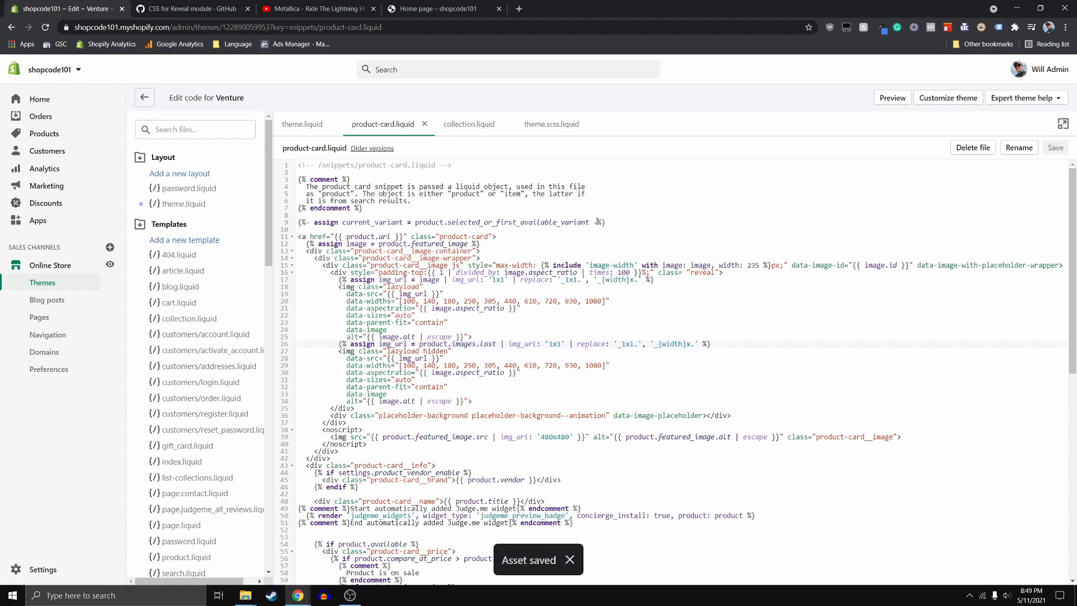
{"action": "left_click", "coordinate": [443, 8]}
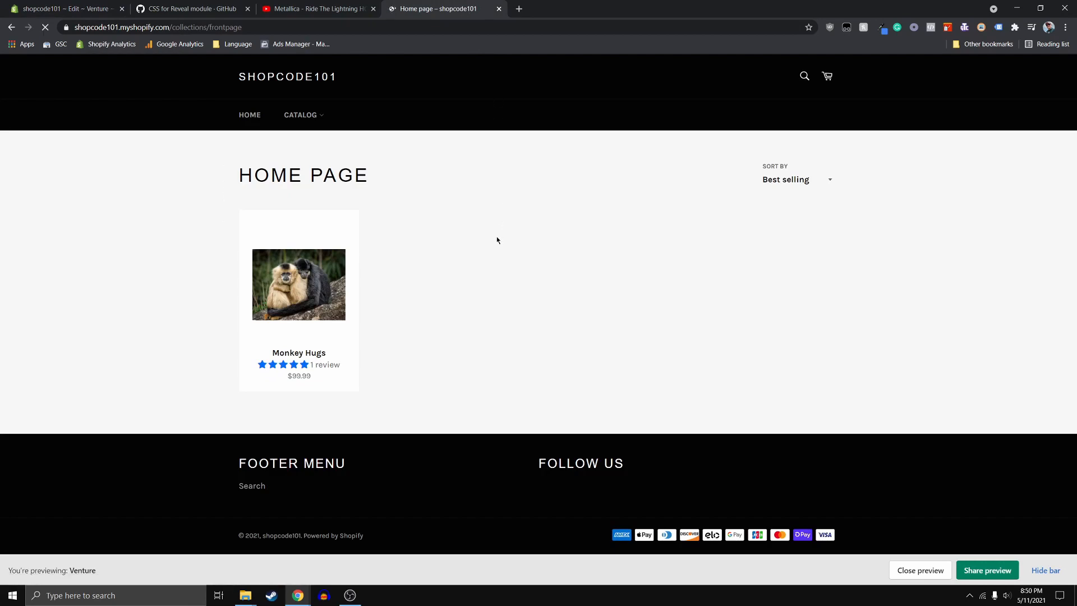
Inspect the Monkey Hugs card's product-card__overlay styles in DevTools, then go back to the code editor.
{"action": "key", "text": "F12"}
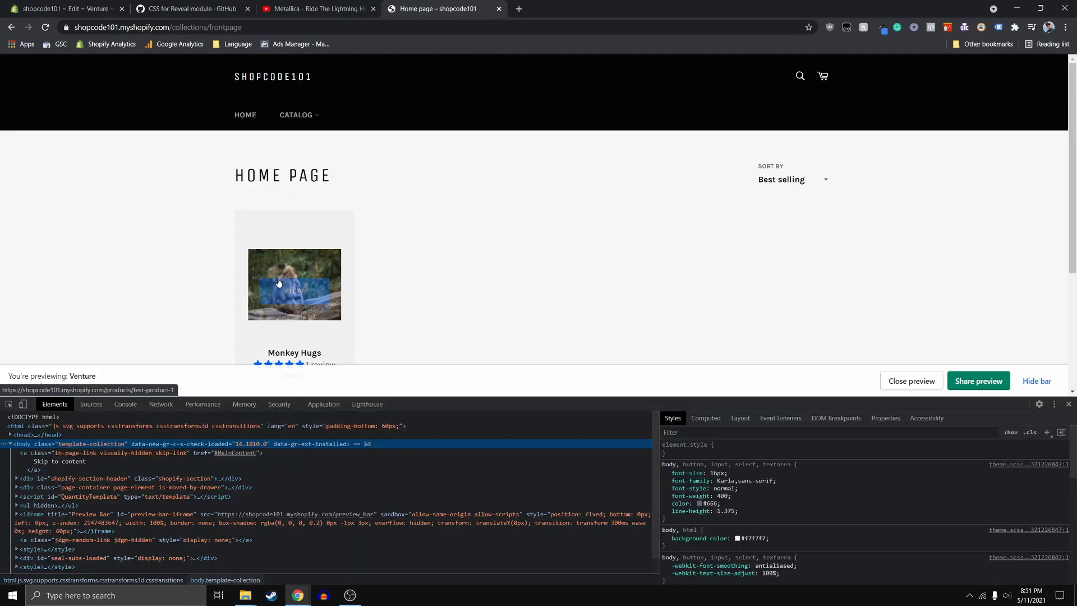
{"action": "mouse_move", "coordinate": [451, 294]}
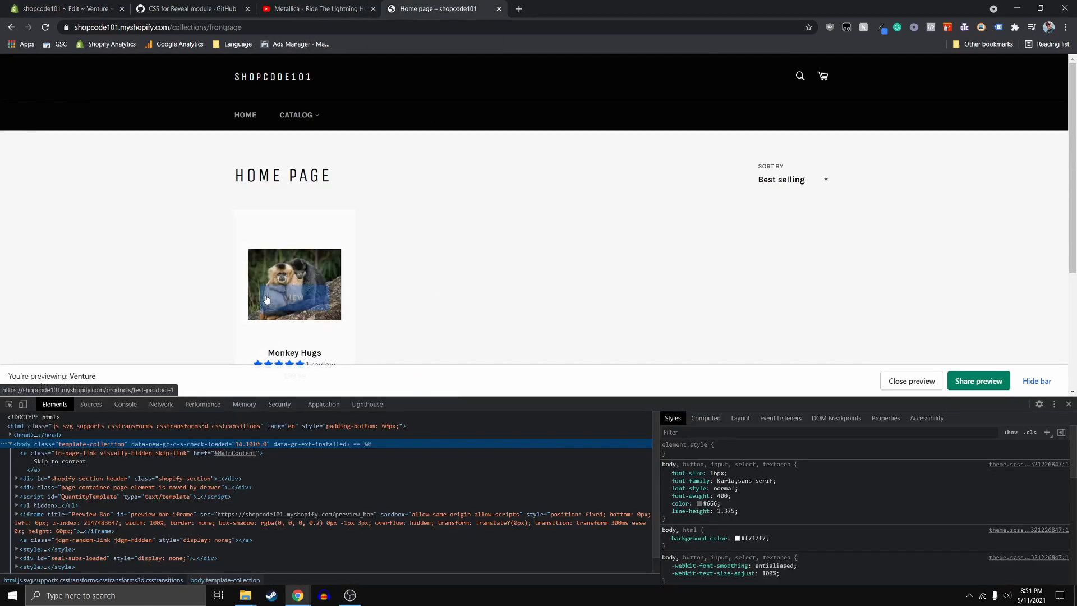
{"action": "mouse_move", "coordinate": [426, 325]}
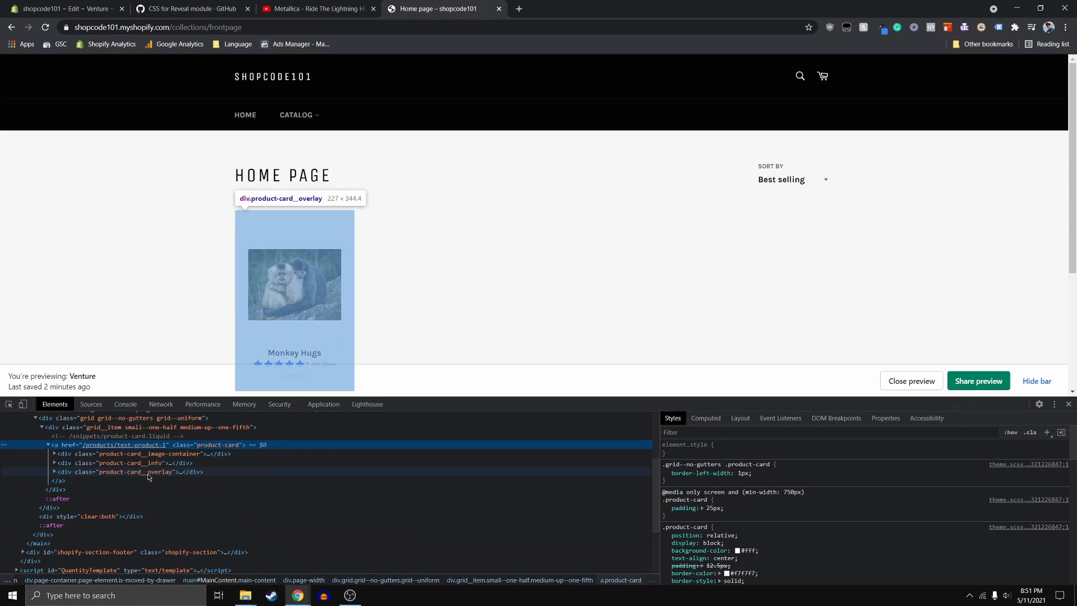
{"action": "left_click", "coordinate": [134, 471]}
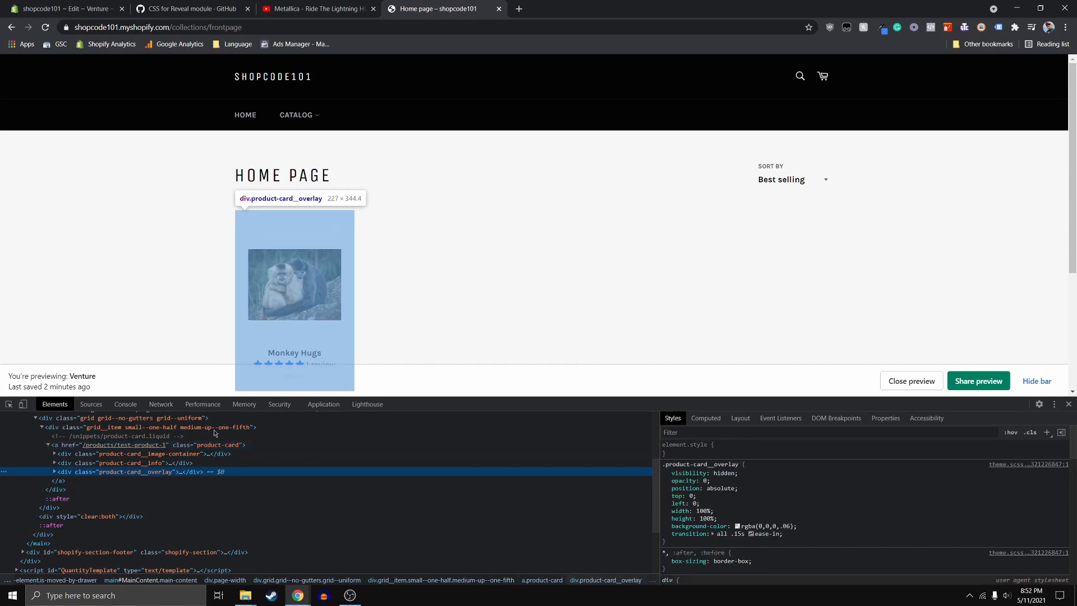
{"action": "mouse_move", "coordinate": [294, 285]}
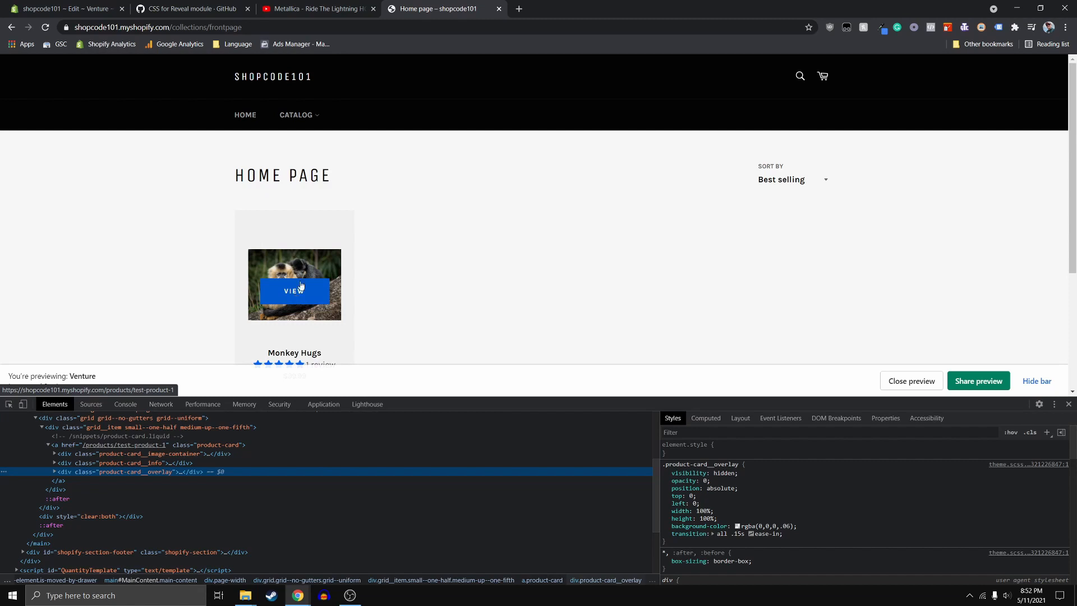
{"action": "mouse_move", "coordinate": [358, 289]}
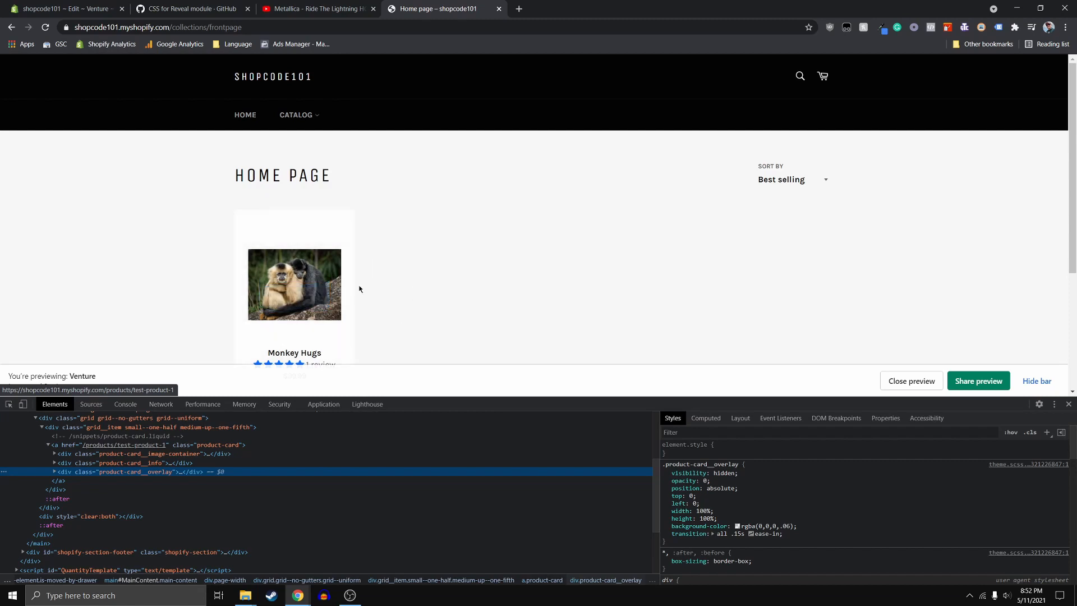
{"action": "mouse_move", "coordinate": [151, 475]}
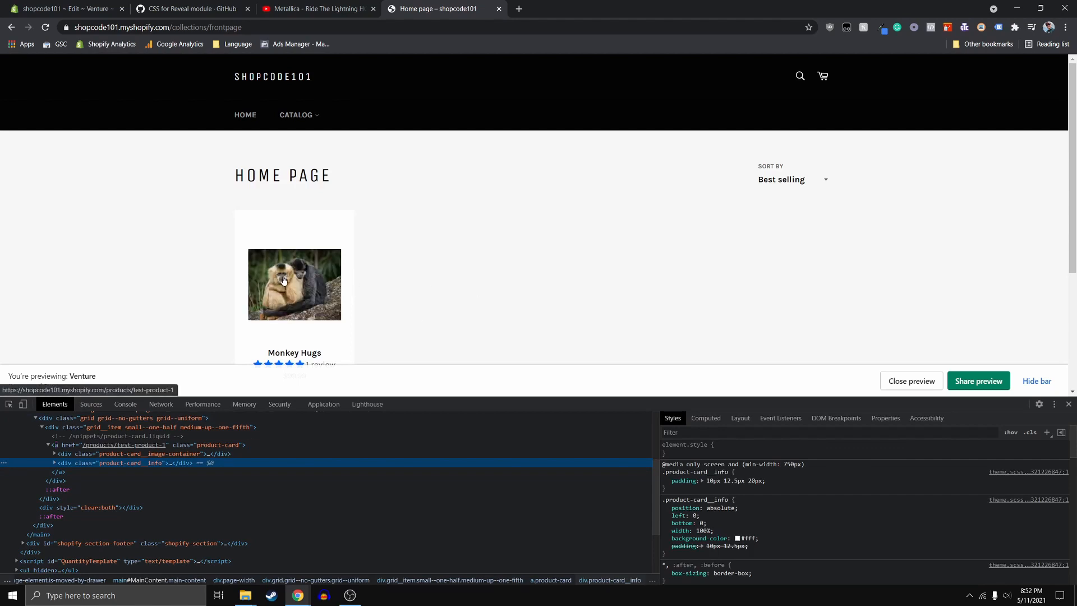
{"action": "left_click", "coordinate": [294, 285]}
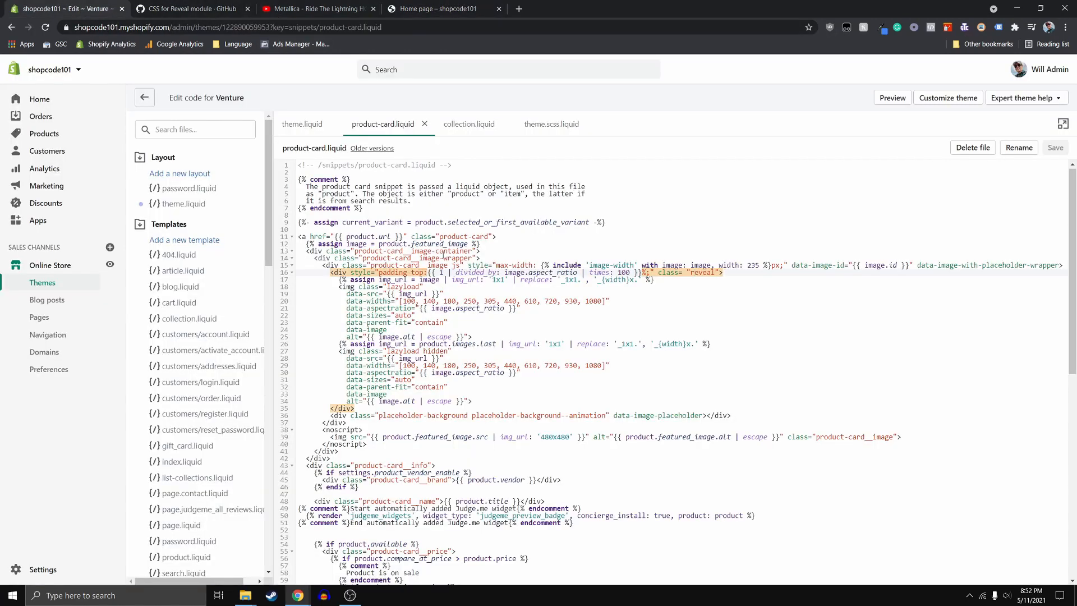
Find the 'btn' View button span, comment it out with Ctrl+/, and check the storefront preview.
{"action": "scroll", "scroll_direction": "down", "scroll_amount": 3}
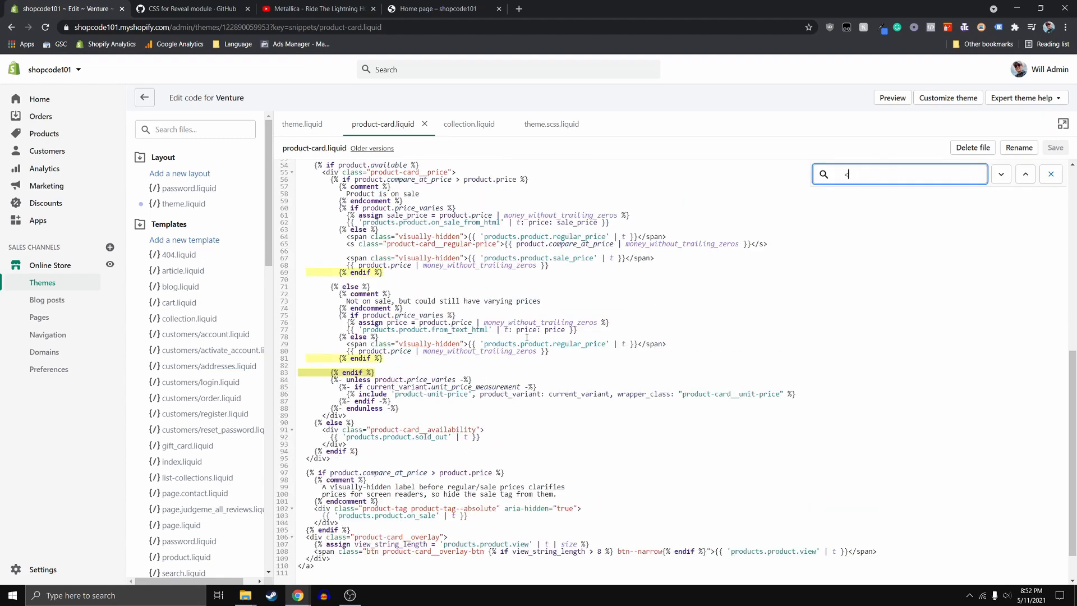
{"action": "type", "text": "btn"}
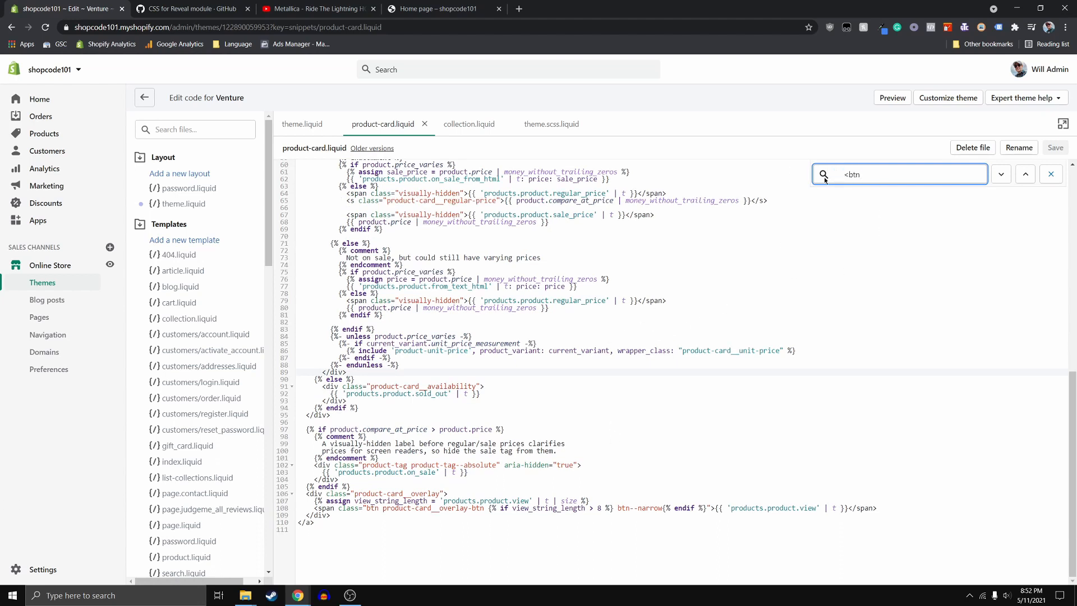
{"action": "key", "text": "Backspace"}
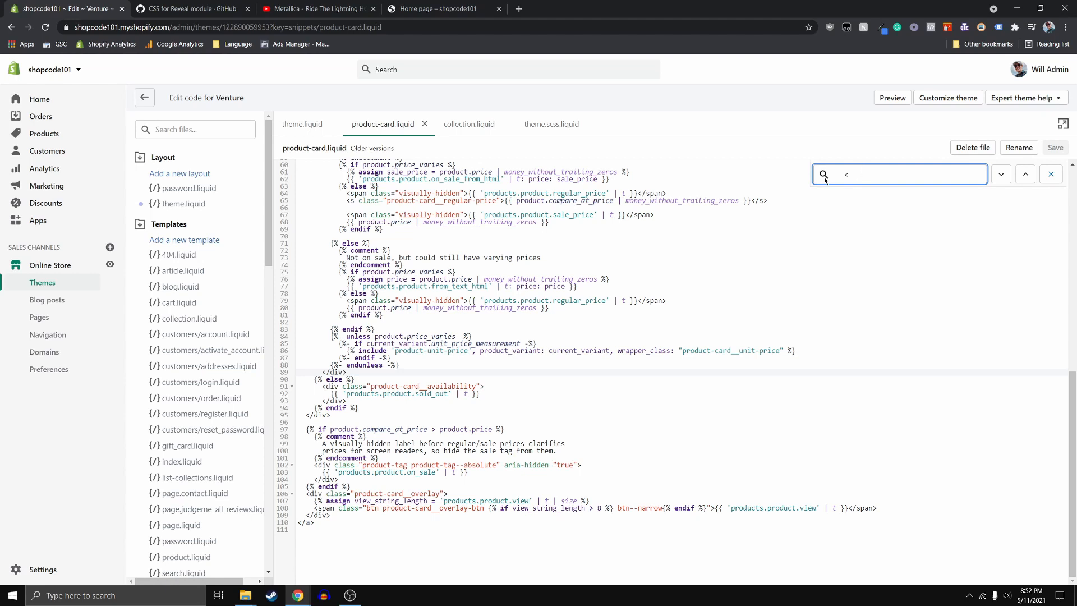
{"action": "type", "text": "btn"}
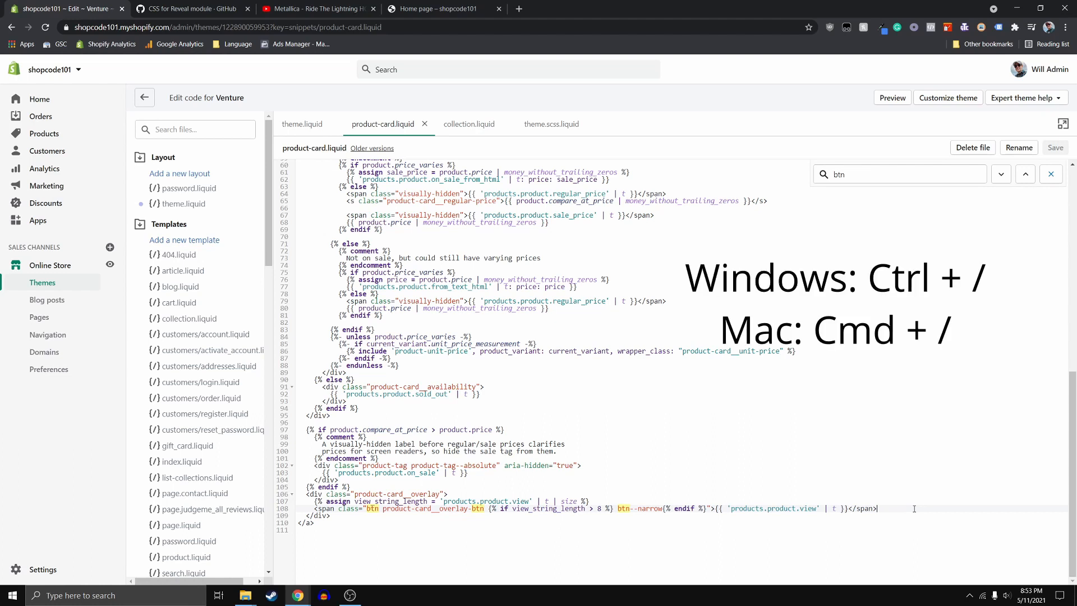
{"action": "key", "text": "ctrl+/"}
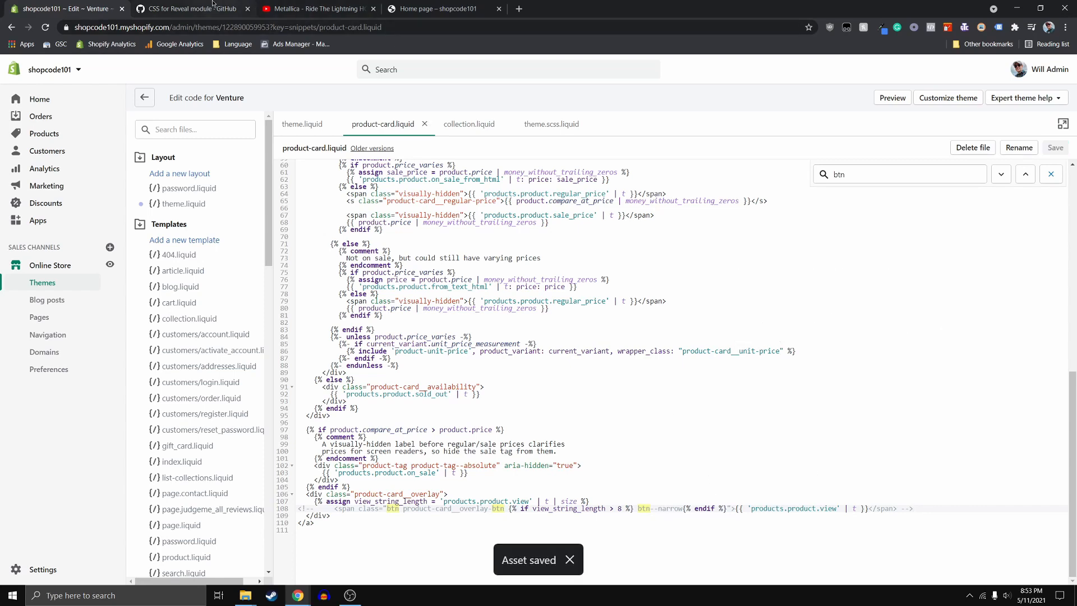
{"action": "left_click", "coordinate": [437, 9]}
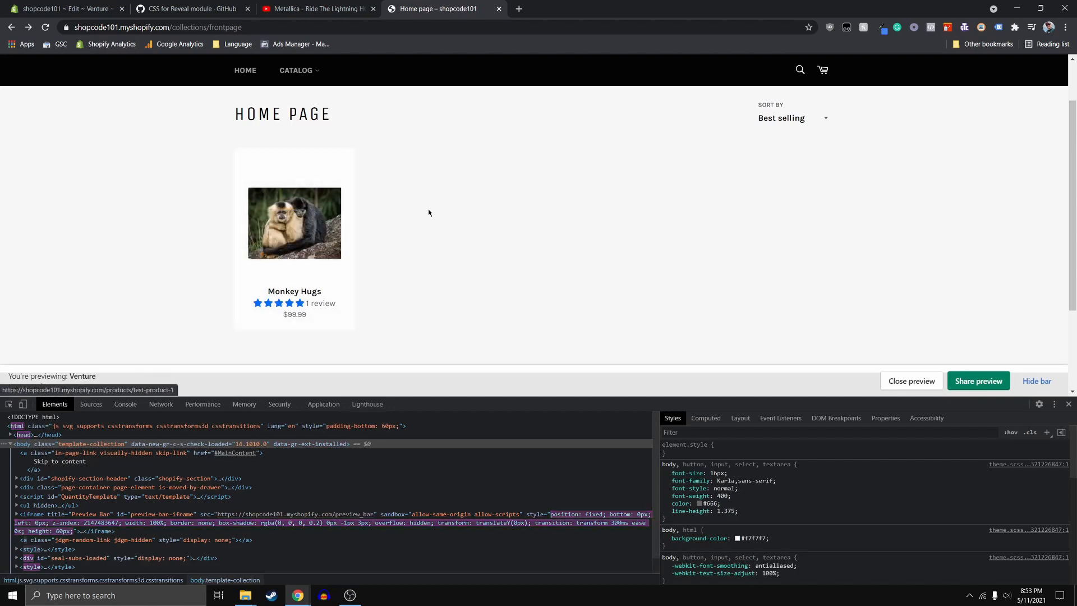
{"action": "mouse_move", "coordinate": [294, 229]}
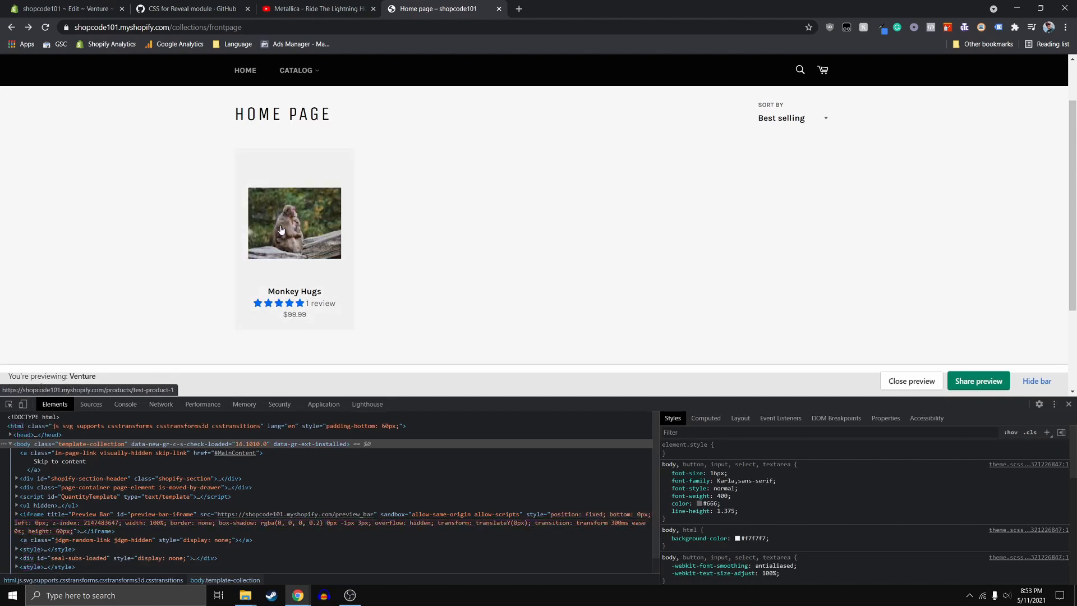
{"action": "mouse_move", "coordinate": [309, 223]}
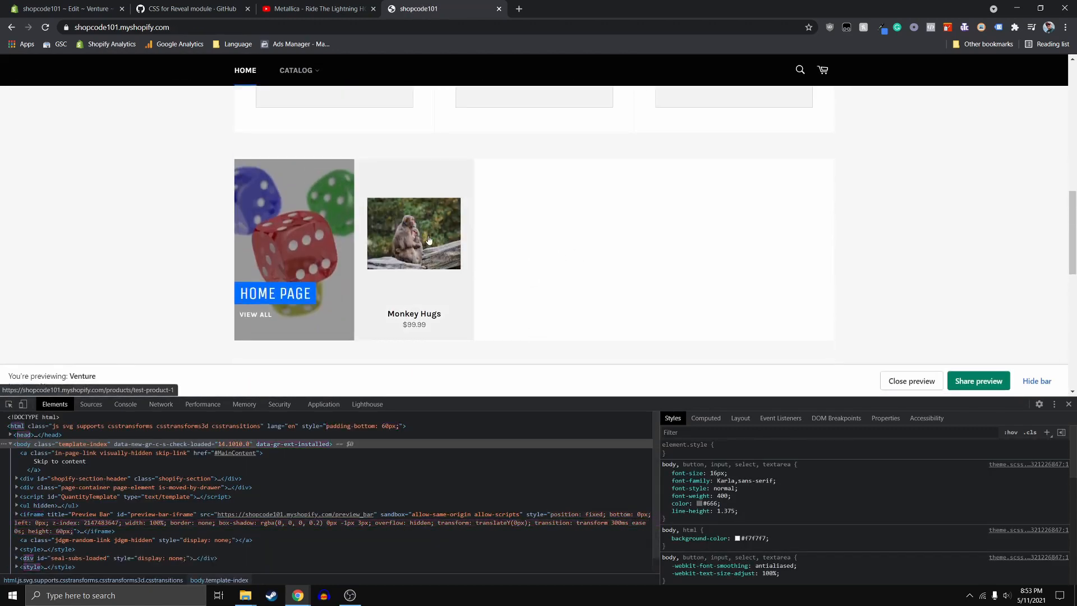
{"action": "left_click", "coordinate": [255, 314]}
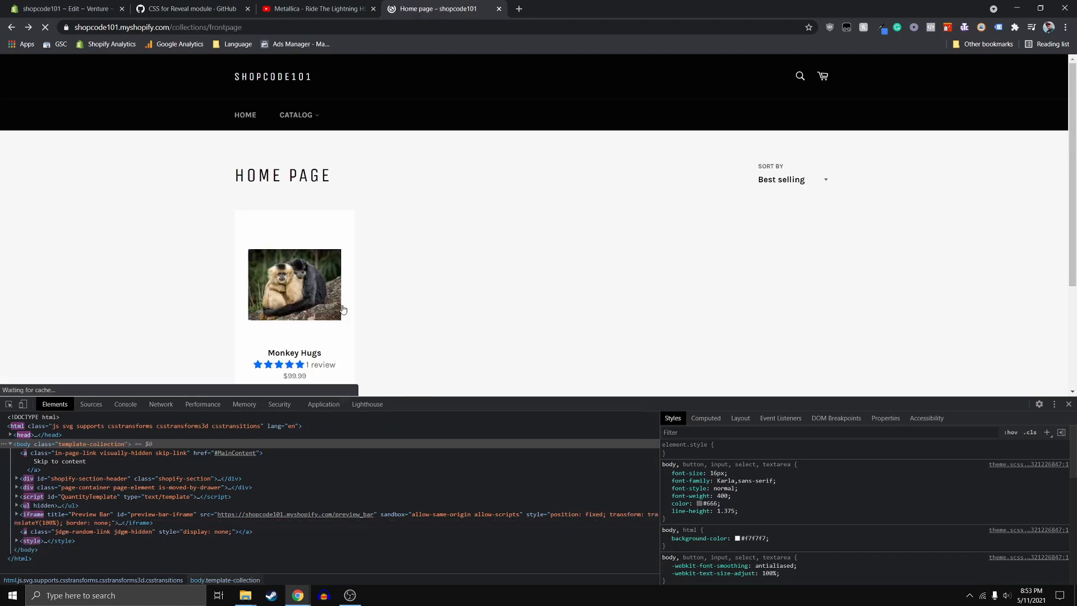
{"action": "left_click", "coordinate": [294, 284]}
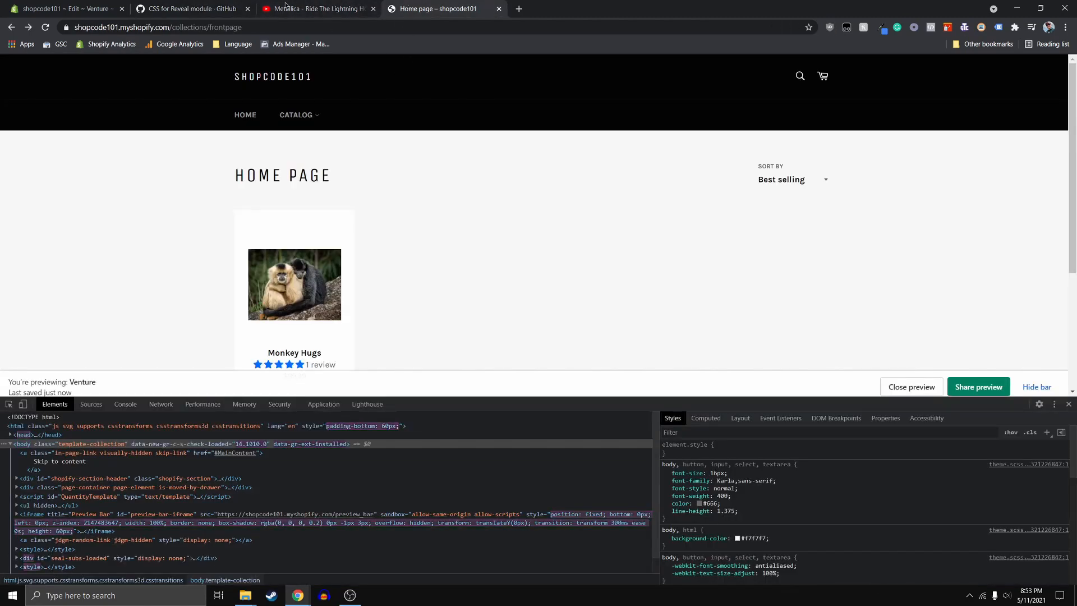
Close the YouTube music video tab, leaving the Home page collection preview open.
{"action": "left_click", "coordinate": [316, 8]}
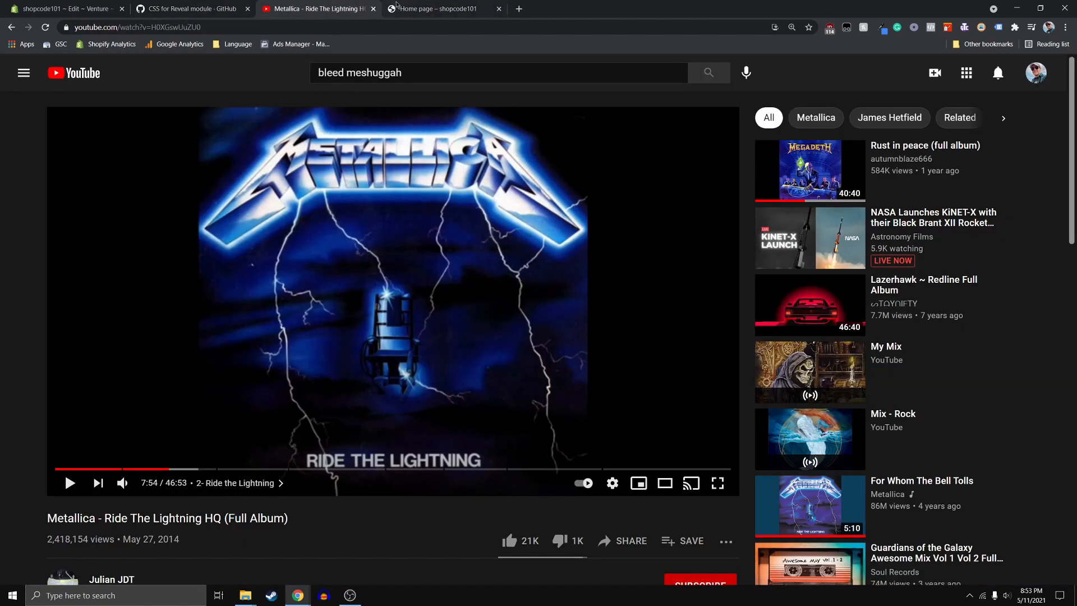
{"action": "left_click", "coordinate": [439, 8]}
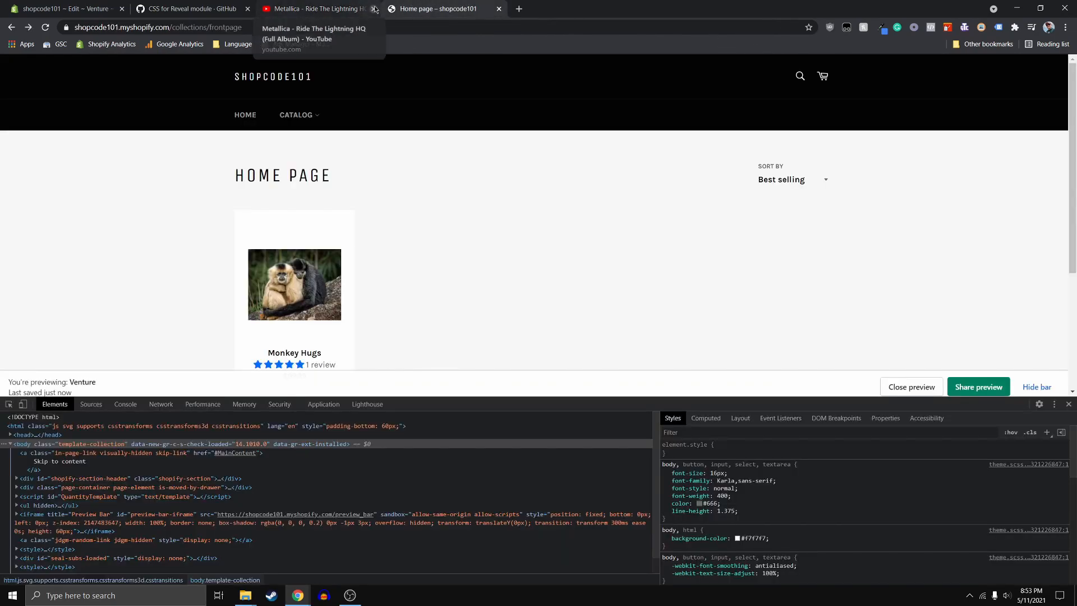
{"action": "left_click", "coordinate": [375, 8]}
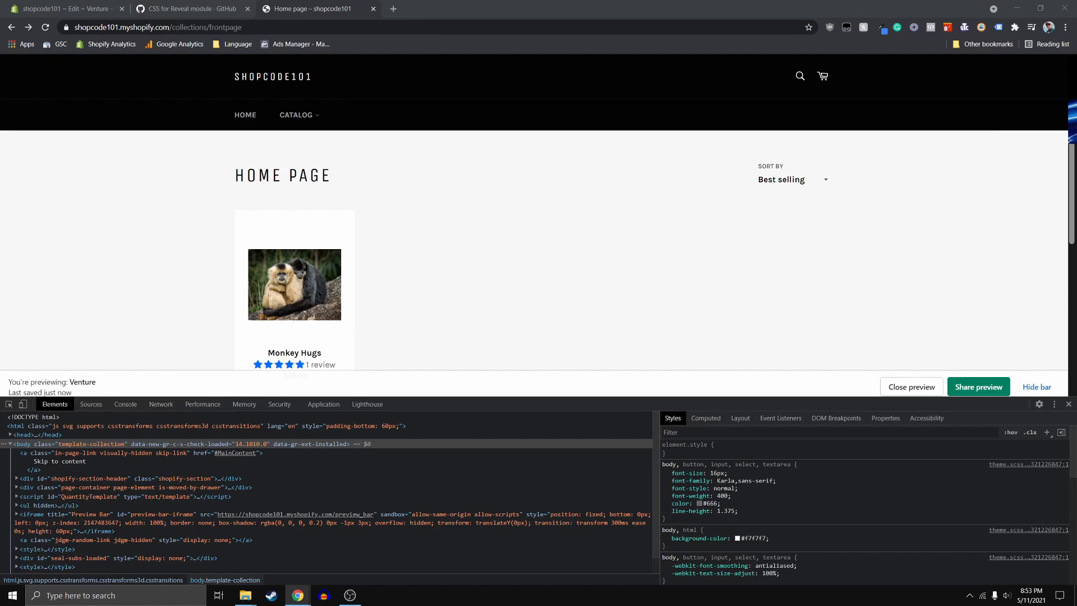